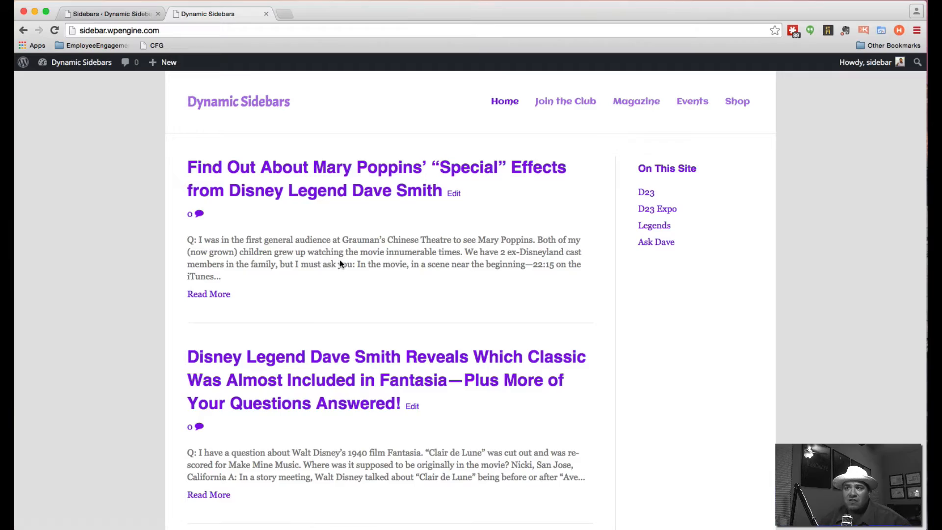
Step: Browse the D23, Legends and Ask Dave category pages on the live site, then return home
scroll("down", 3)
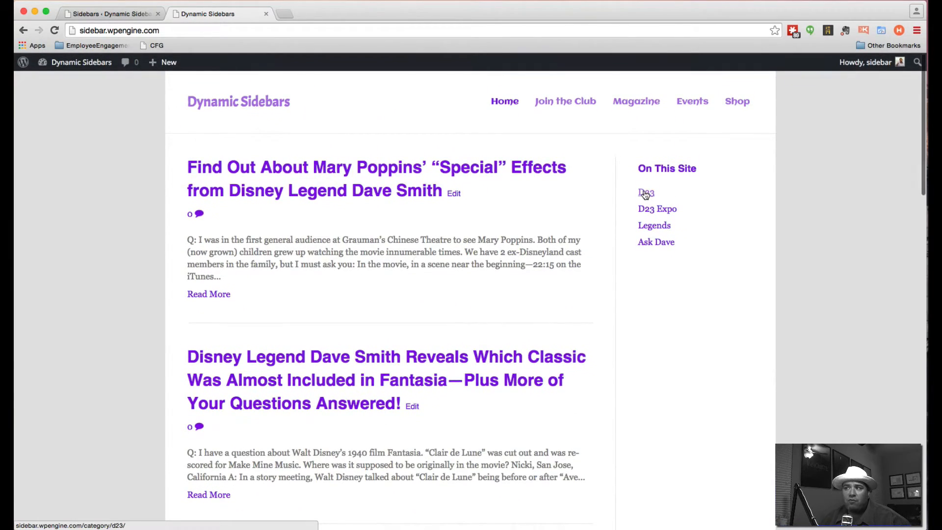
left_click(645, 193)
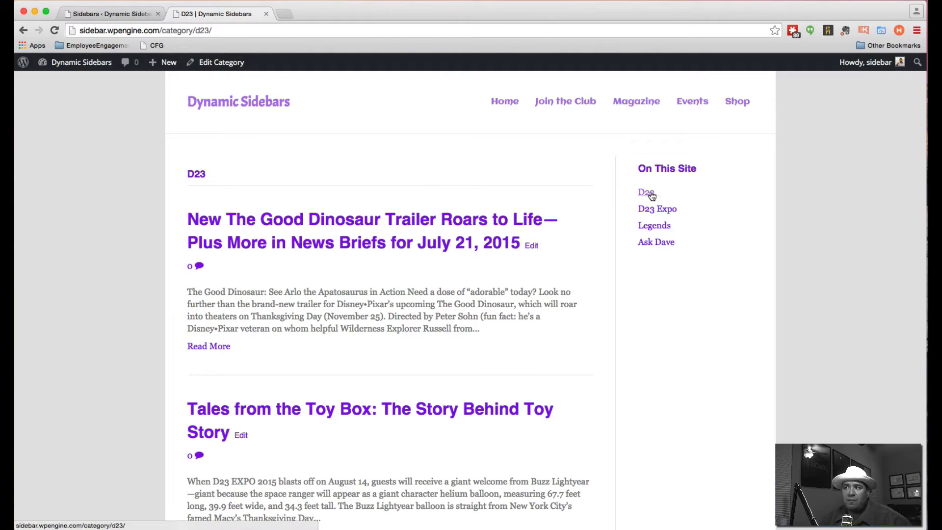
scroll("down", 3)
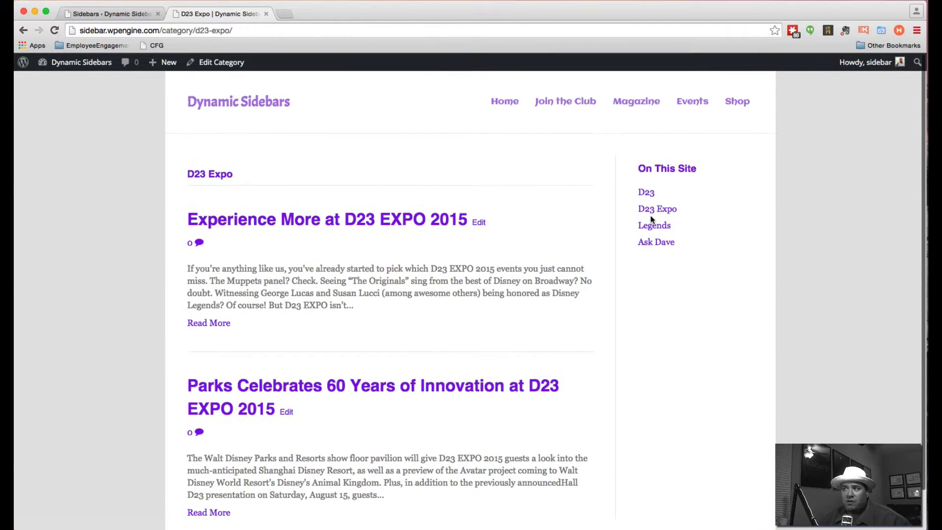
left_click(654, 225)
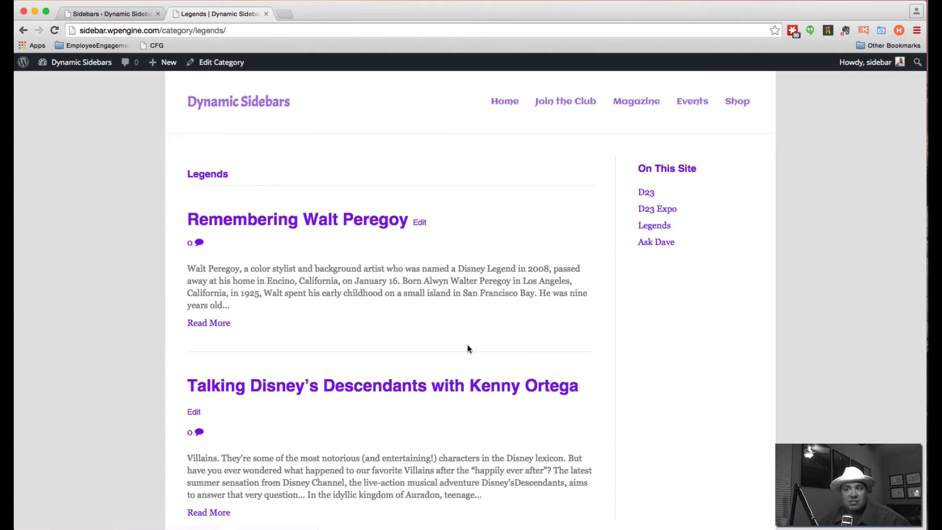
left_click(655, 241)
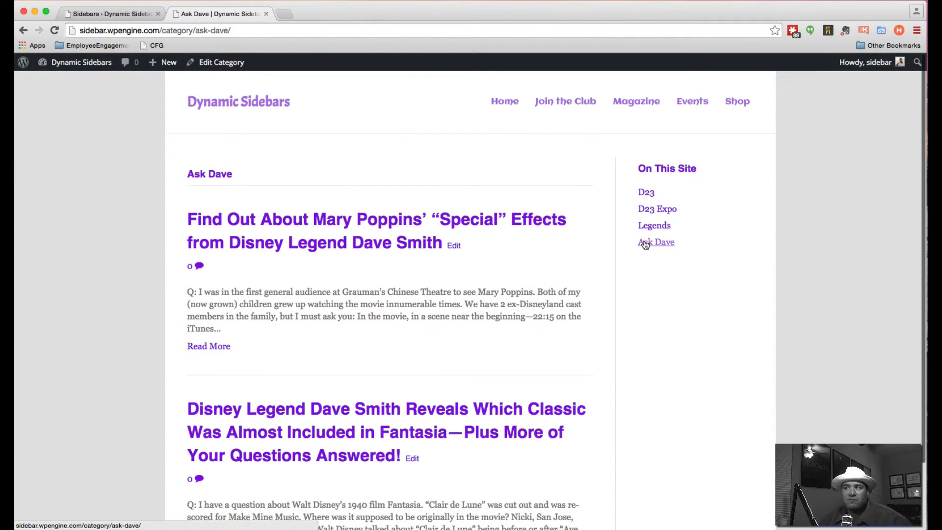
left_click(504, 101)
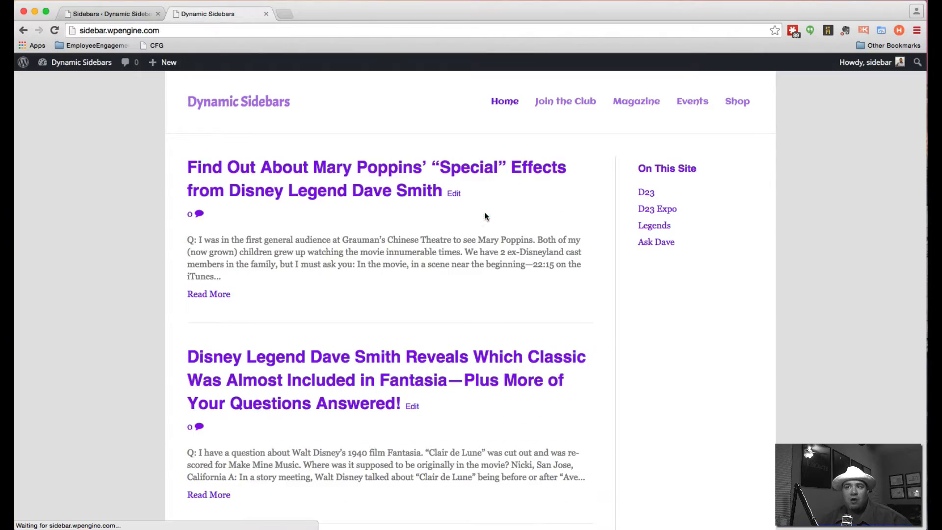
scroll("down", 3)
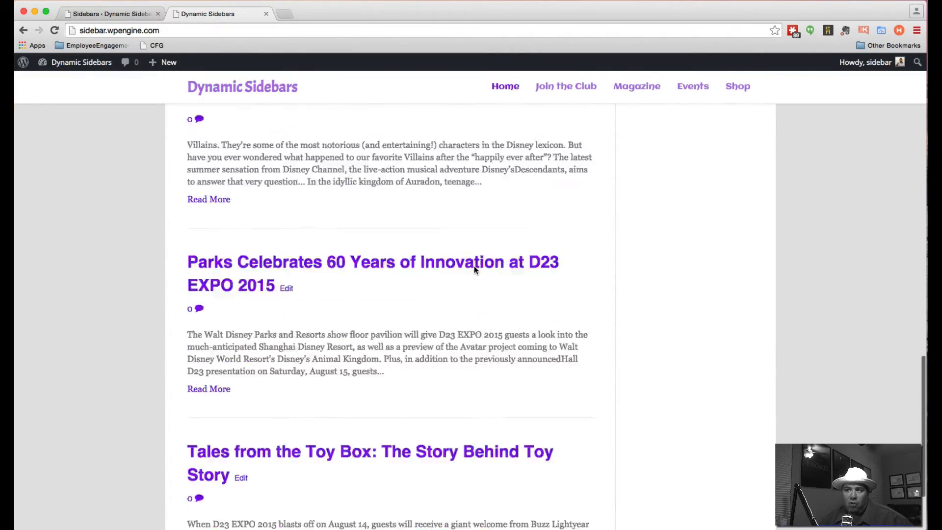
scroll("up", 3)
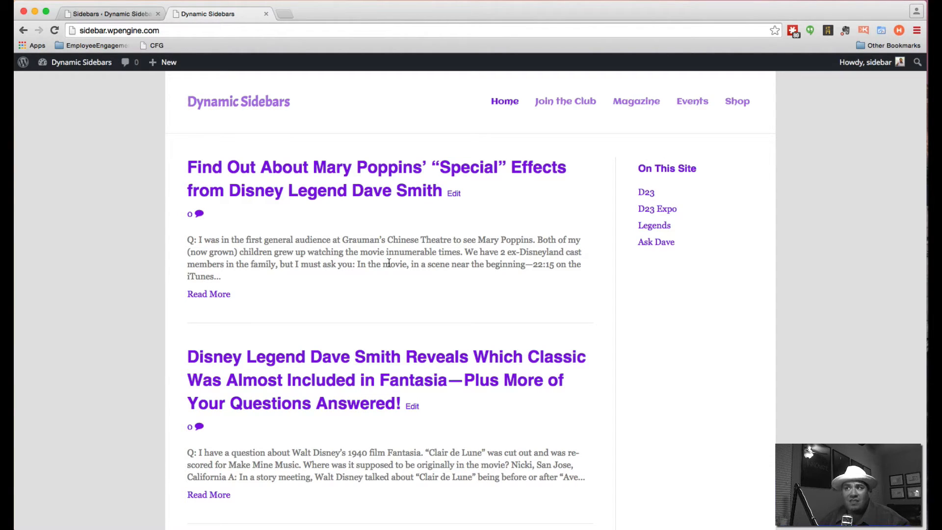
mouse_move(691, 101)
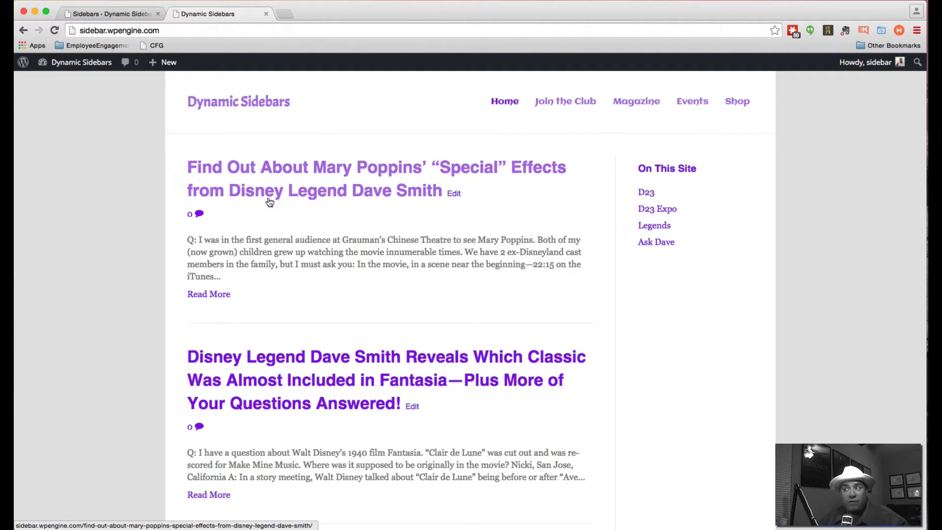
mouse_move(647, 192)
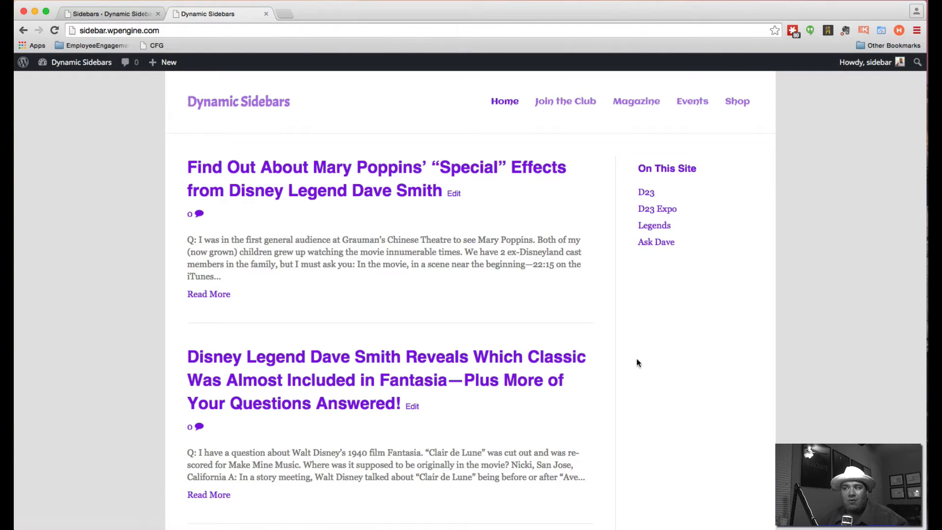
mouse_move(646, 202)
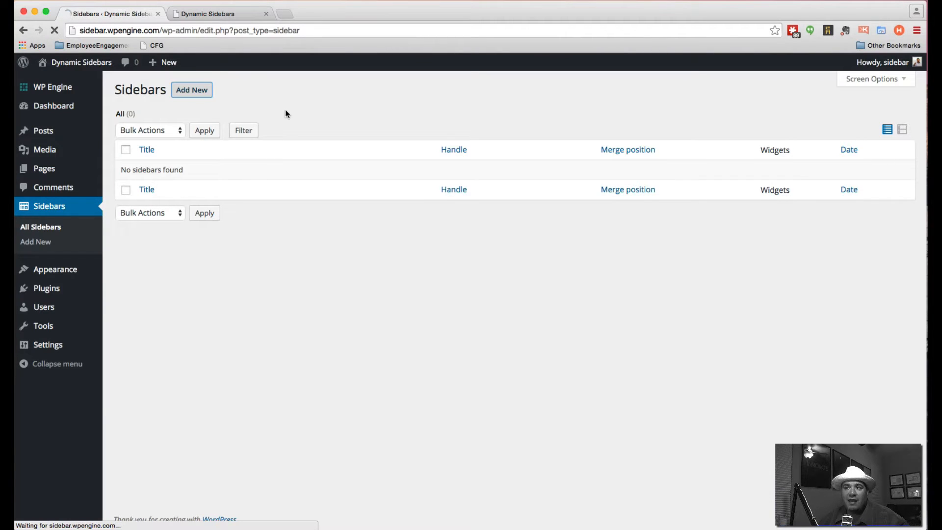
Step: Create a new sidebar titled 'Join D23' with its handle set to merge into the Primary Sidebar
left_click(192, 90)
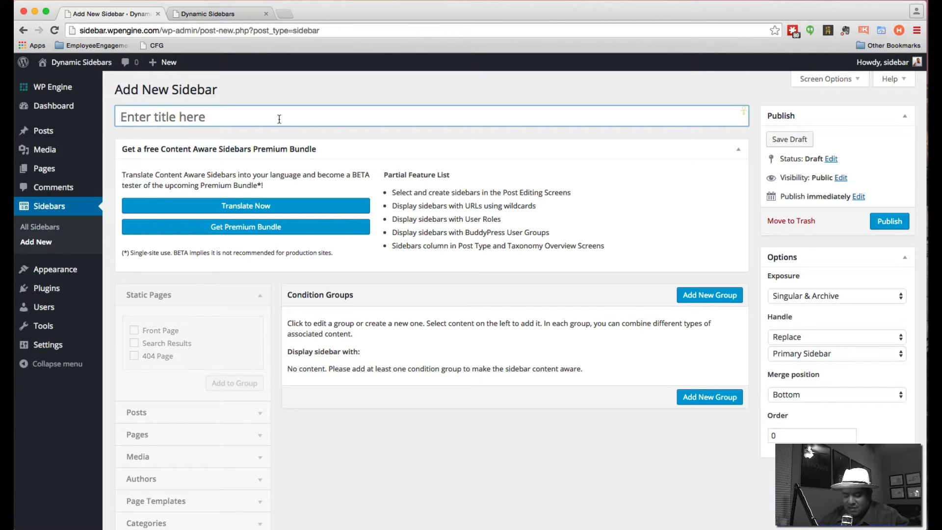
type("Join")
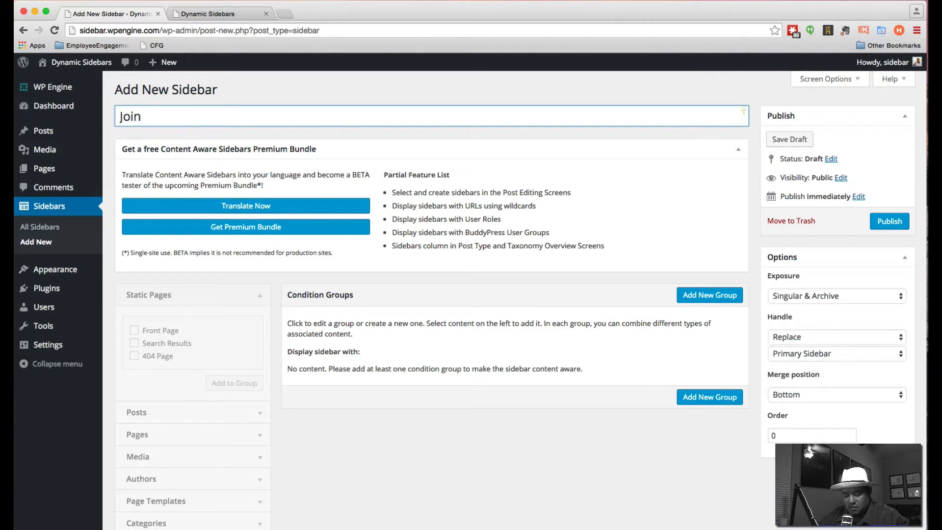
type("D23")
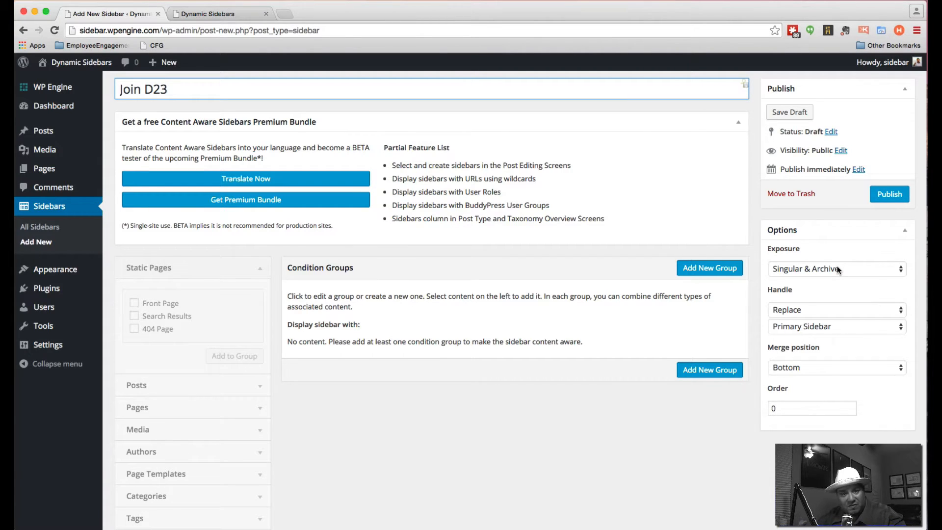
mouse_move(840, 301)
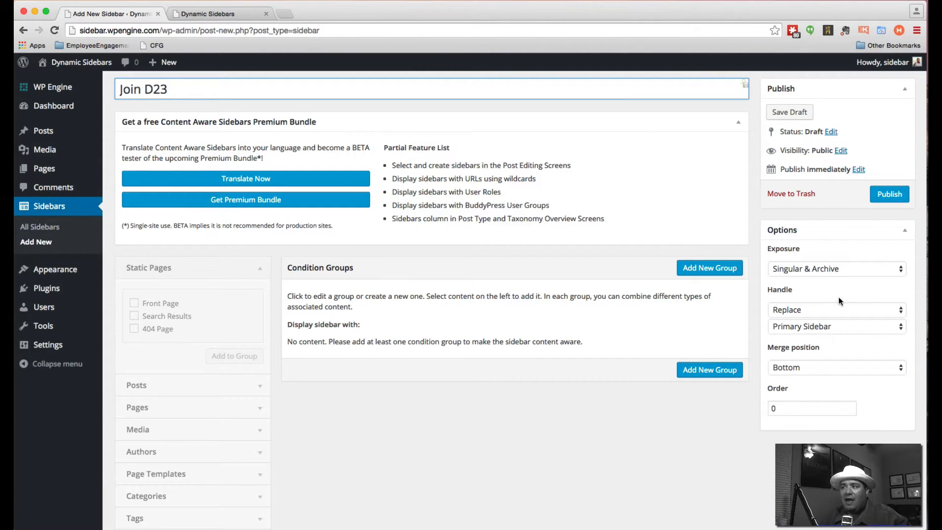
left_click(835, 309)
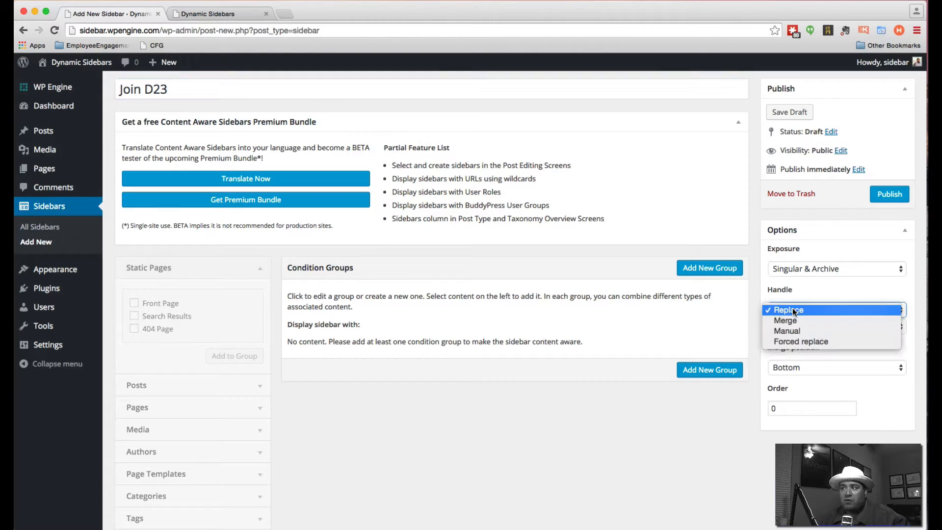
left_click(785, 320)
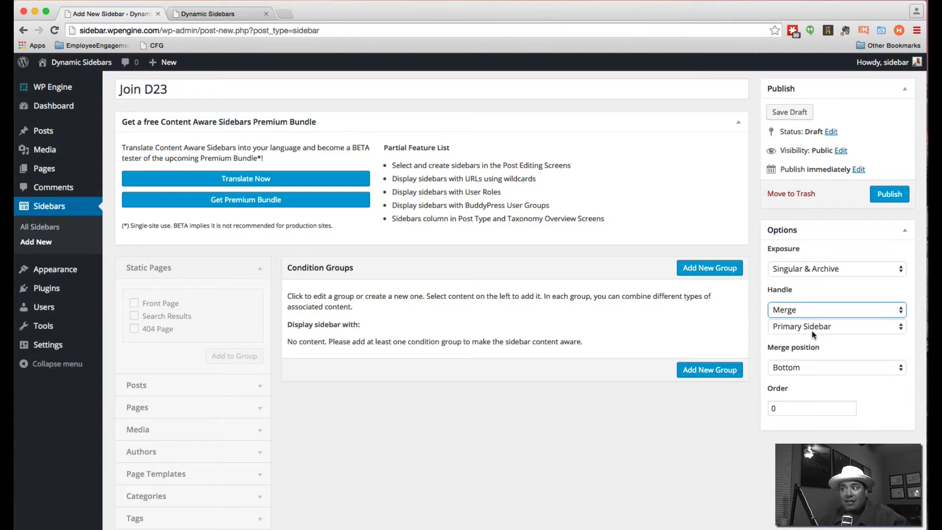
mouse_move(818, 342)
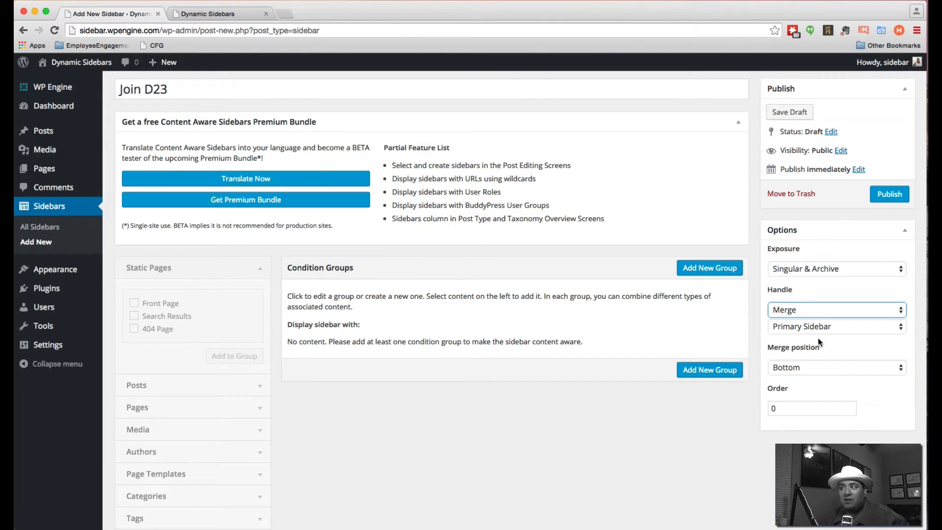
mouse_move(806, 359)
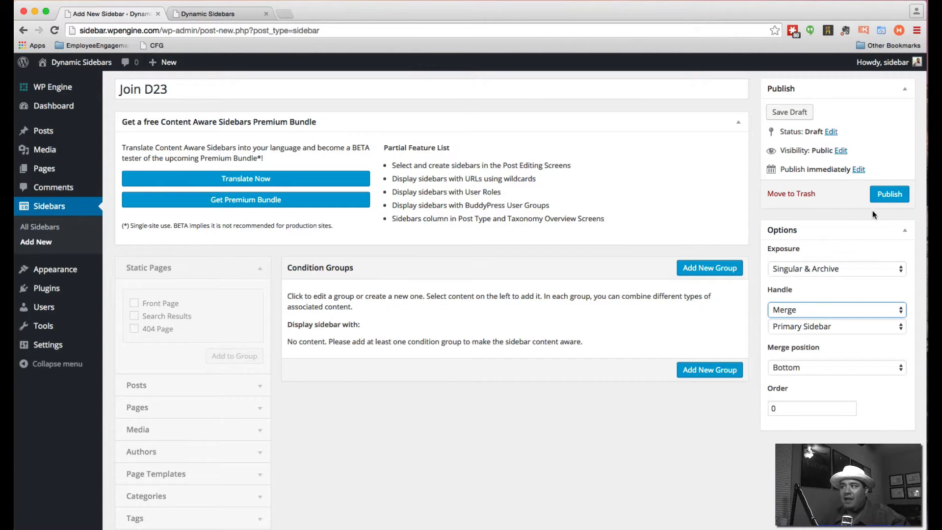
Step: Publish the Join D23 sidebar and collapse the Premium Bundle promotion box
left_click(889, 194)
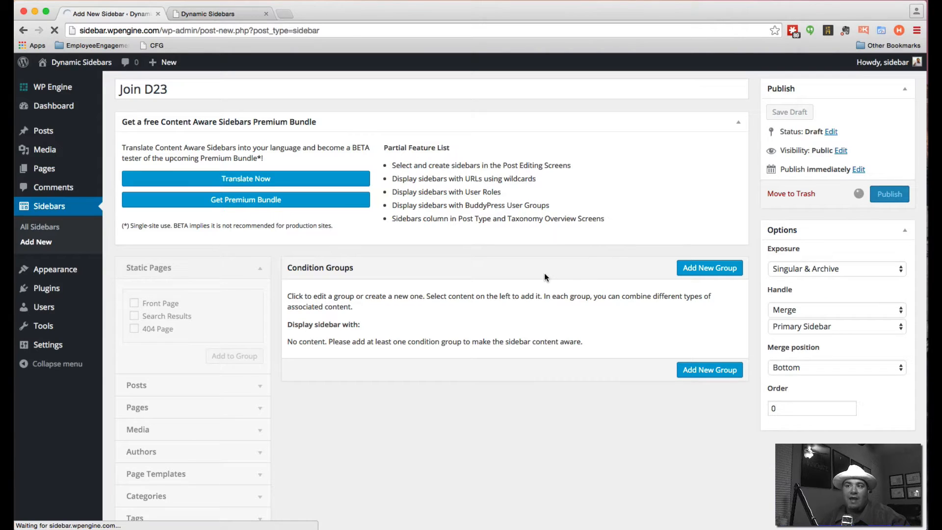
left_click(889, 193)
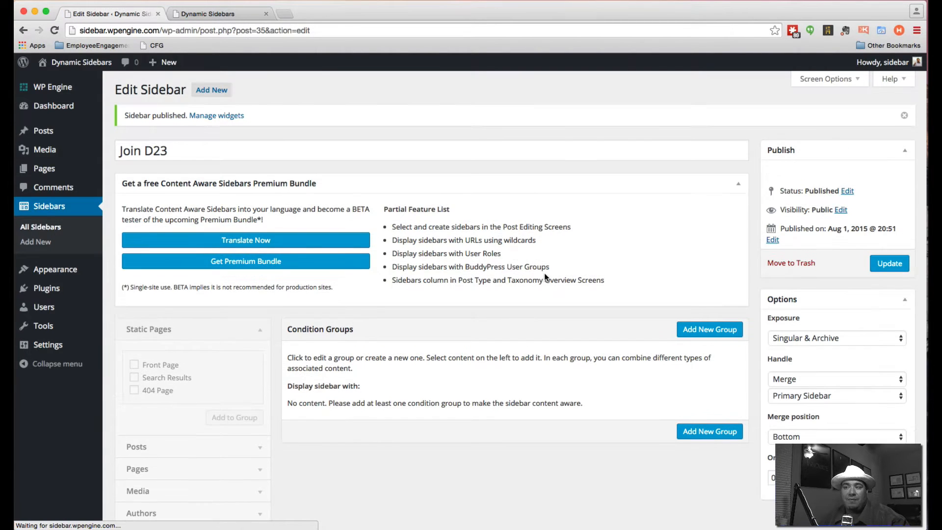
mouse_move(687, 184)
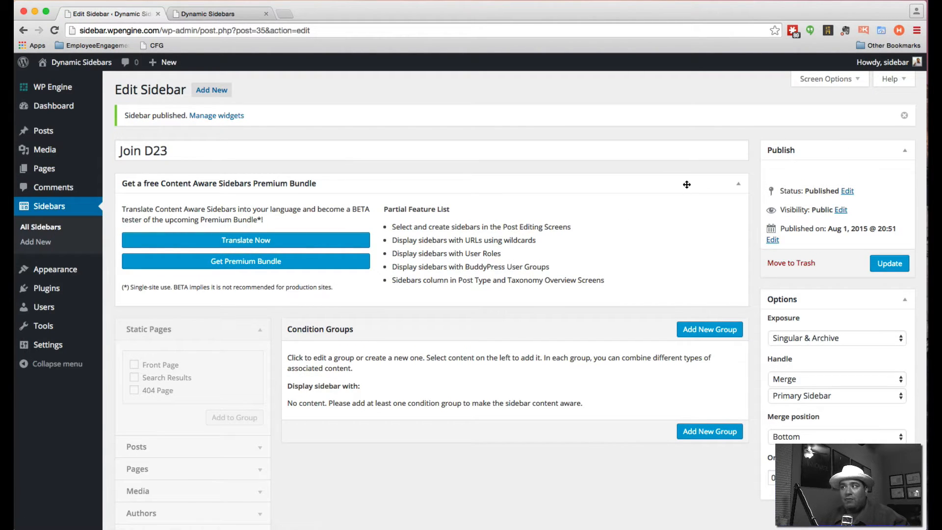
left_click(738, 183)
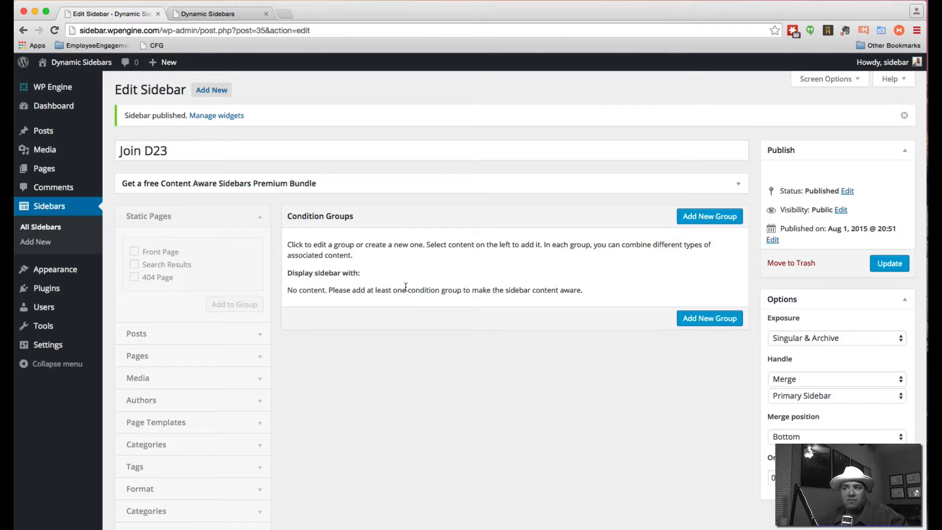
mouse_move(484, 283)
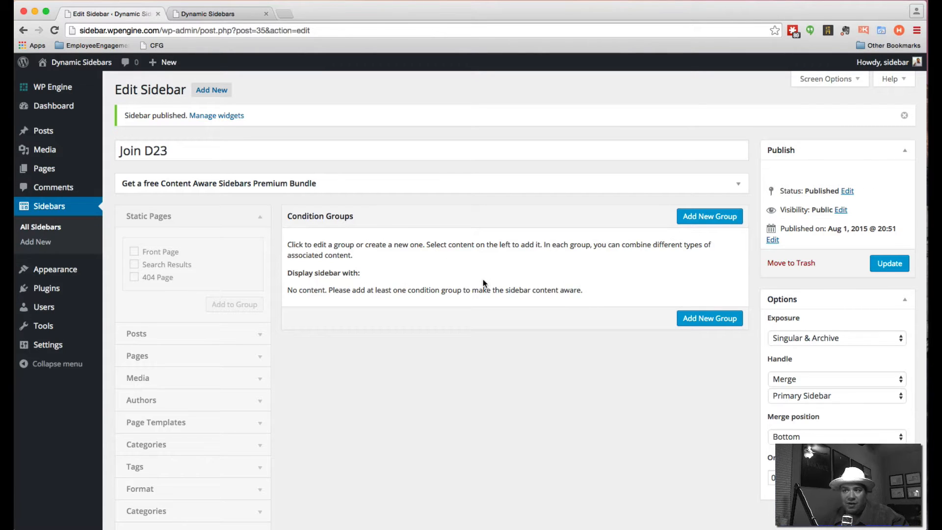
mouse_move(358, 421)
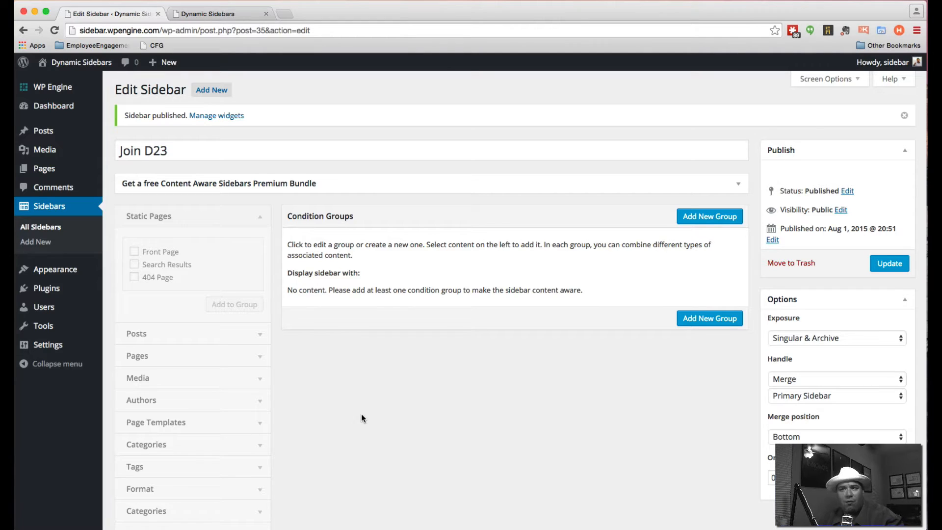
Step: Draft a D23 and Legends category group, then update Join D23, discarding the unsaved group
left_click(709, 216)
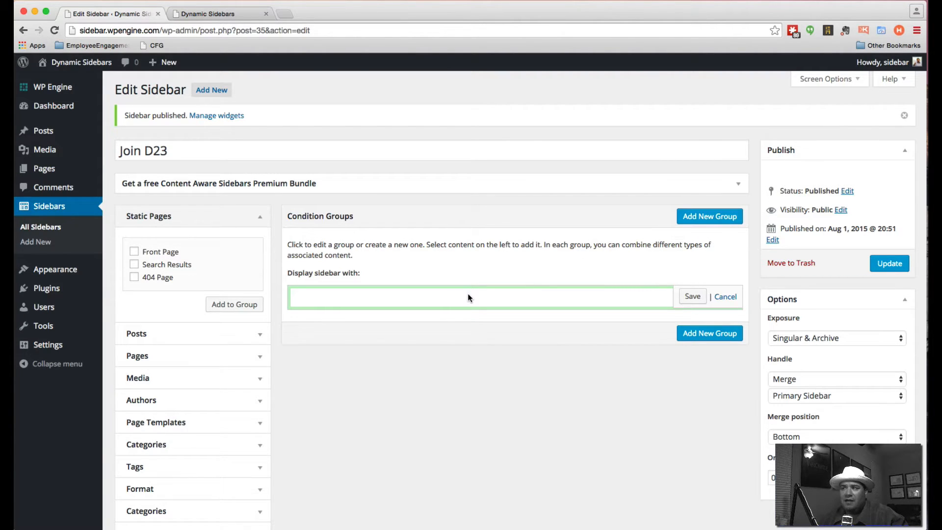
mouse_move(370, 300)
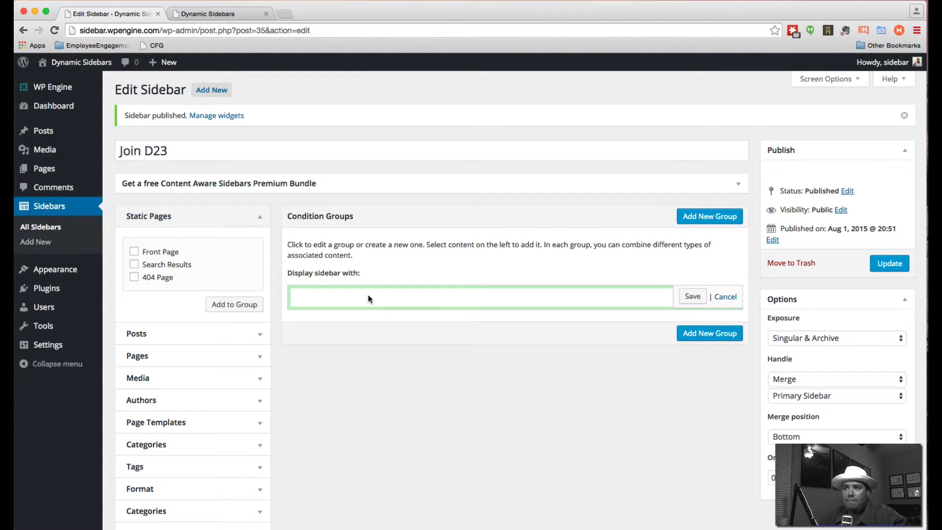
scroll("down", 3)
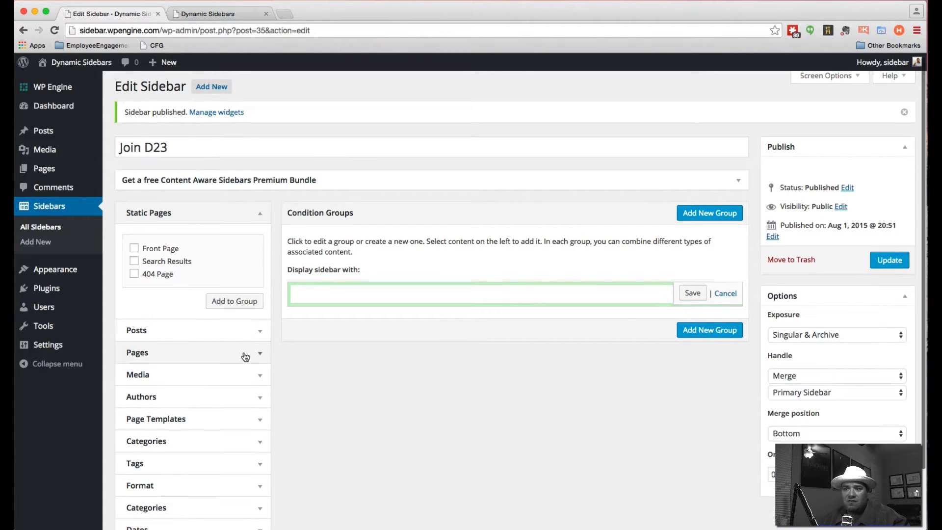
mouse_move(261, 335)
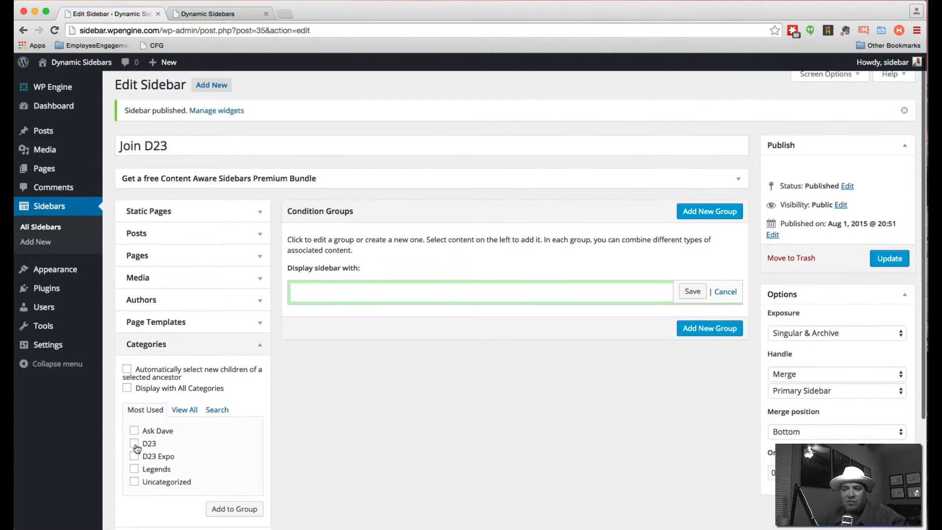
left_click(135, 443)
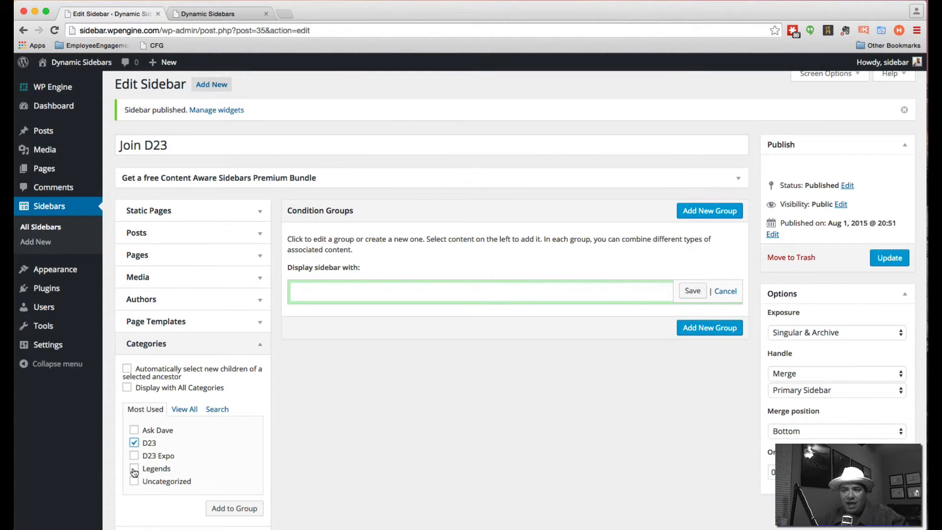
left_click(135, 468)
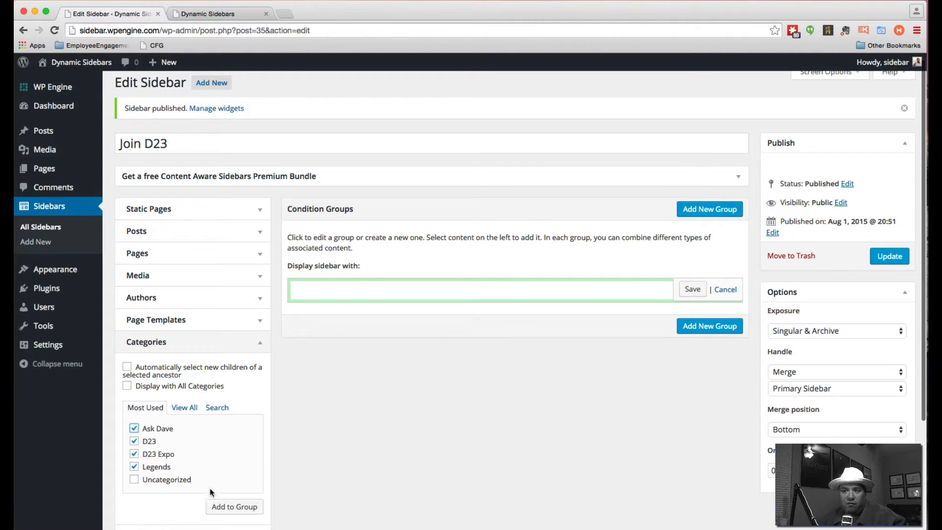
left_click(234, 506)
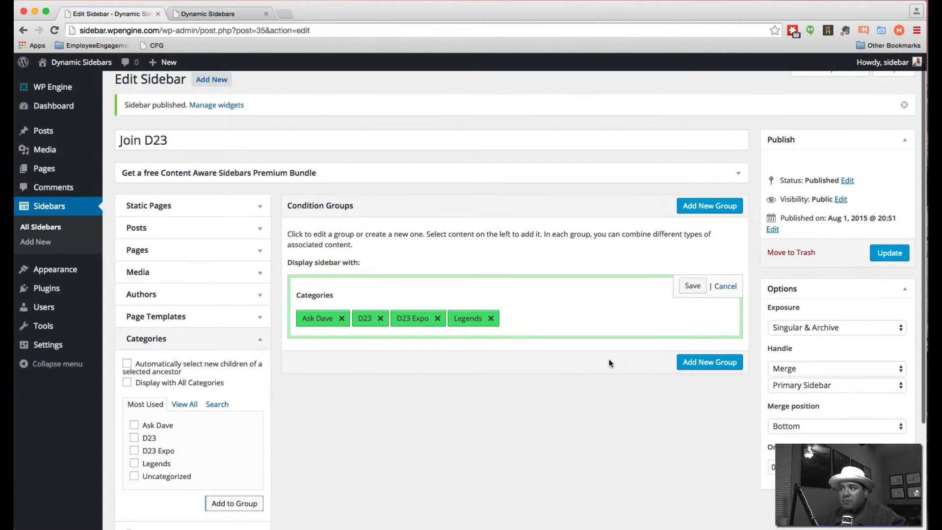
left_click(709, 363)
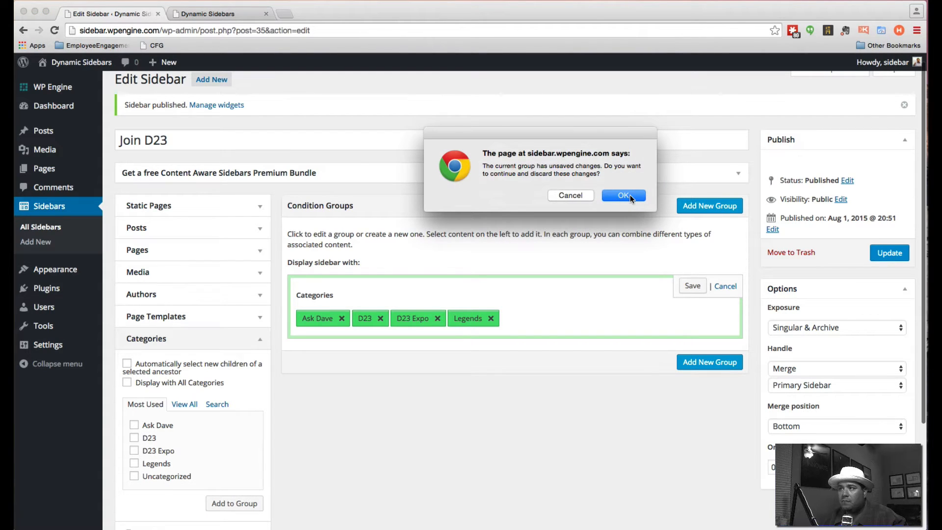
left_click(623, 195)
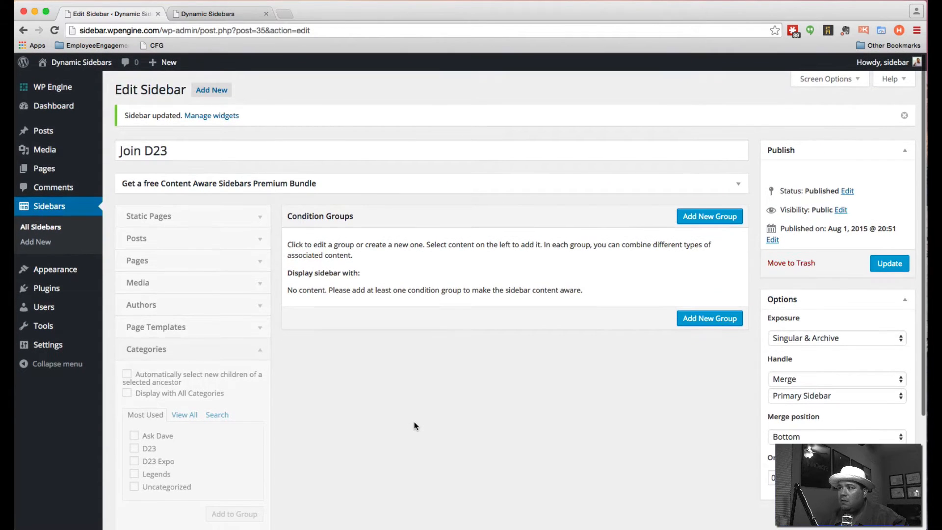
Step: Reopen Join D23, add the Ask Dave, D23, D23 Expo and Legends category group, and save it
left_click(181, 151)
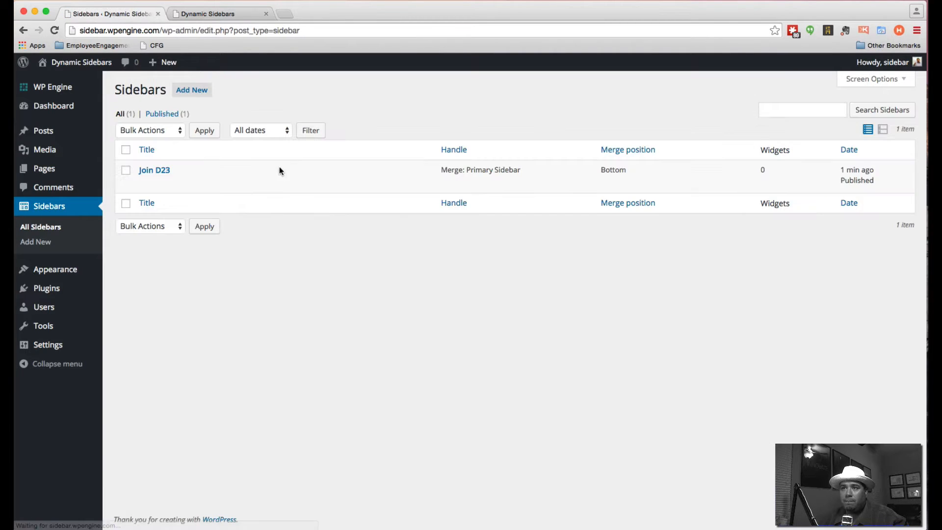
left_click(154, 170)
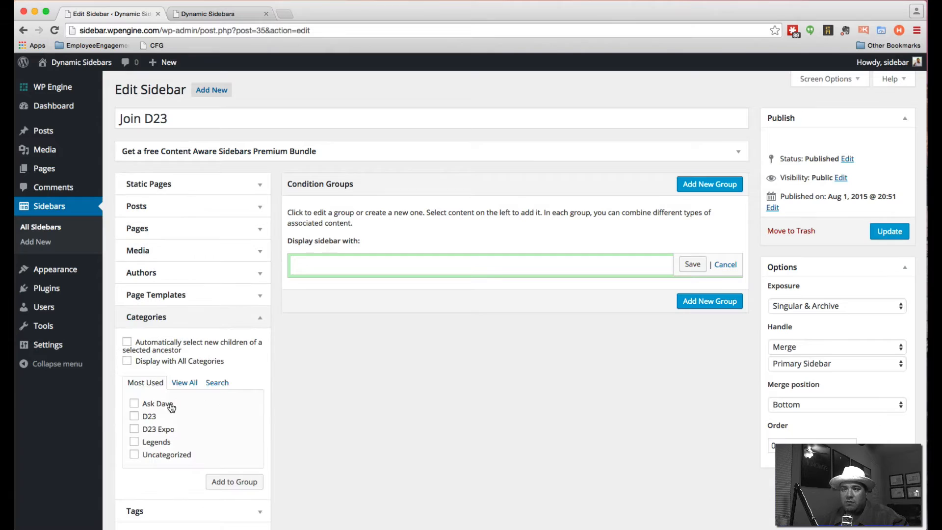
left_click(134, 442)
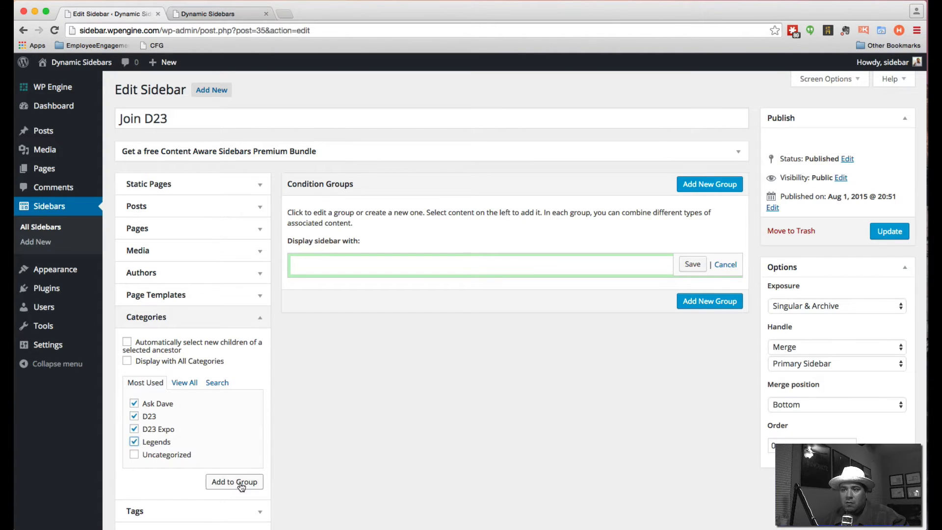
left_click(234, 481)
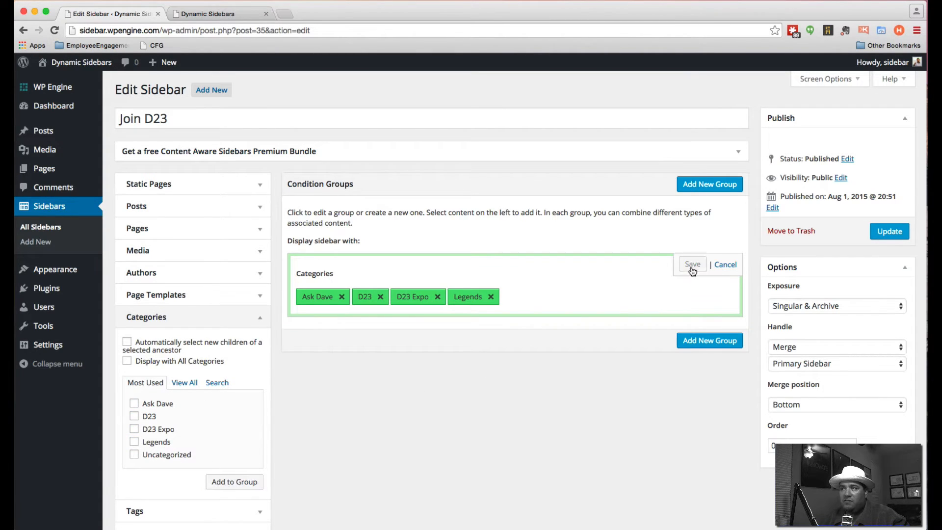
left_click(692, 264)
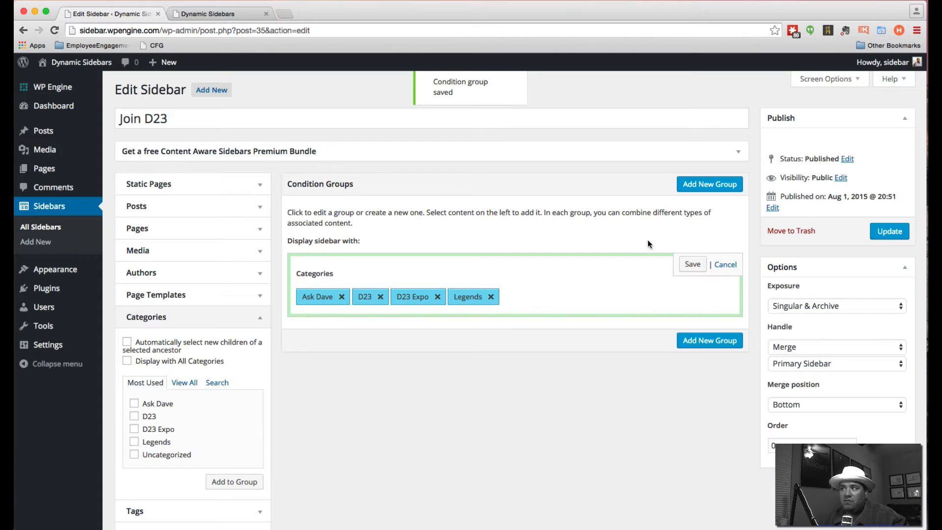
left_click(691, 263)
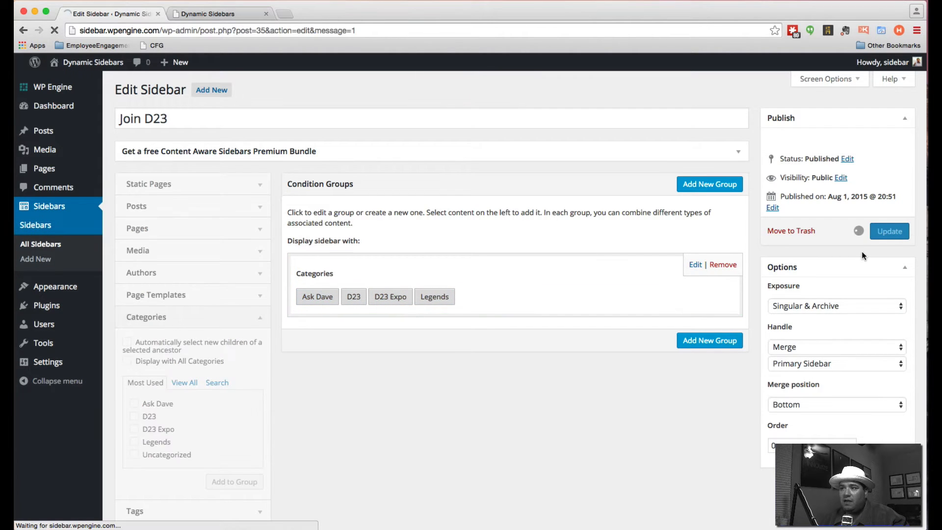
left_click(889, 231)
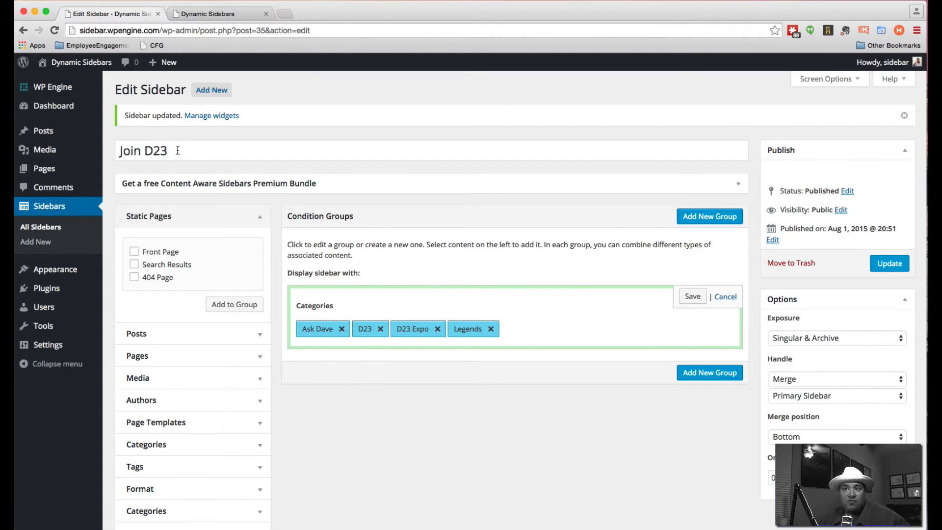
mouse_move(55, 268)
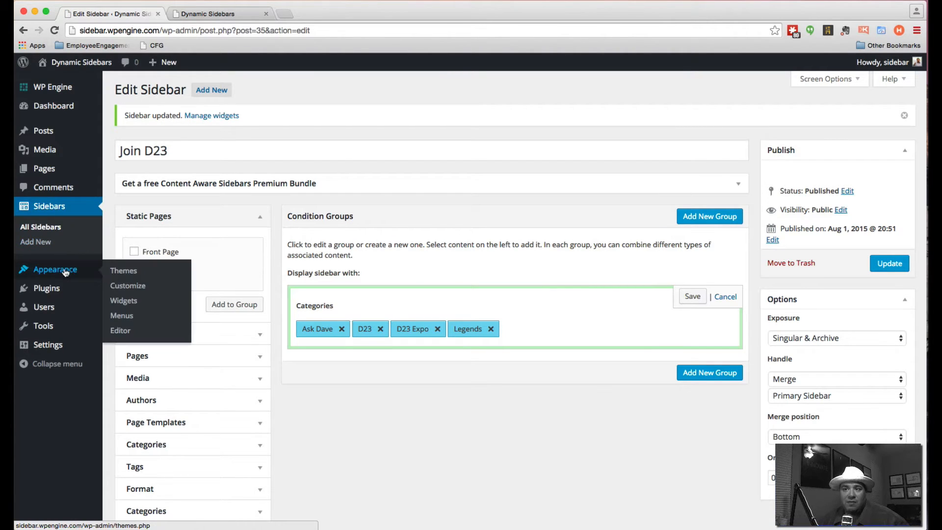
Step: Go to the Appearance > Widgets screen listing the Join D23 sidebar
left_click(124, 300)
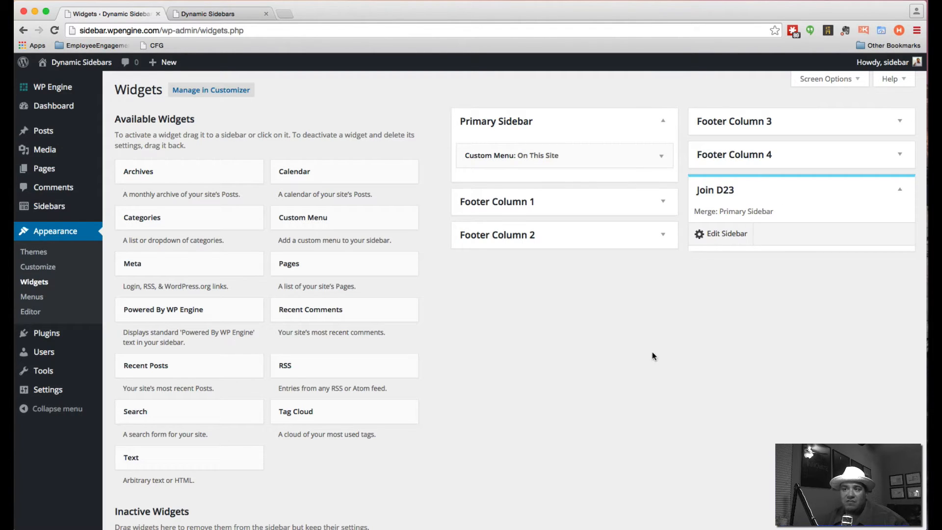
mouse_move(639, 355)
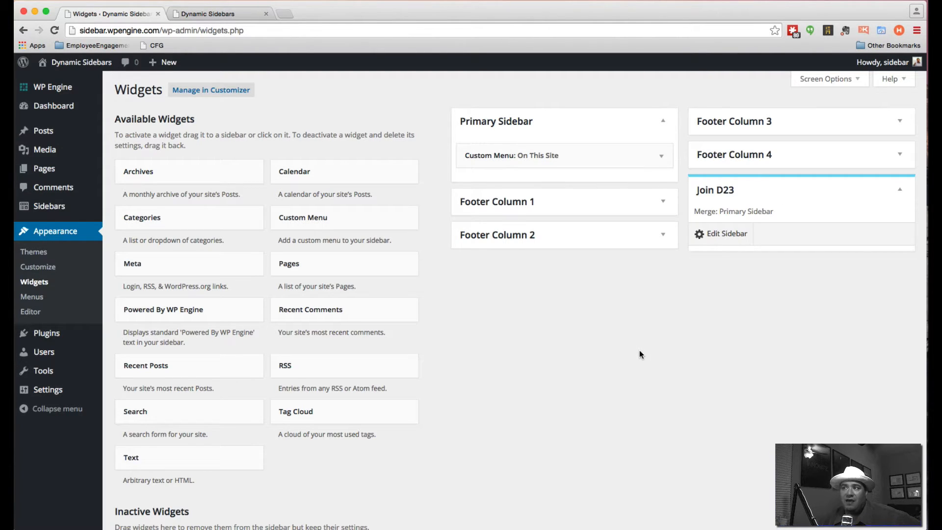
mouse_move(542, 175)
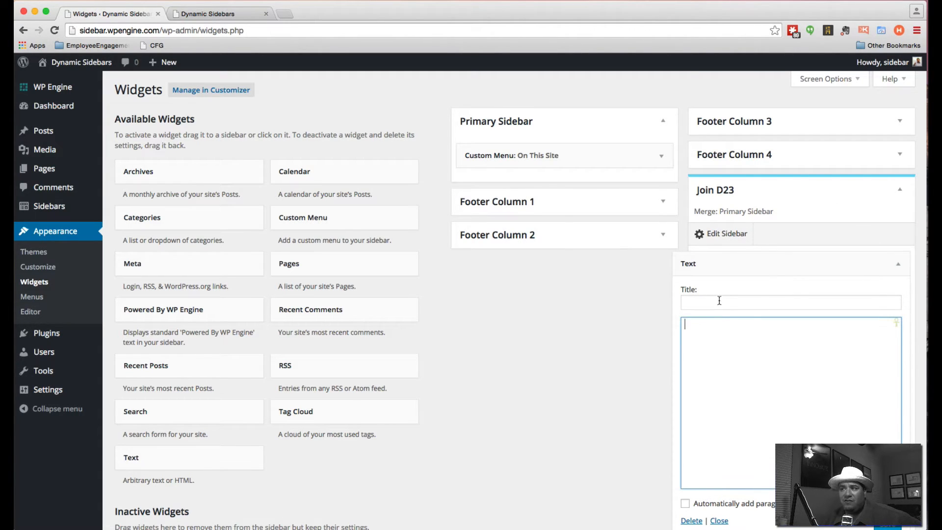
mouse_move(743, 344)
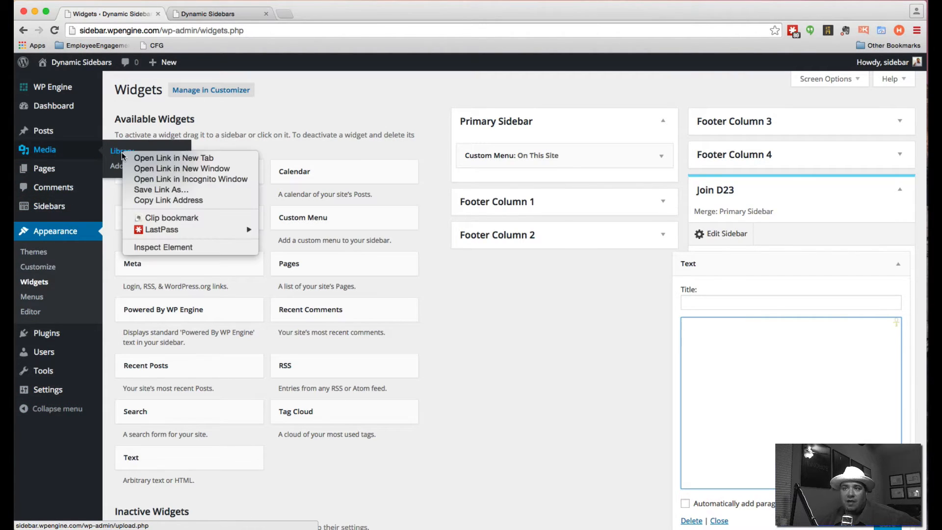
Step: Upload the five ad images from the Dropbox folder into the Media Library
left_click(174, 158)
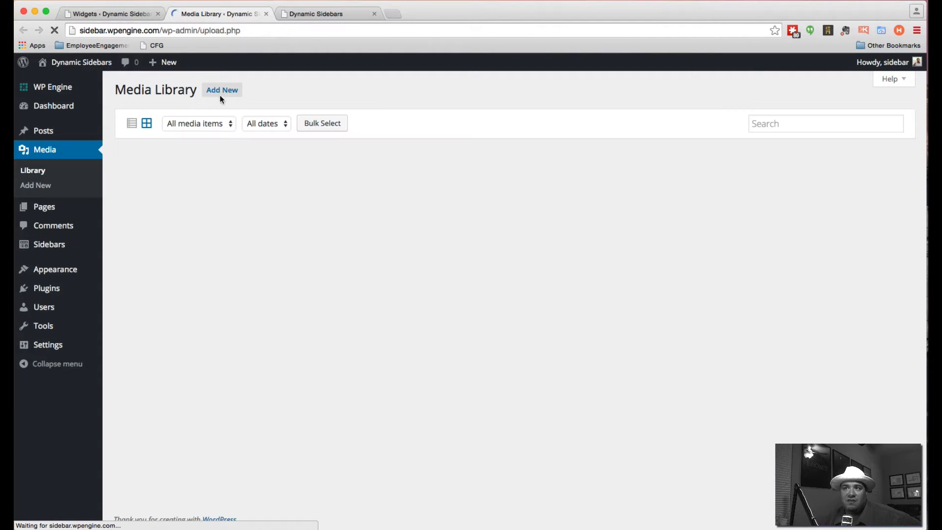
left_click(222, 89)
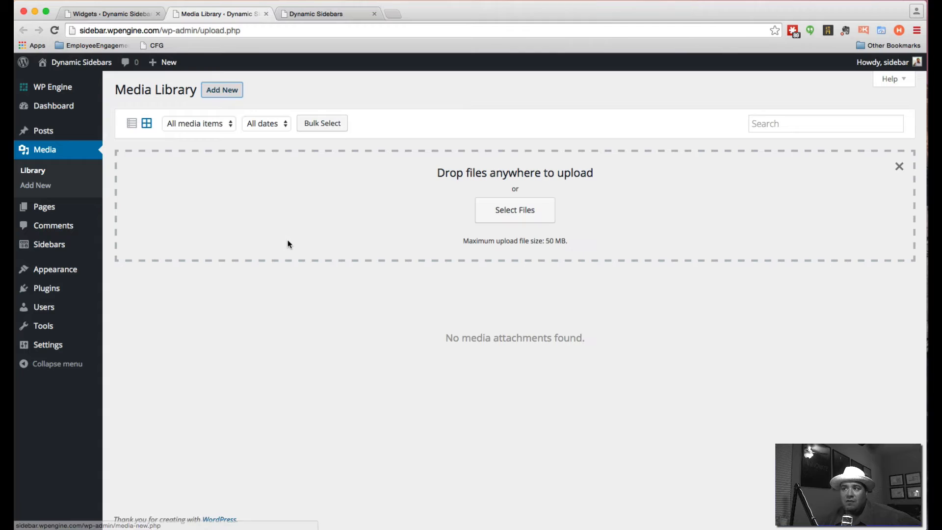
left_click(515, 210)
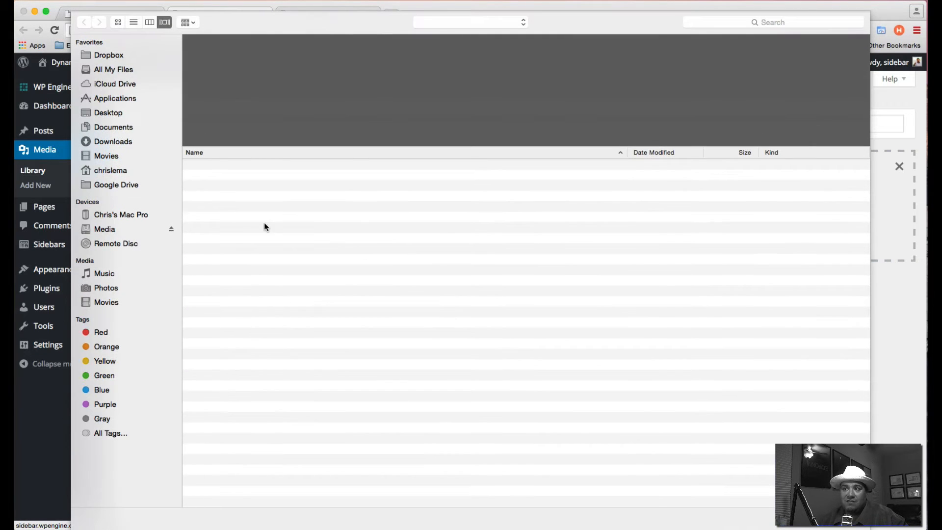
left_click(112, 142)
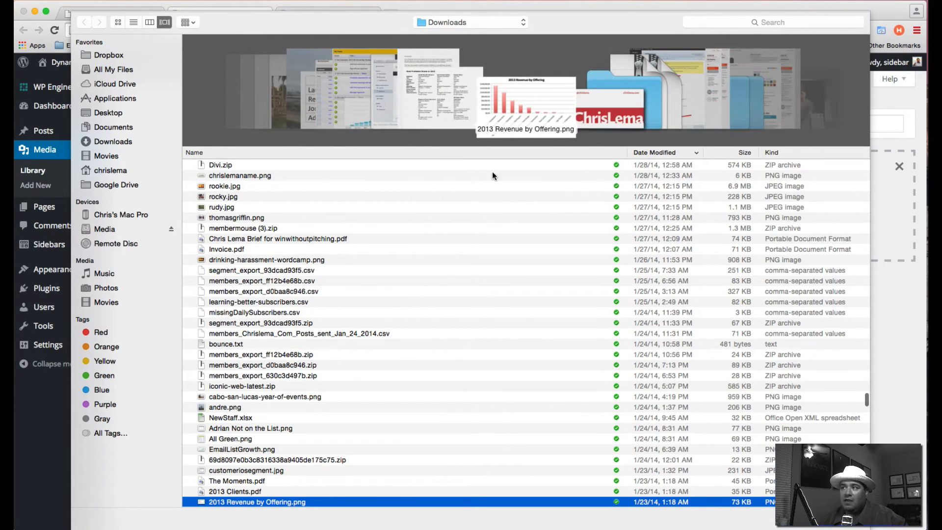
mouse_move(116, 60)
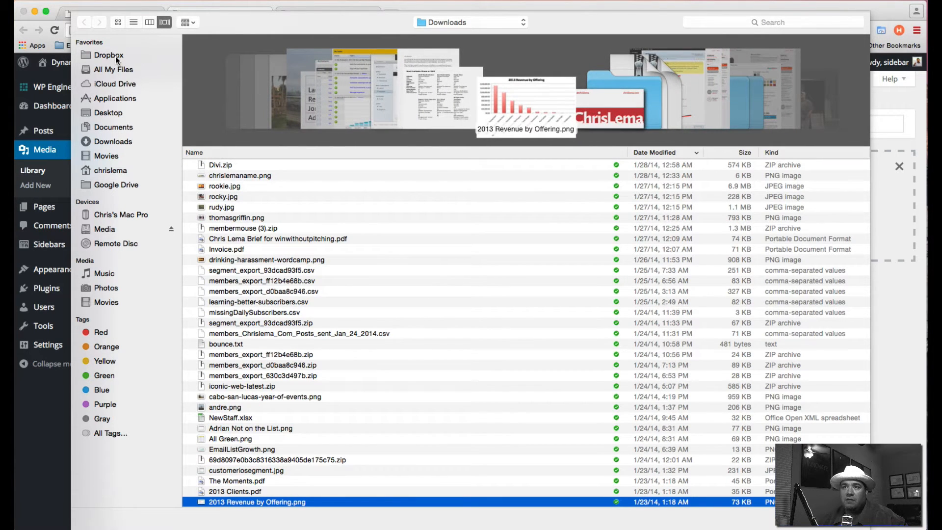
left_click(109, 55)
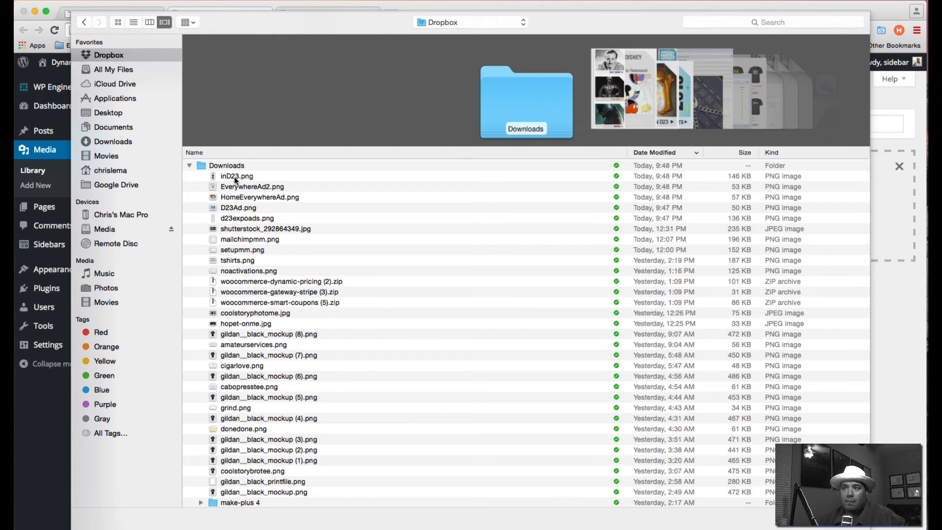
left_click(236, 176)
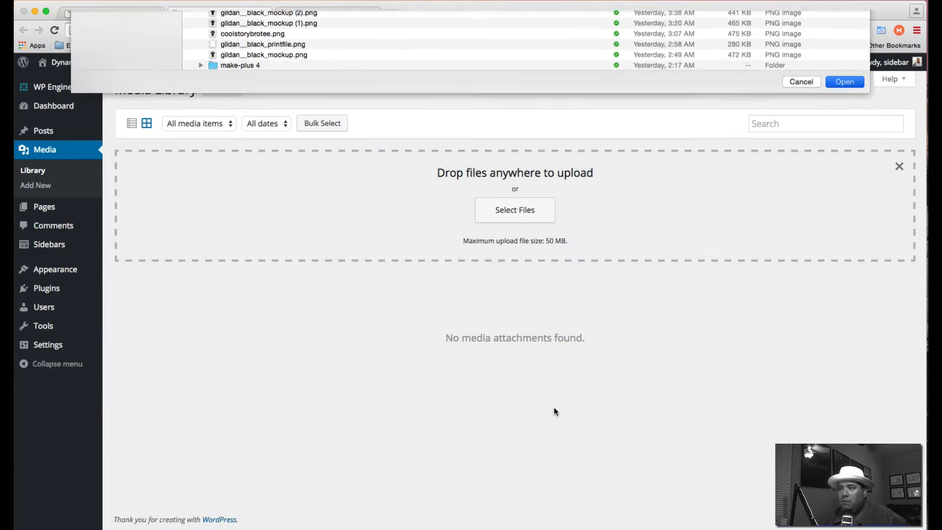
left_click(843, 81)
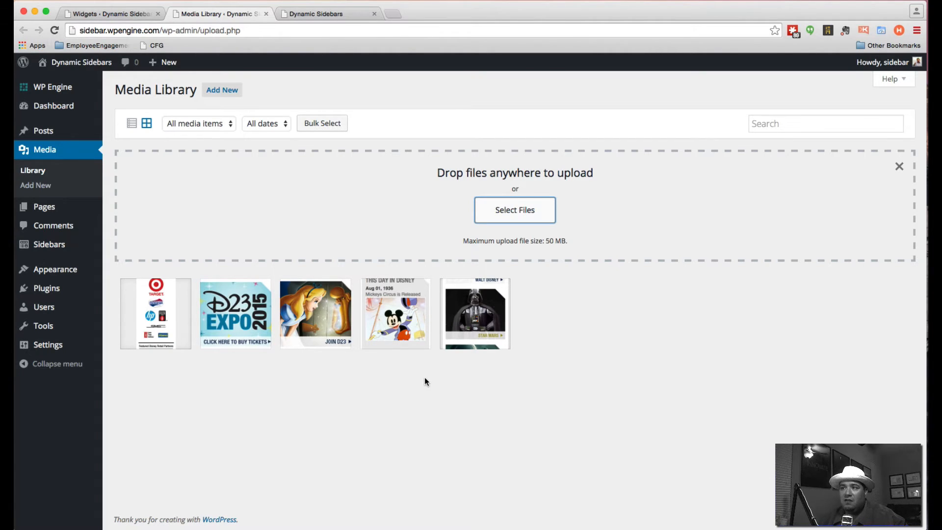
mouse_move(379, 377)
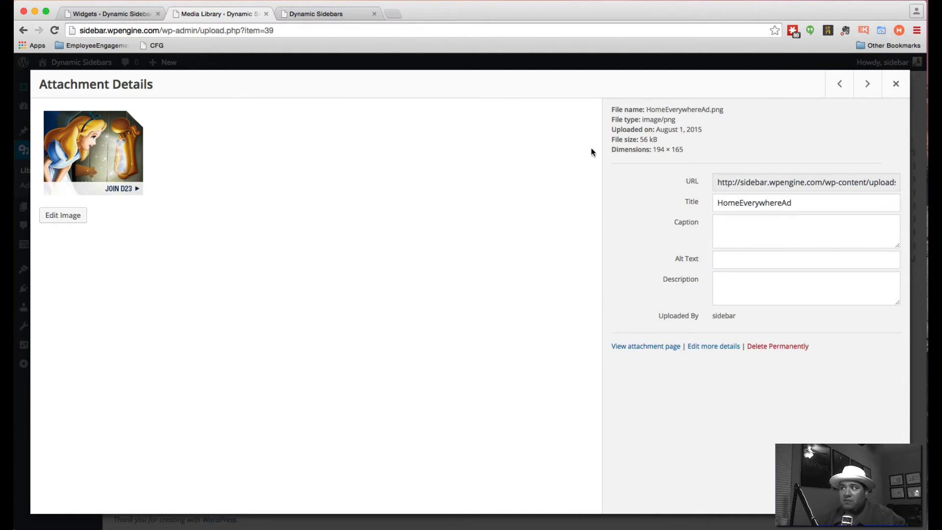
Step: Enter an <img src> tag with the HomeEverywhereAd.png URL into the Join D23 Text widget
left_click(896, 83)
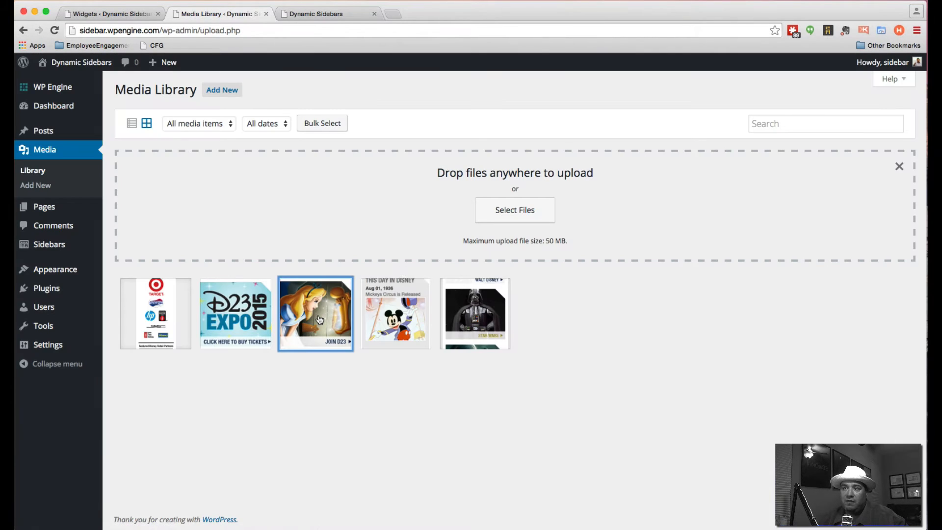
left_click(315, 313)
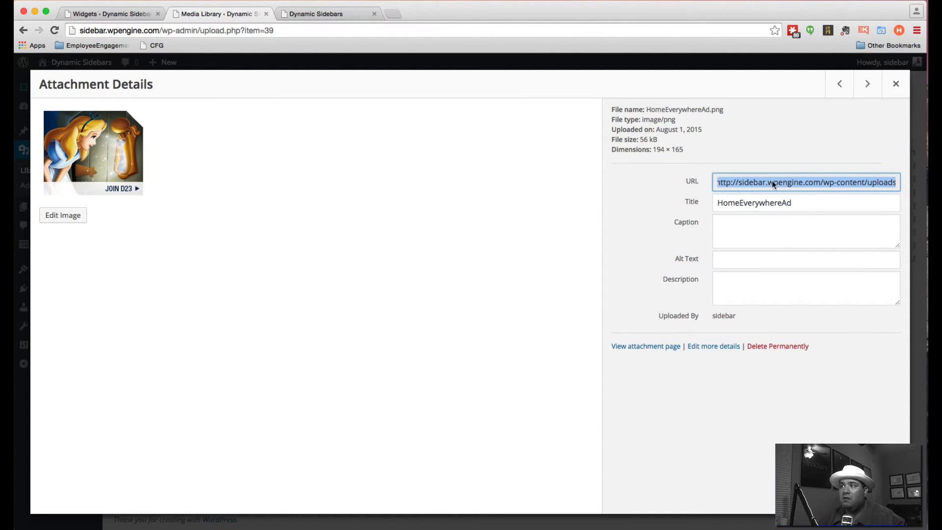
left_click(896, 83)
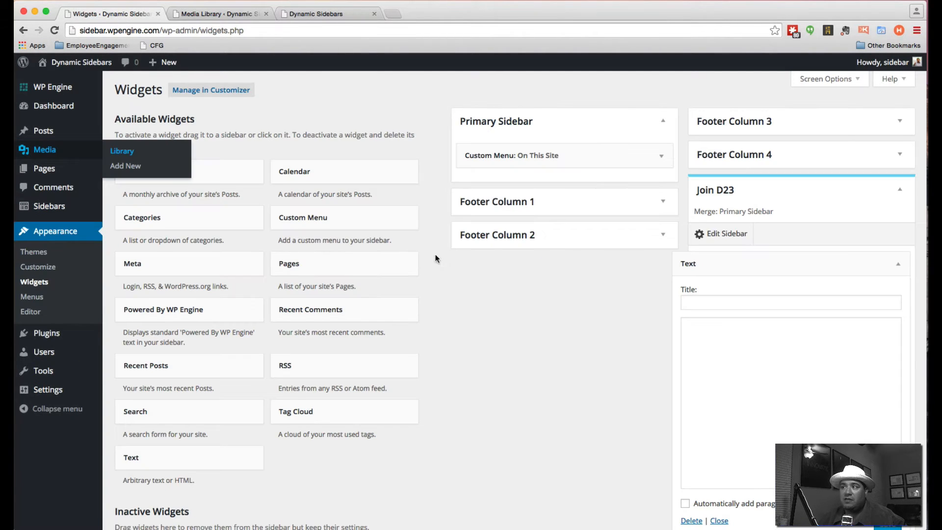
left_click(790, 403)
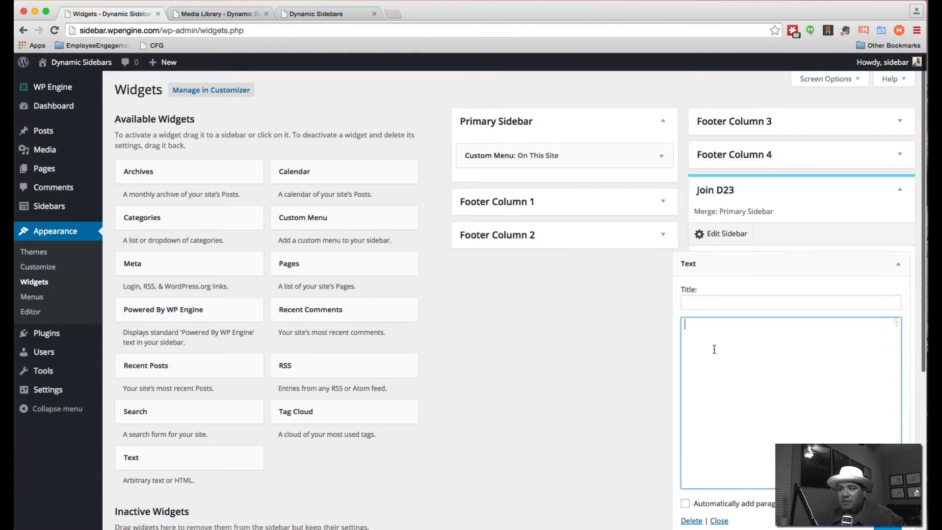
type("http://sidebar.wpengine.com/wp-content/uploads/2015/08/HomeEverywhereAd.png")
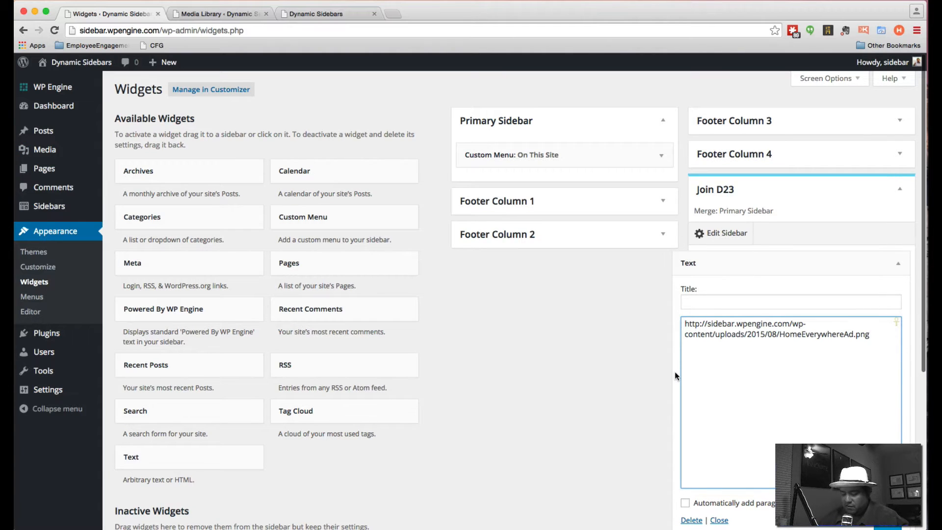
type("<img")
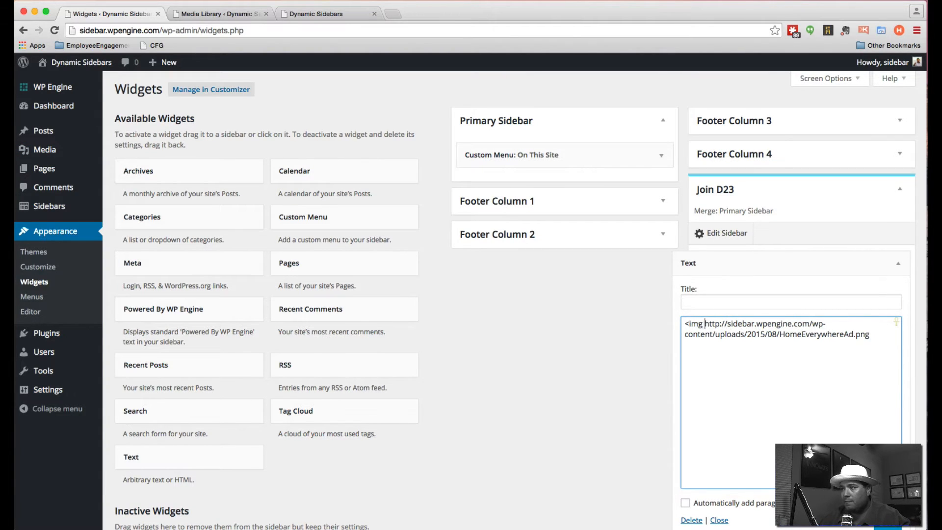
type("src=\"")
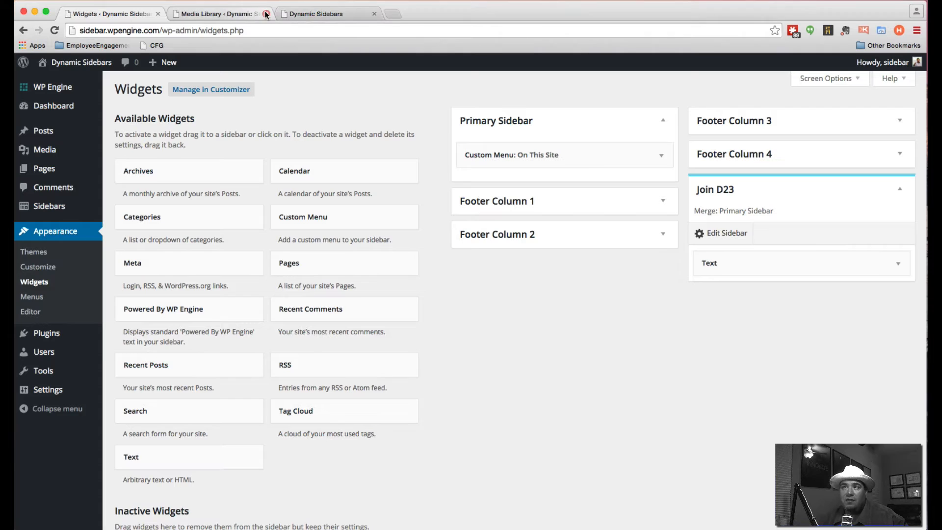
Step: Check the Join D23 ad on the D23, D23 Expo, Legends and Ask Dave pages, then return home
left_click(312, 13)
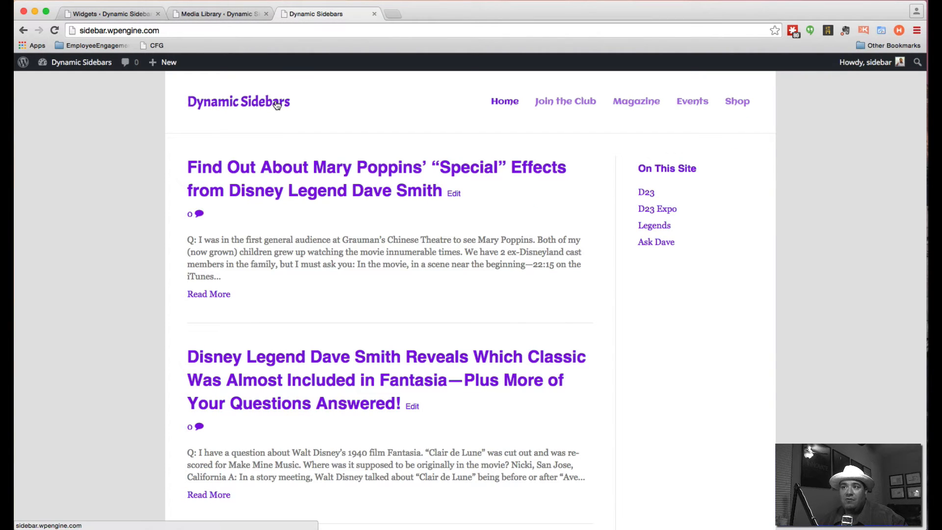
mouse_move(131, 160)
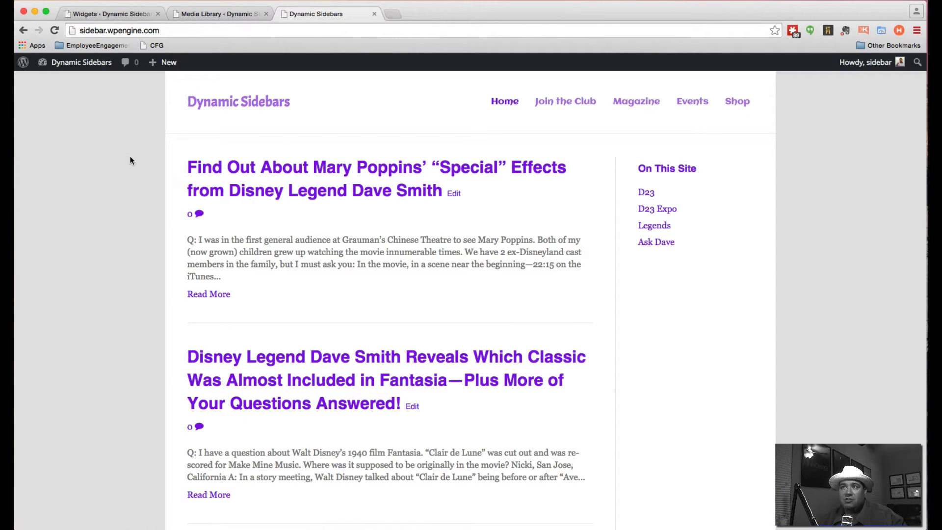
scroll("down", 3)
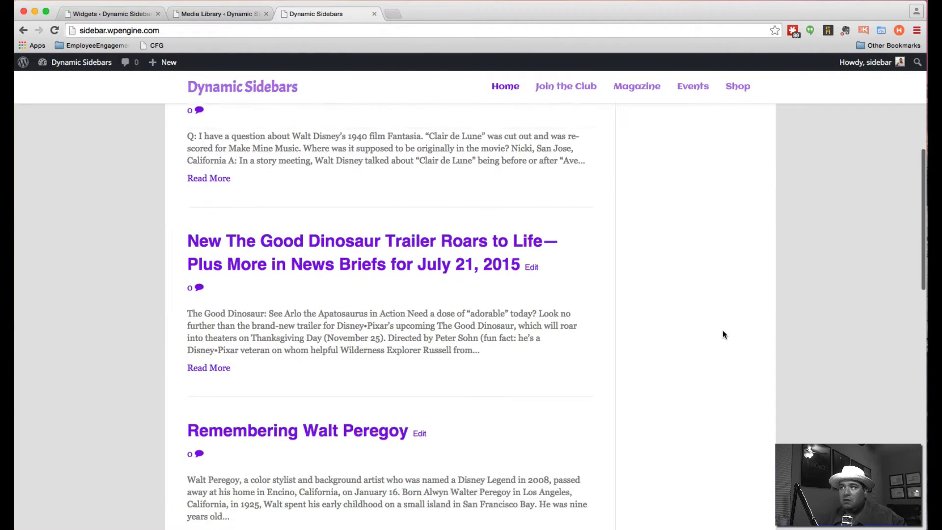
scroll("up", 3)
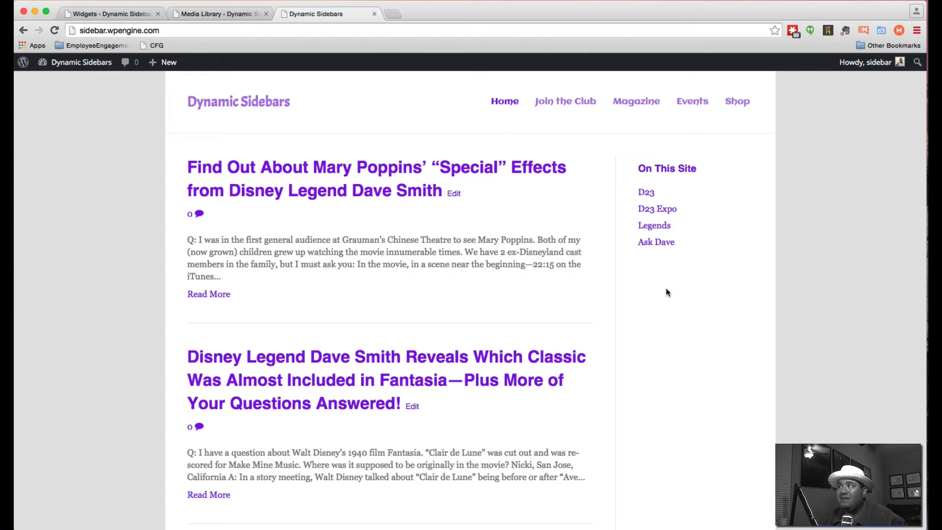
left_click(646, 193)
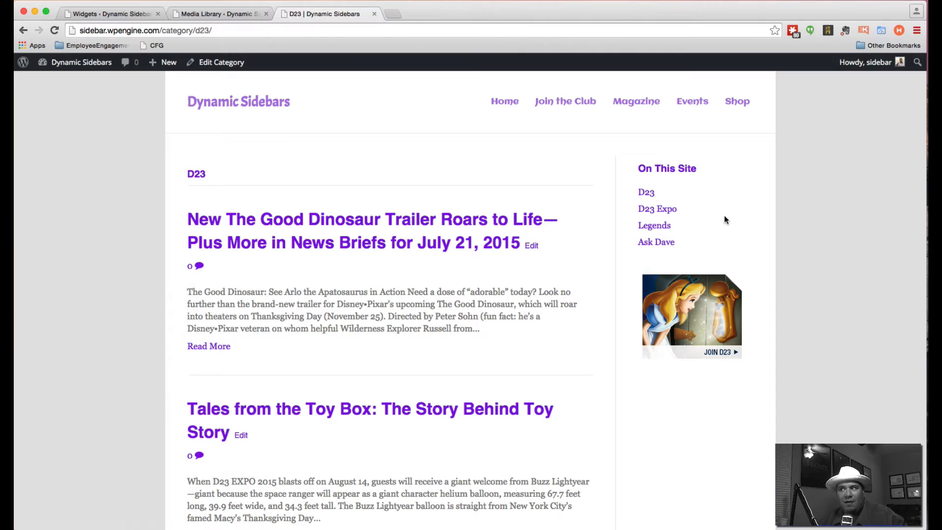
left_click(658, 208)
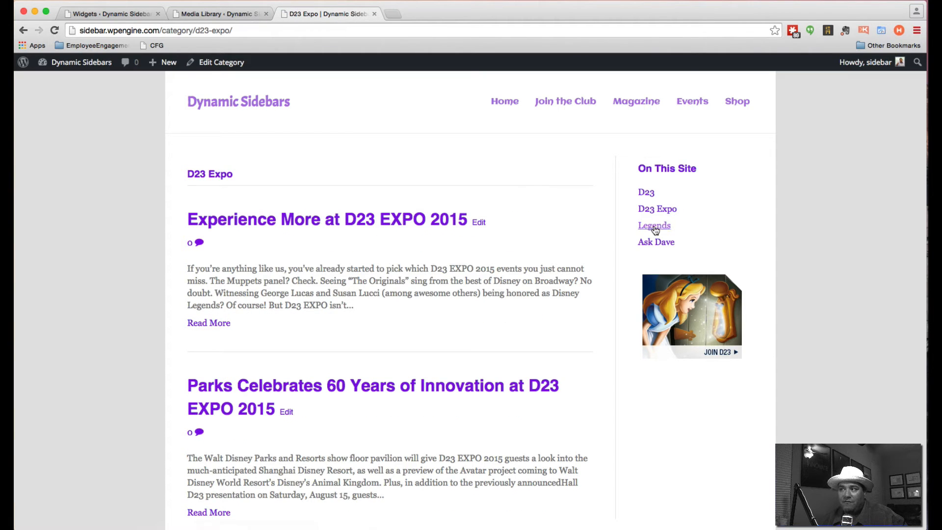
left_click(653, 226)
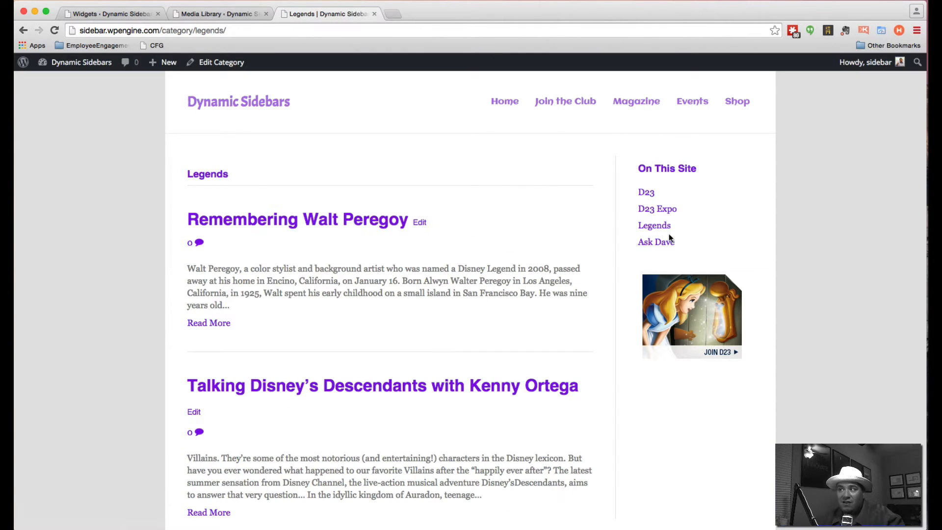
left_click(657, 242)
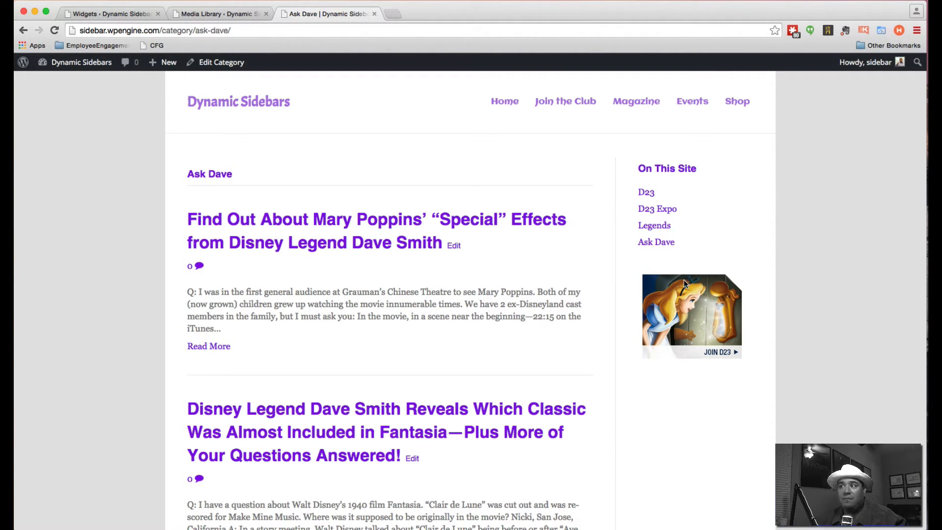
mouse_move(295, 108)
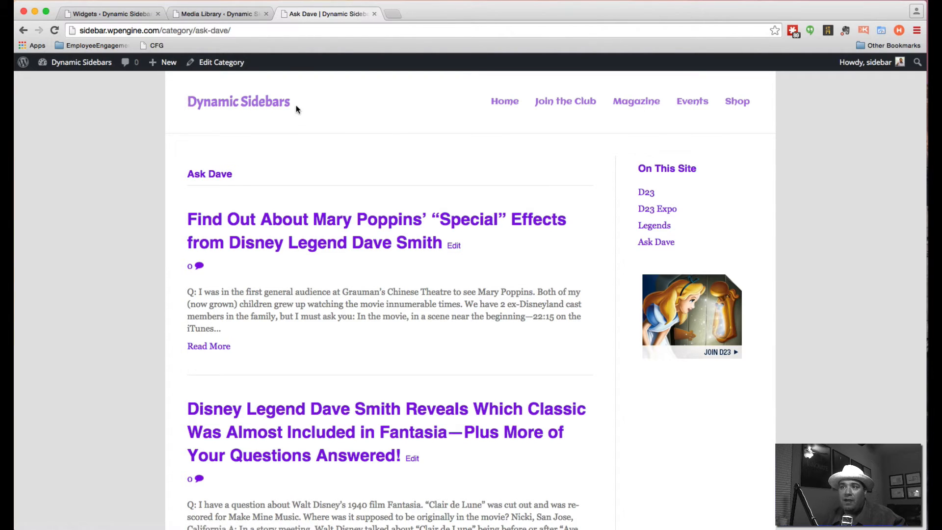
left_click(505, 101)
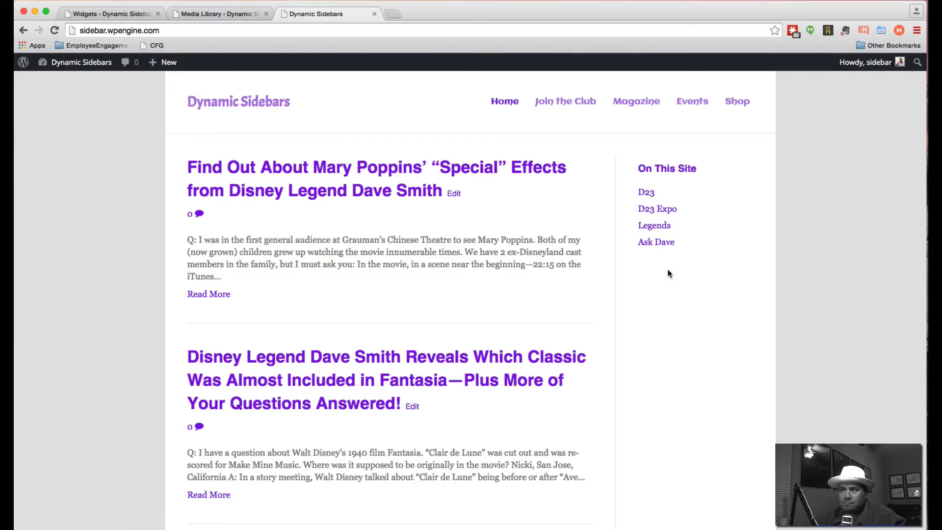
mouse_move(657, 208)
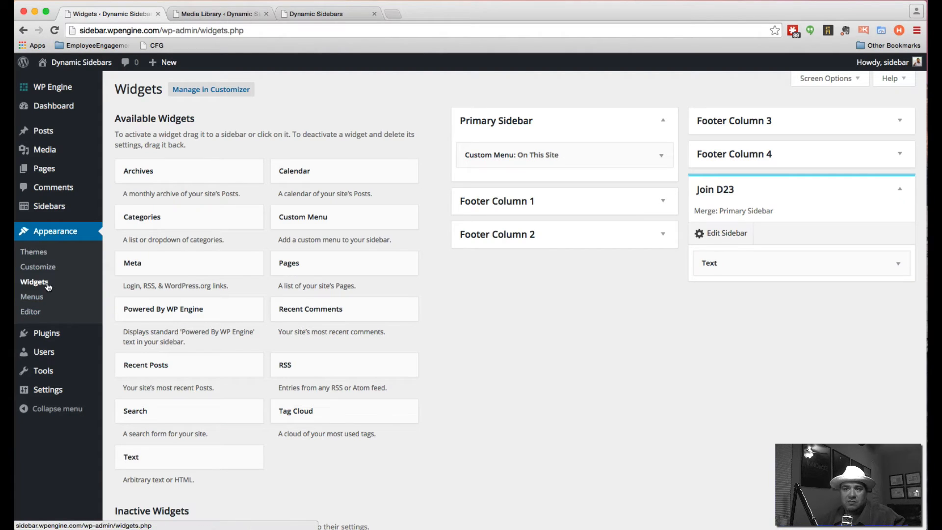
mouse_move(49, 206)
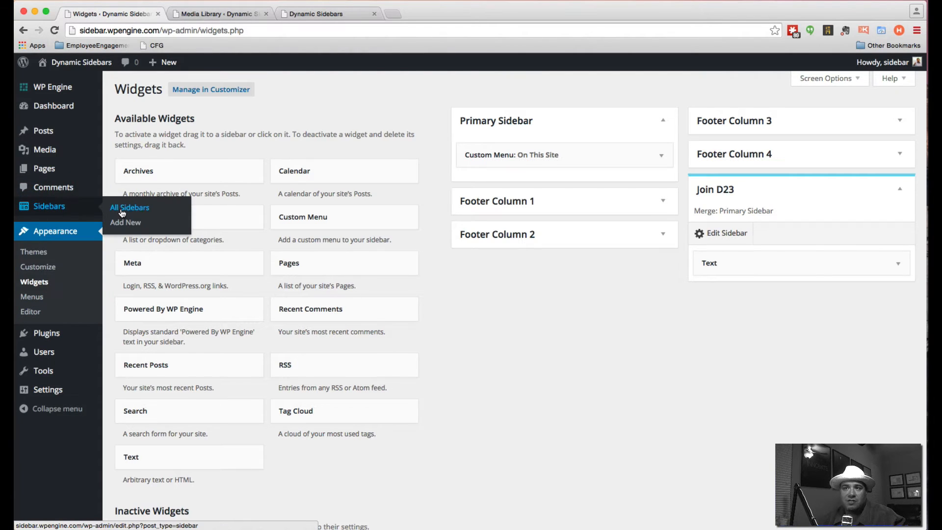
Step: Create and publish an 'Expo' sidebar set to merge with the Primary Sidebar
left_click(125, 222)
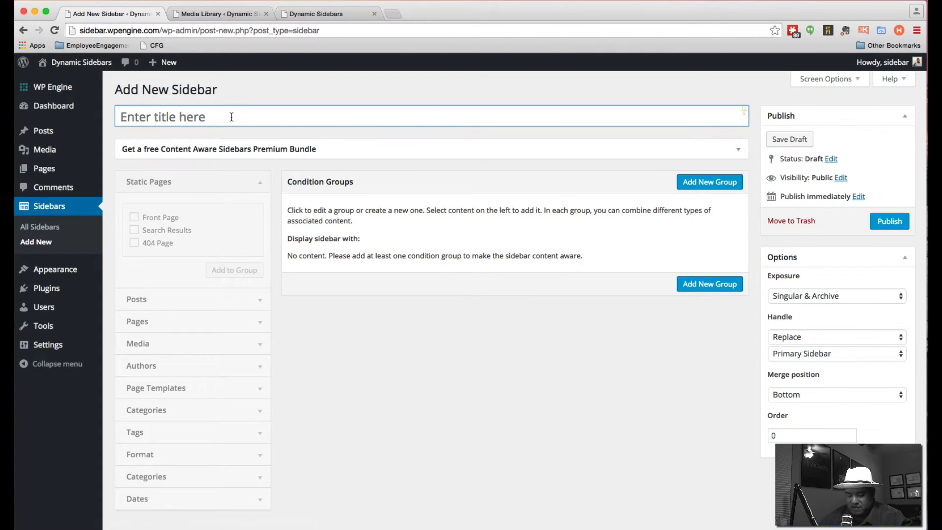
type("Expo")
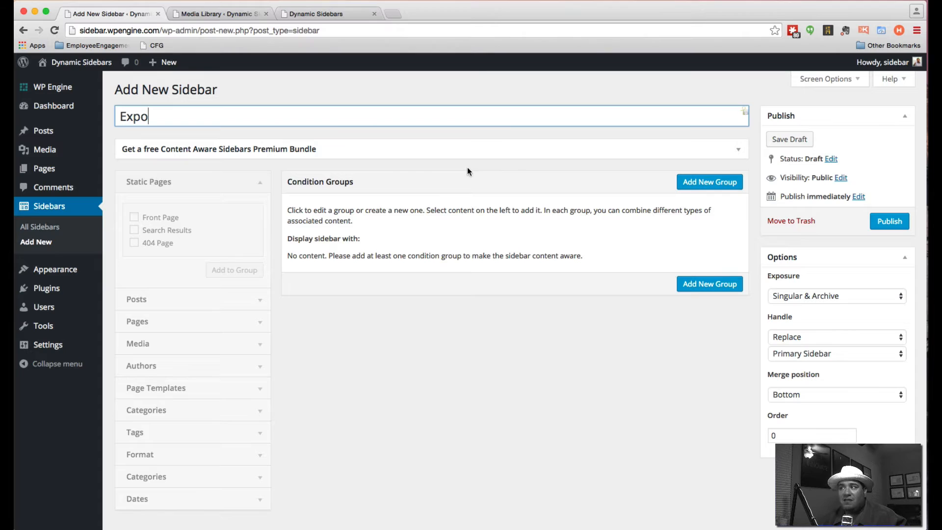
left_click(890, 221)
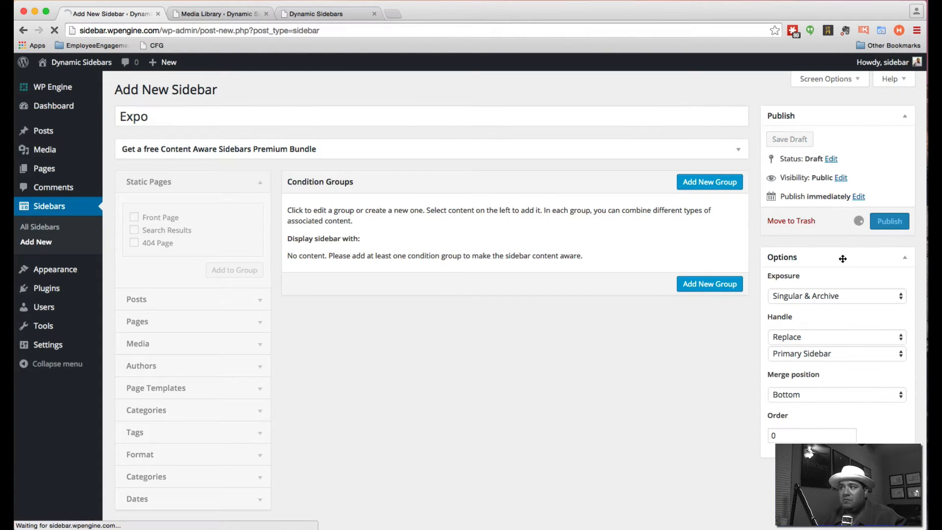
left_click(889, 221)
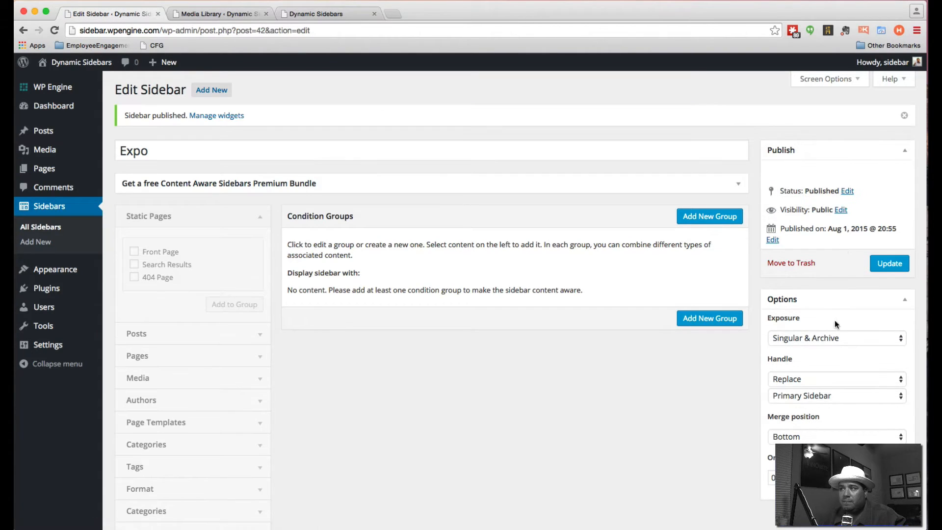
left_click(835, 379)
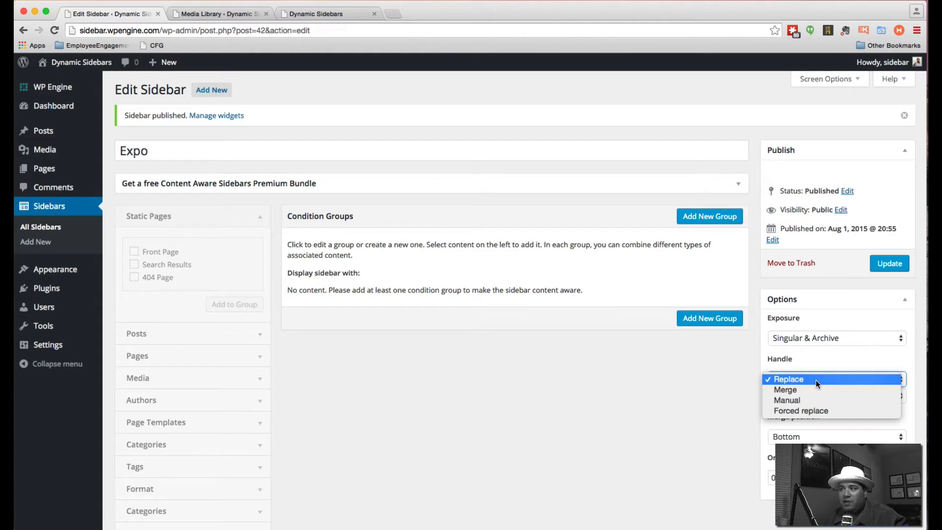
left_click(785, 390)
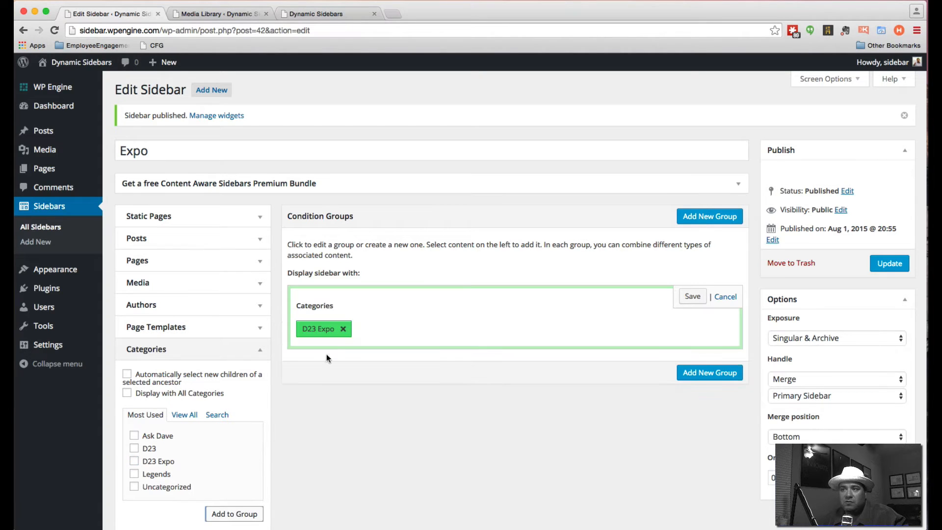
Step: Save the D23 Expo category condition group and update the Expo sidebar
left_click(692, 297)
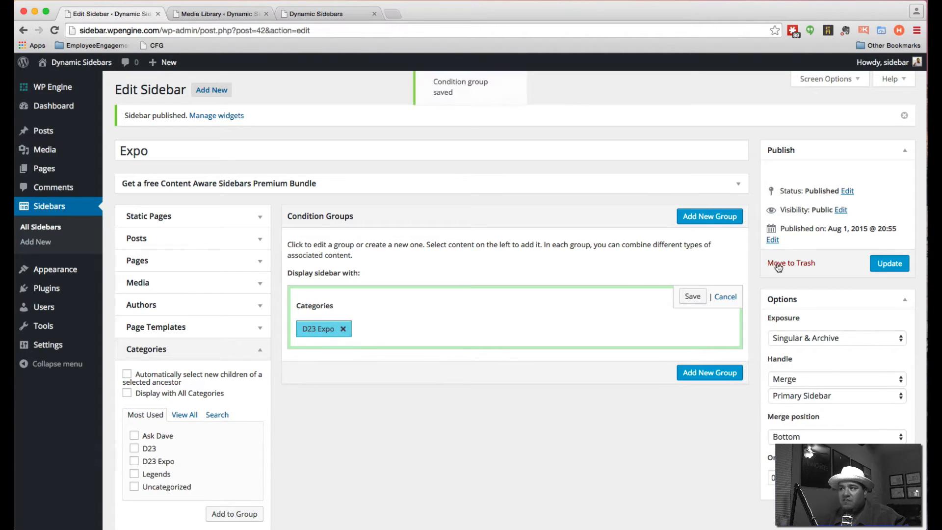
left_click(692, 295)
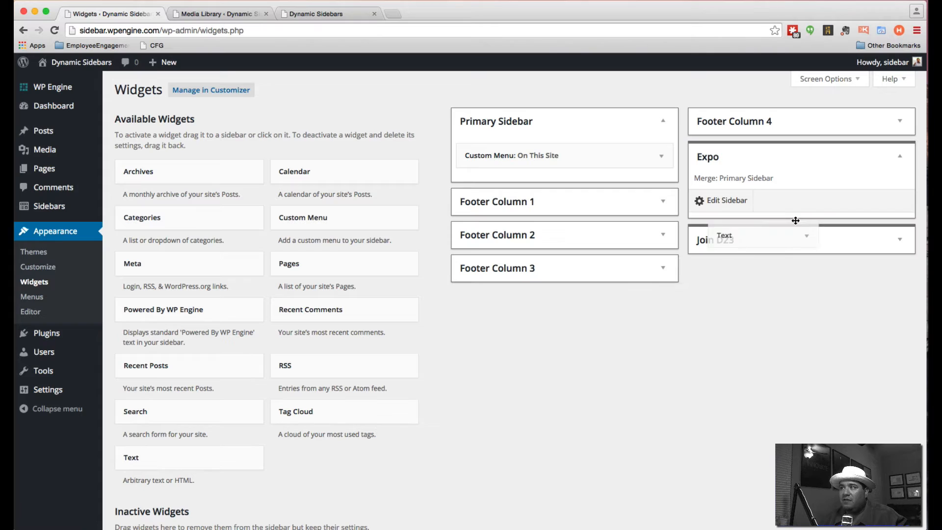
Step: Copy the d23expoads.png URL from the Media Library and write an img tag with it in the Expo Text widget
left_click(761, 240)
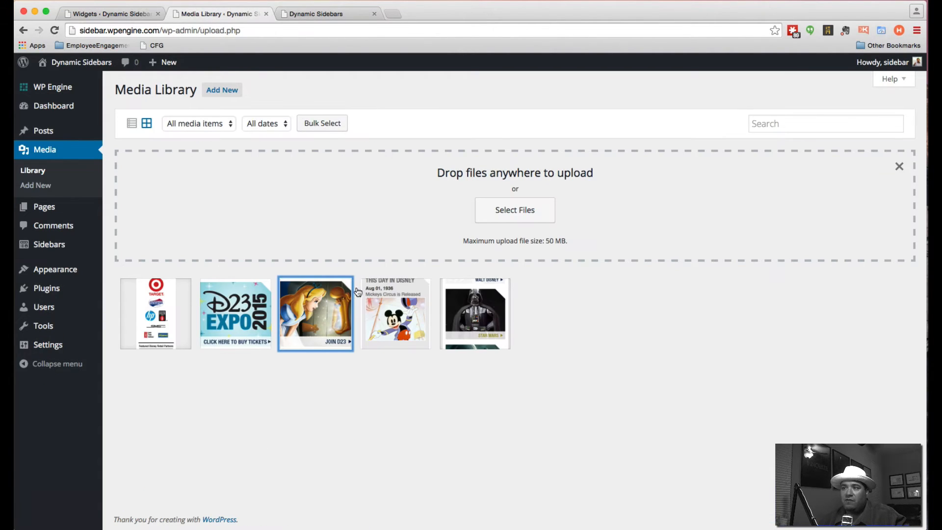
mouse_move(163, 314)
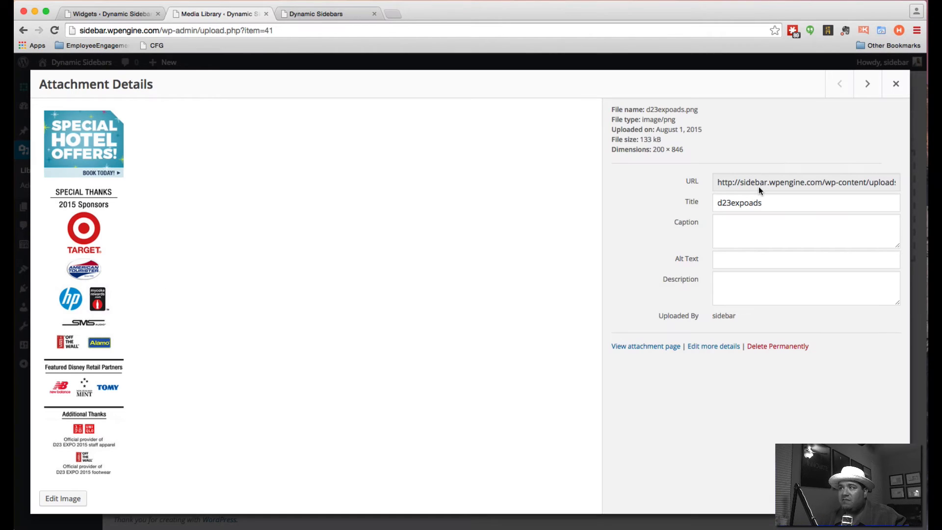
left_click(804, 182)
type("<")
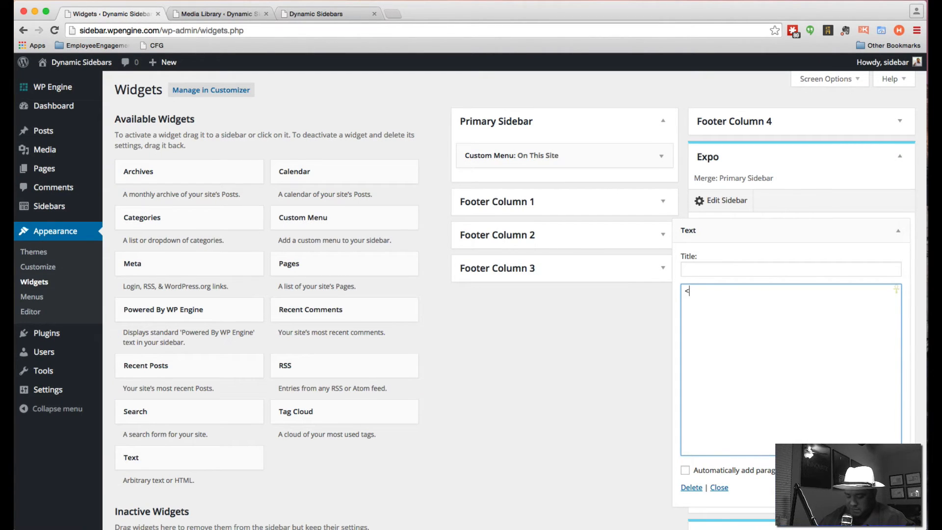
type("img src=\"")
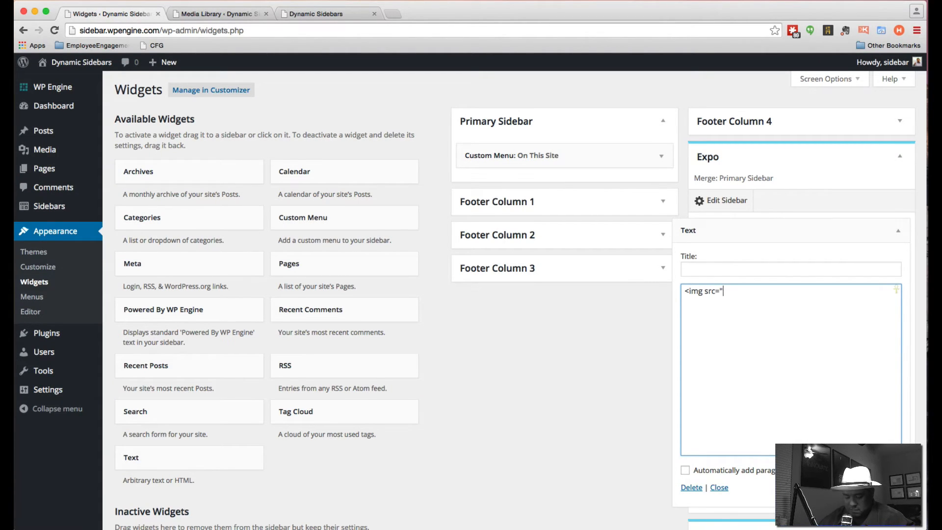
type("http://sidebar.wpengine.com/wp-content/uploads/2015/08/d23expoads.png")
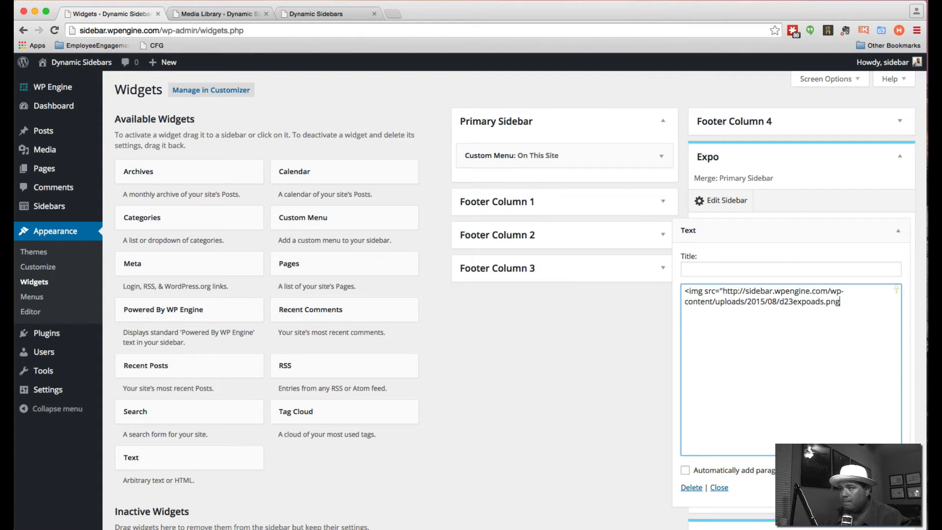
type("\" />")
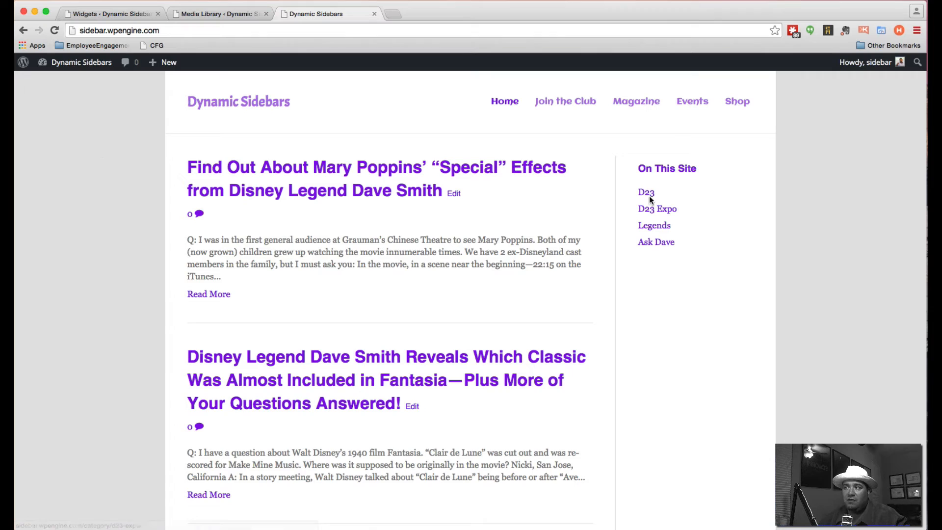
left_click(645, 192)
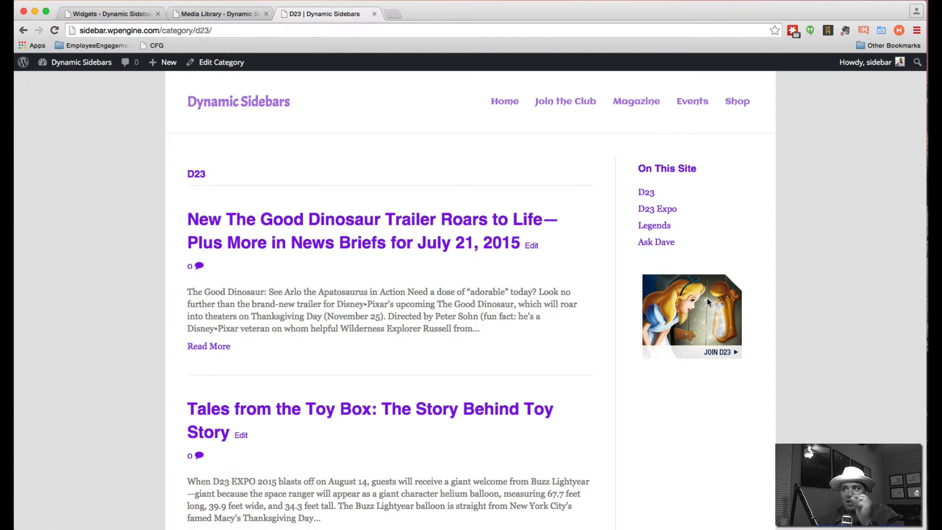
left_click(654, 224)
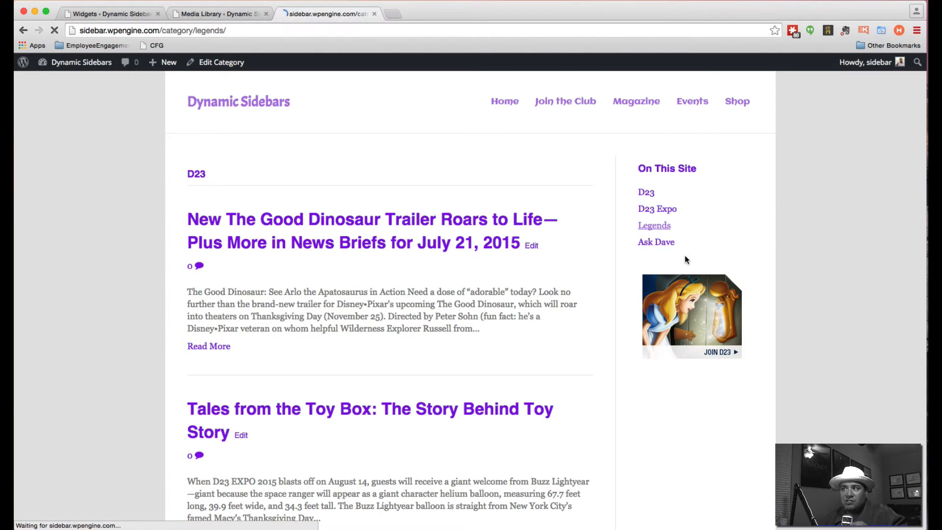
left_click(657, 241)
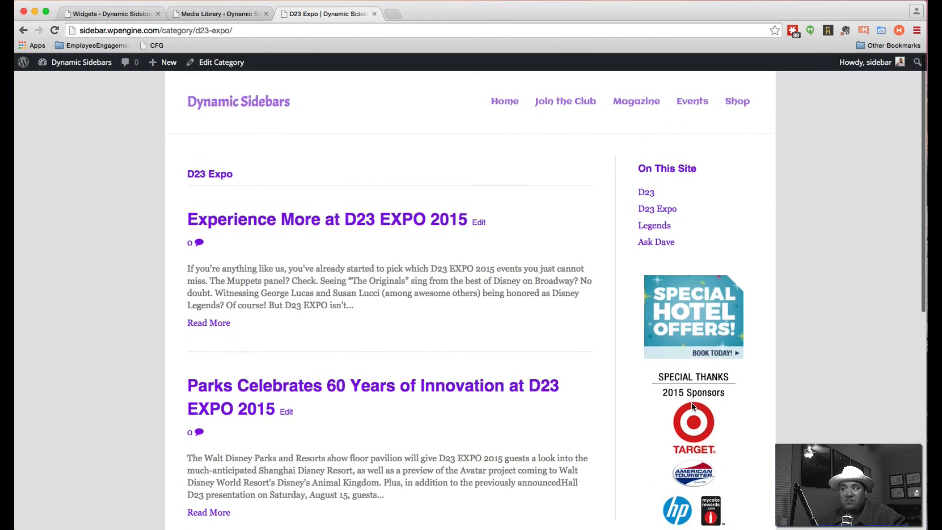
scroll("down", 3)
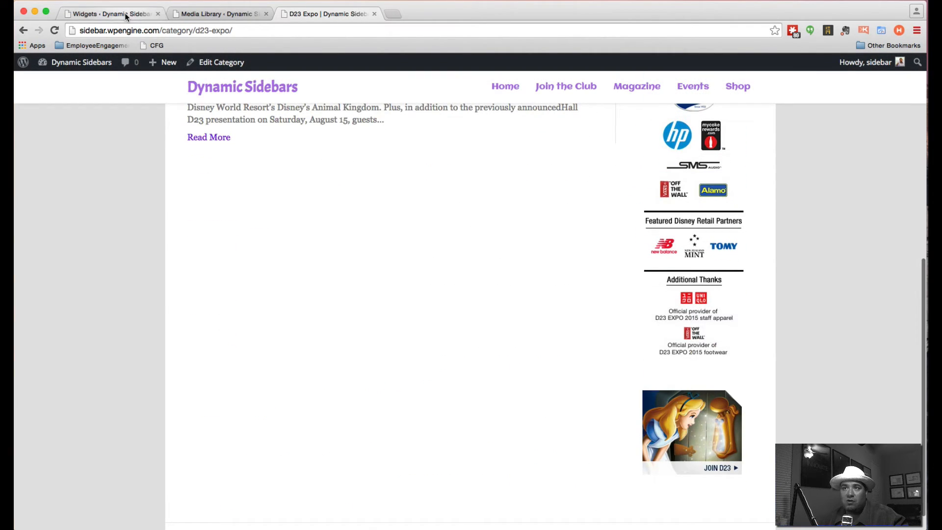
left_click(110, 13)
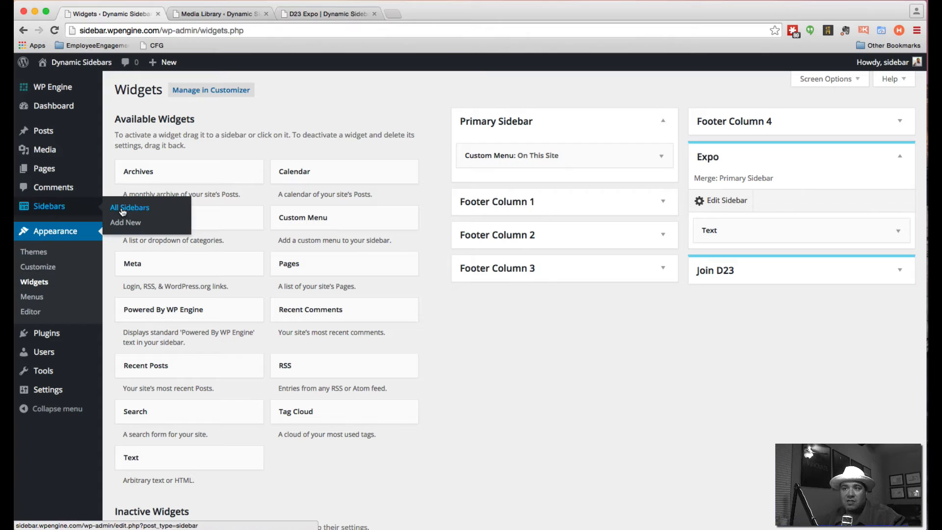
Step: Set the Join D23 sidebar's order to 1 and update it
left_click(129, 207)
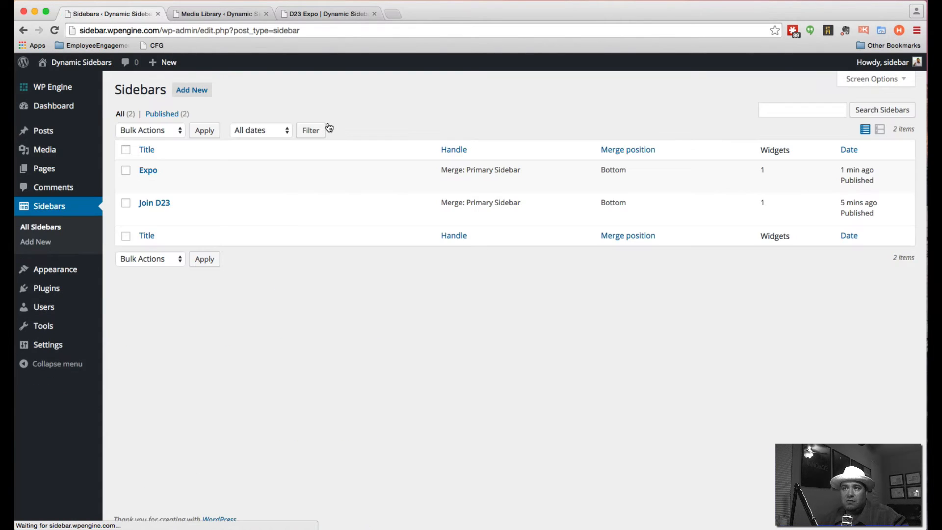
mouse_move(154, 202)
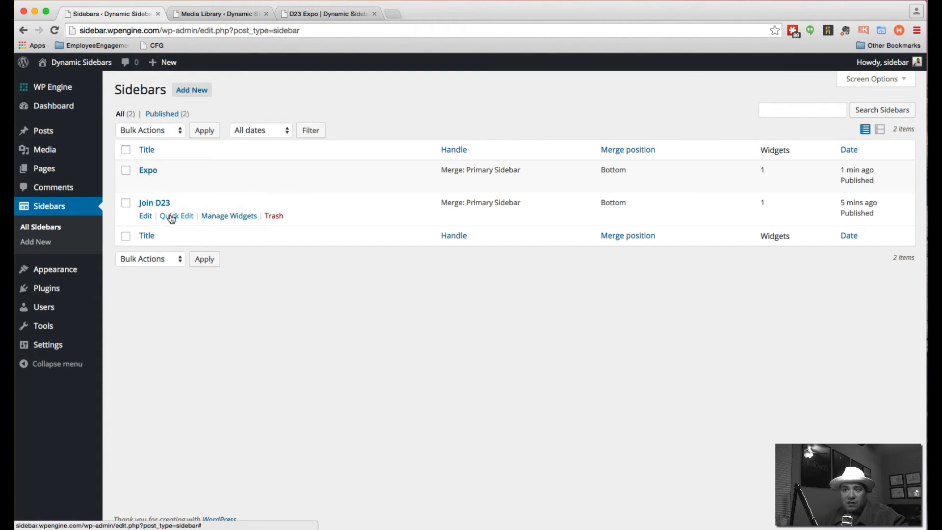
left_click(145, 216)
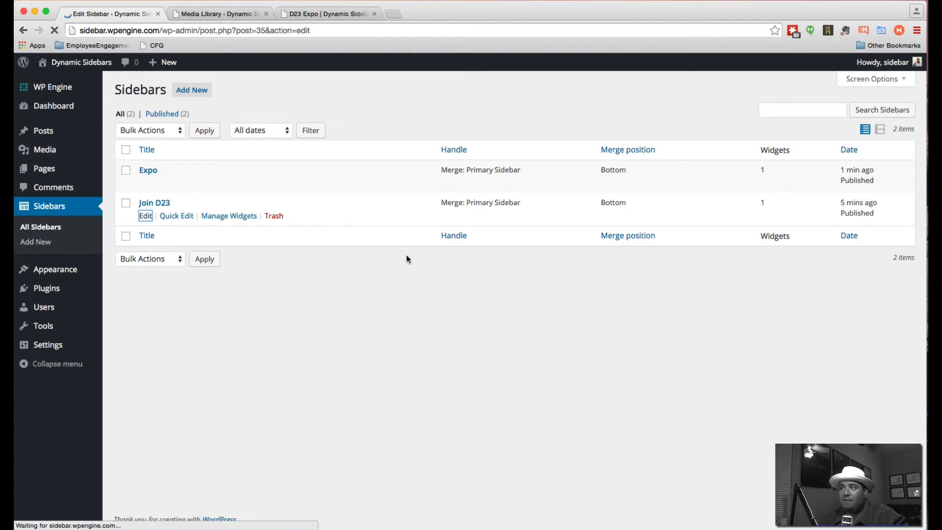
left_click(145, 216)
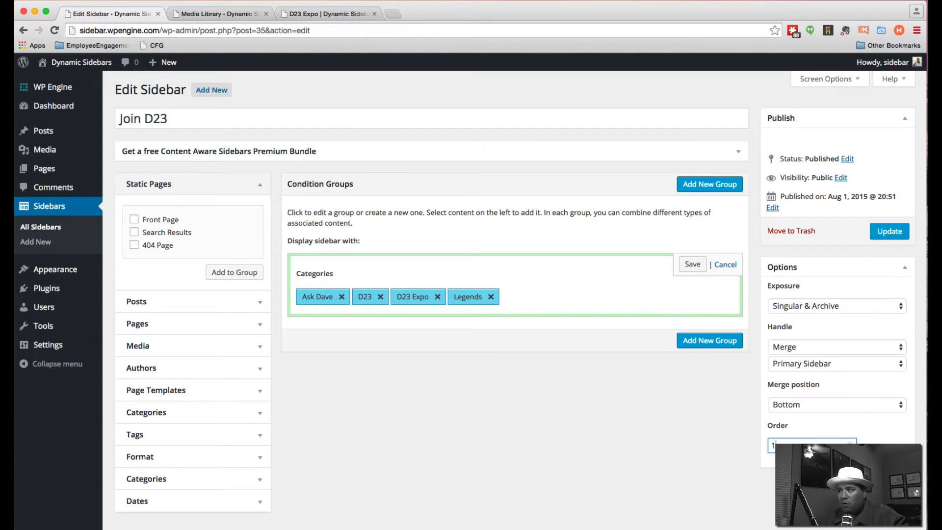
left_click(692, 264)
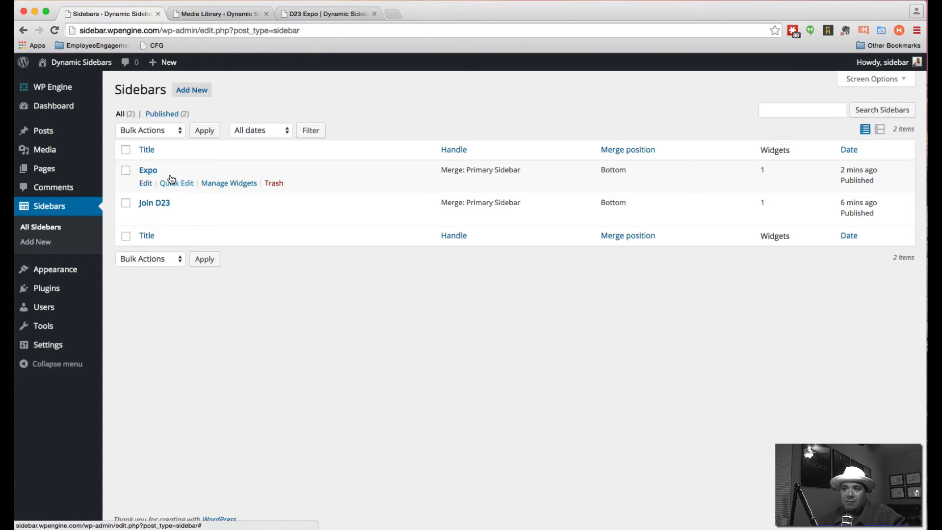
Step: Set the Expo sidebar's order to 2, update it, and switch to the live D23 Expo page
left_click(145, 183)
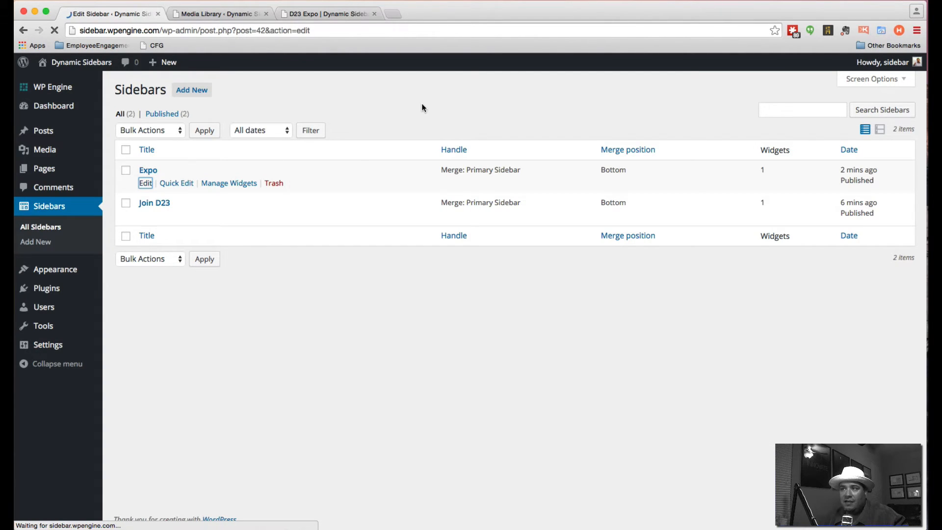
left_click(146, 183)
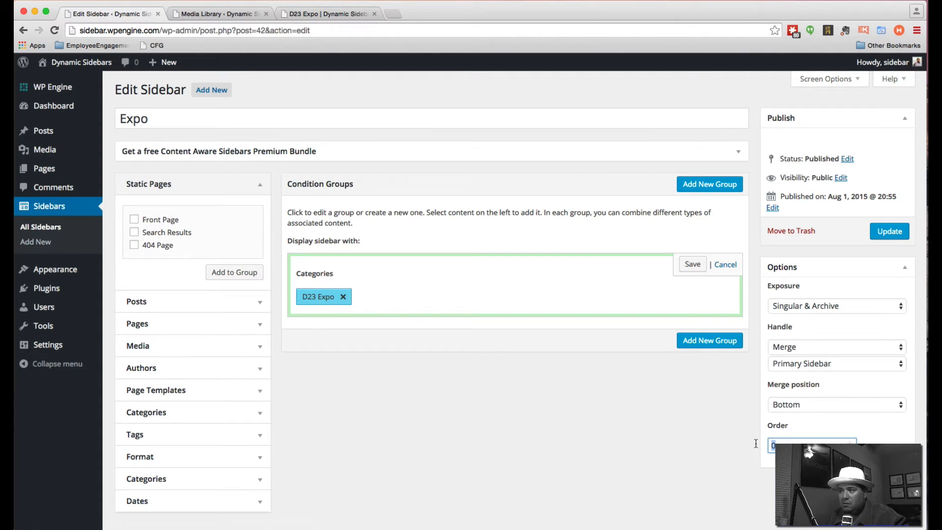
left_click(690, 264)
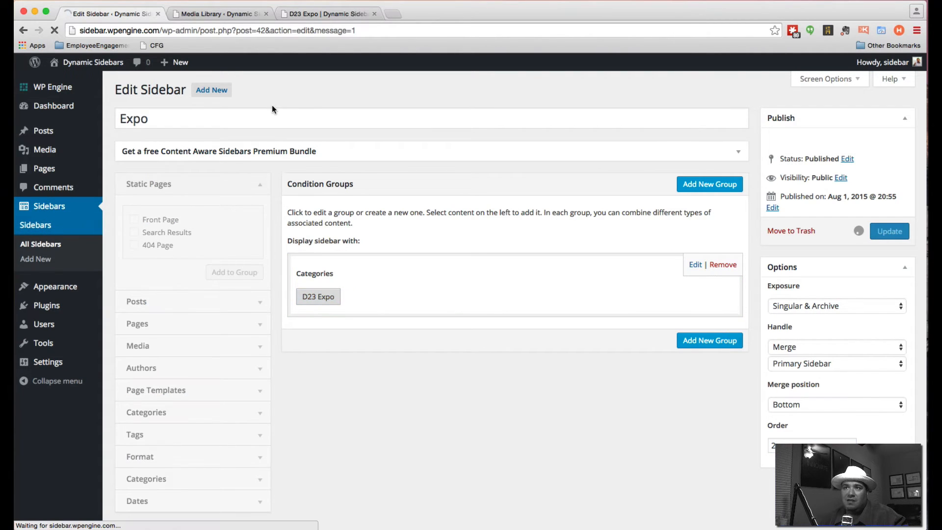
left_click(328, 13)
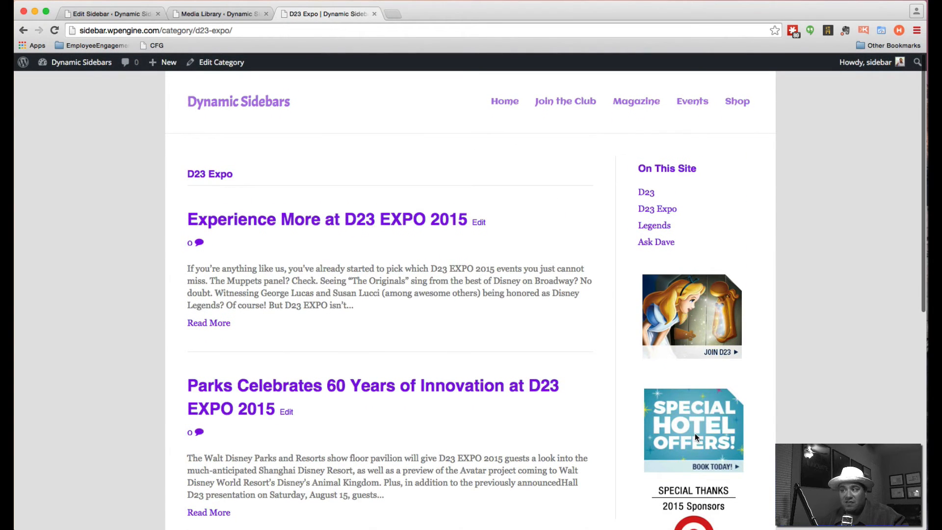
Step: Visit Ask Dave and the D23 Expo category page, checking the Join D23 banner sits above the sponsor ads
left_click(656, 241)
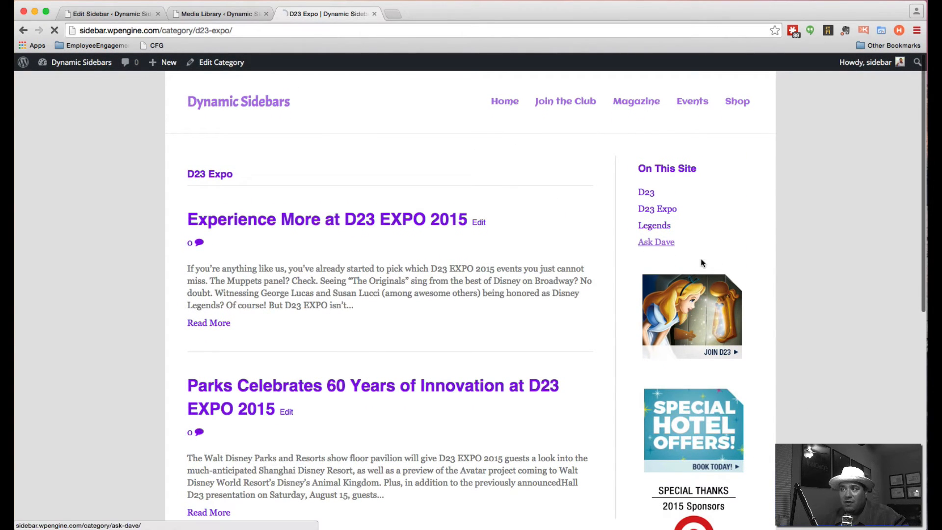
left_click(655, 242)
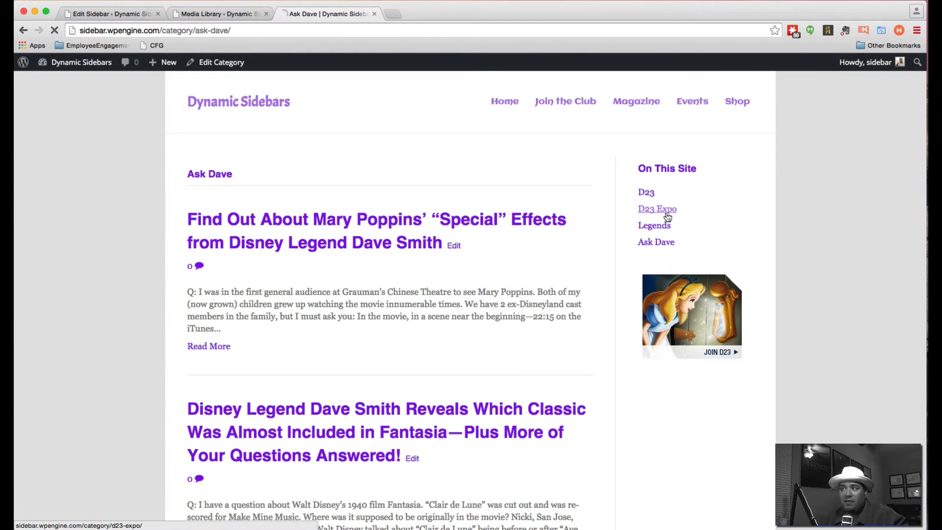
left_click(657, 208)
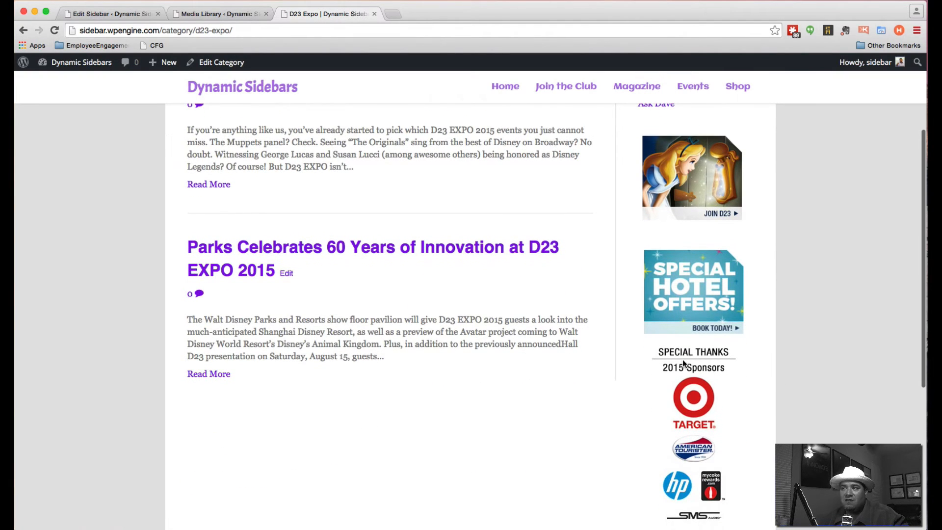
scroll("down", 3)
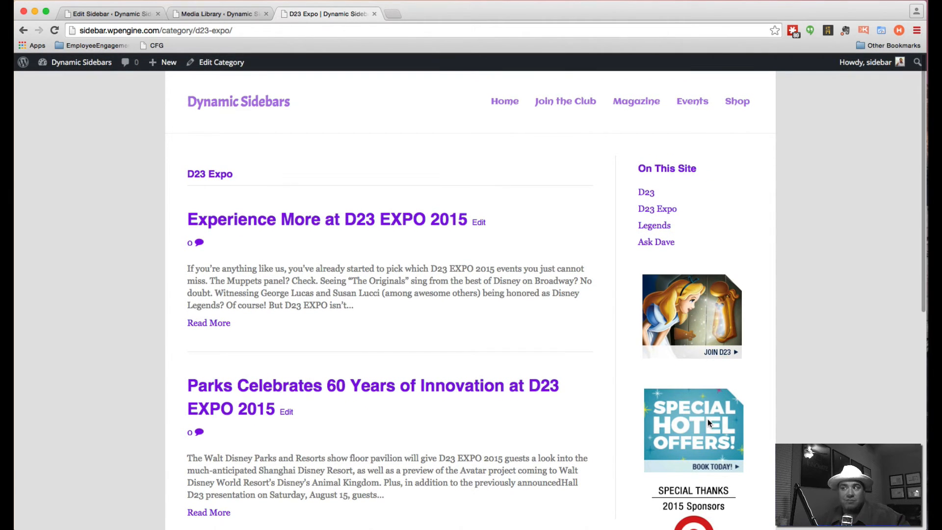
scroll("down", 3)
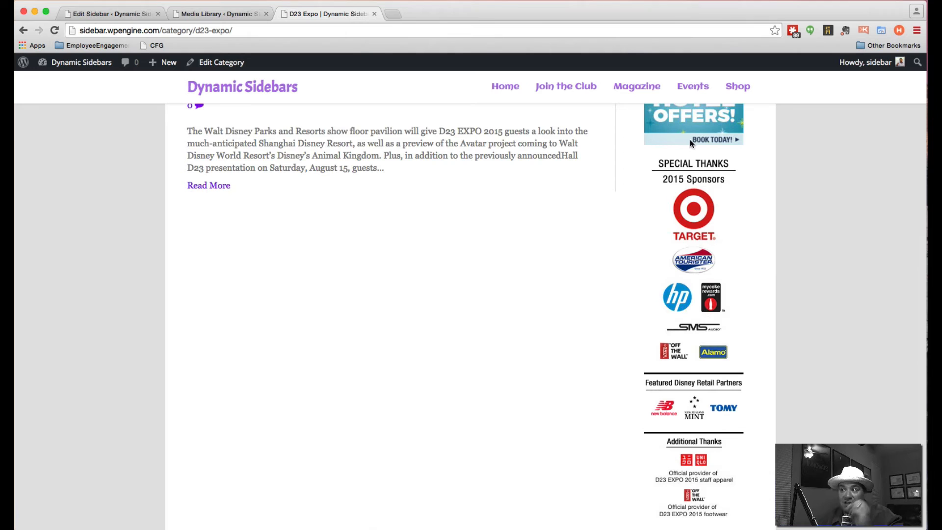
mouse_move(691, 219)
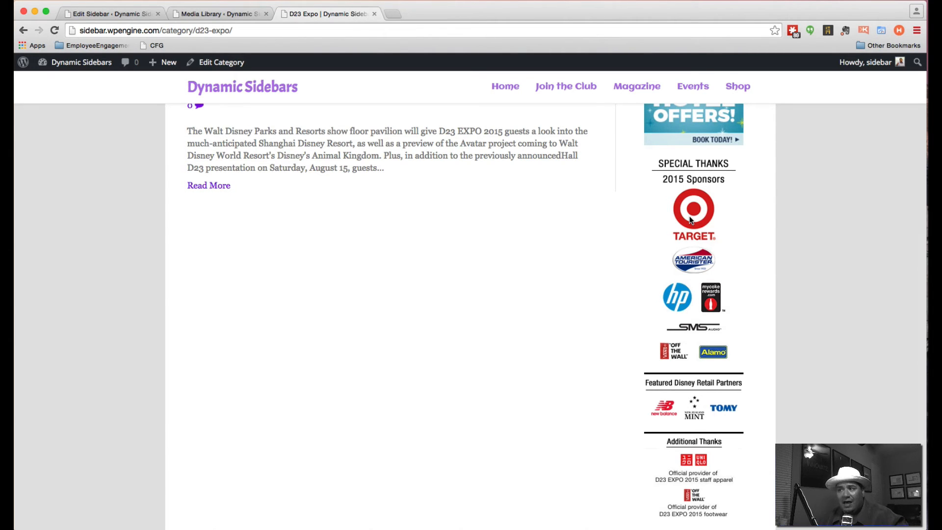
scroll("up", 3)
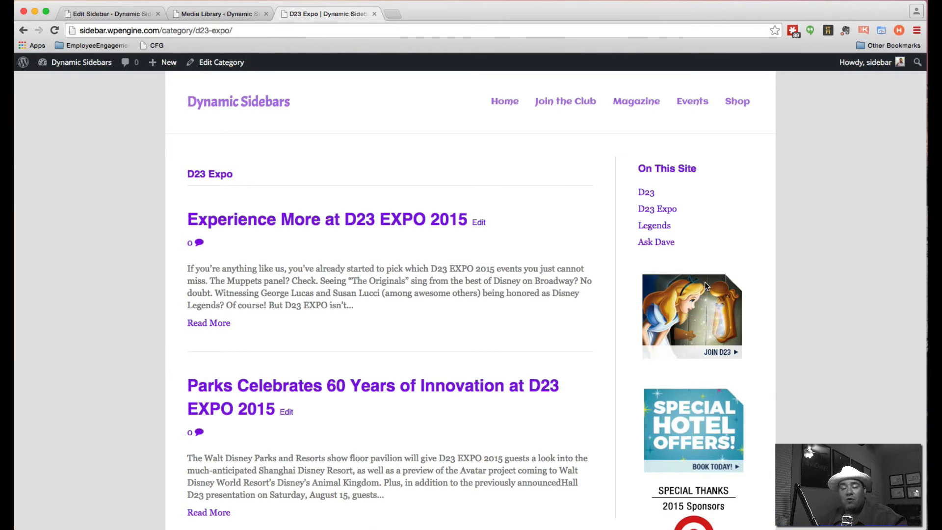
mouse_move(379, 167)
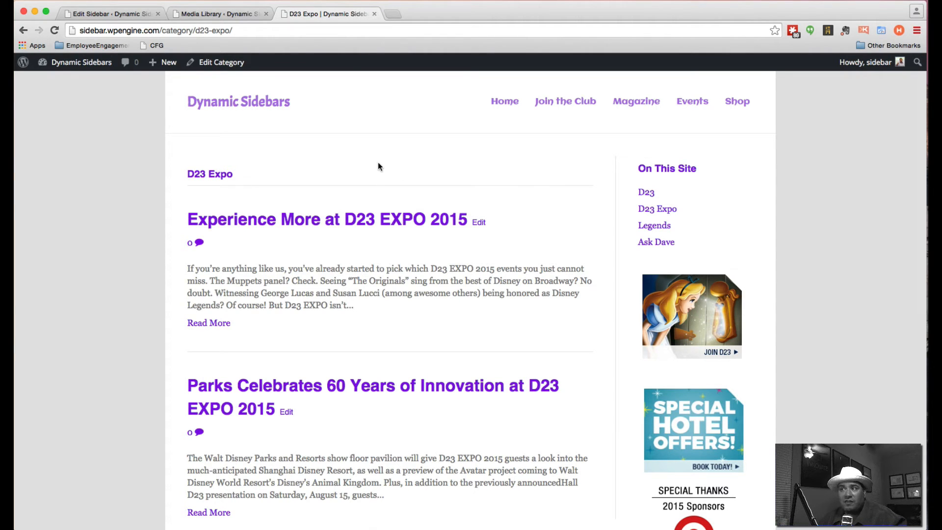
Step: Go to the site home page and return to the Expo sidebar's edit screen
left_click(503, 101)
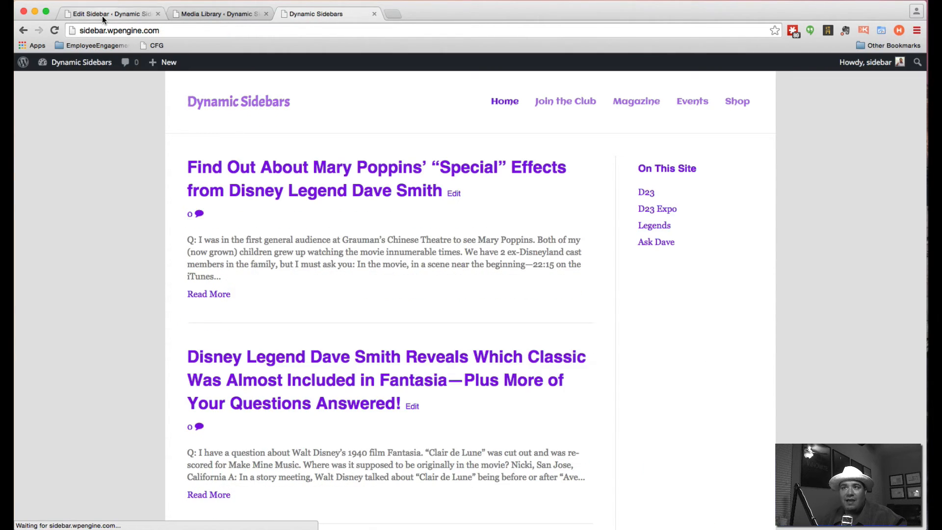
left_click(111, 13)
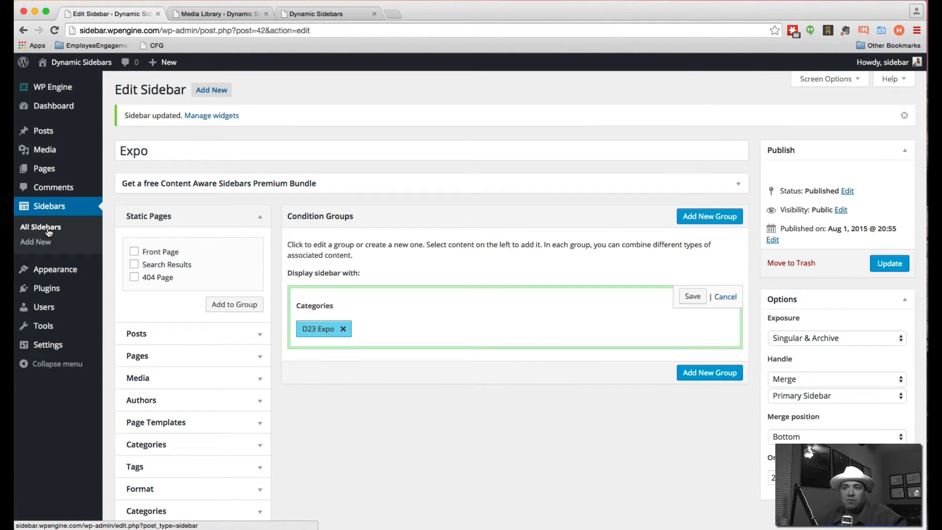
Step: Start a new Home Page sidebar with a saved Front Page condition group
left_click(40, 227)
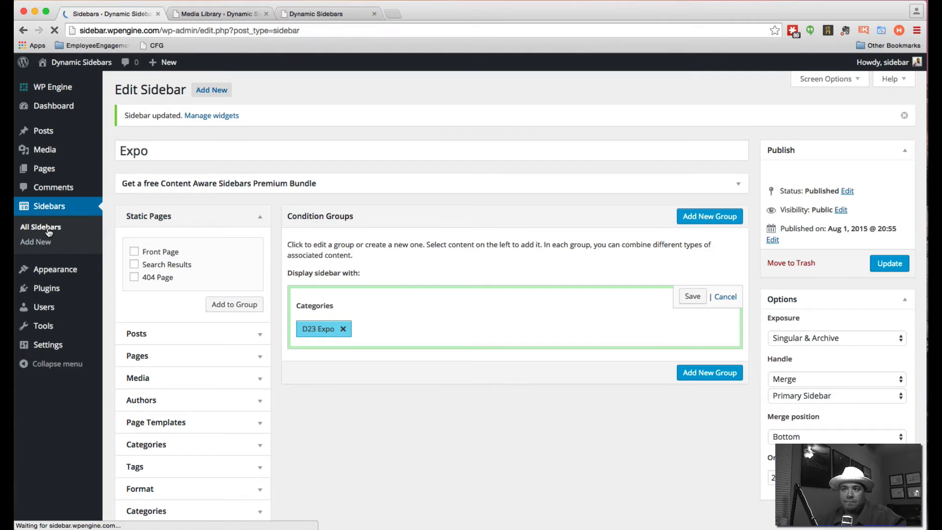
left_click(40, 227)
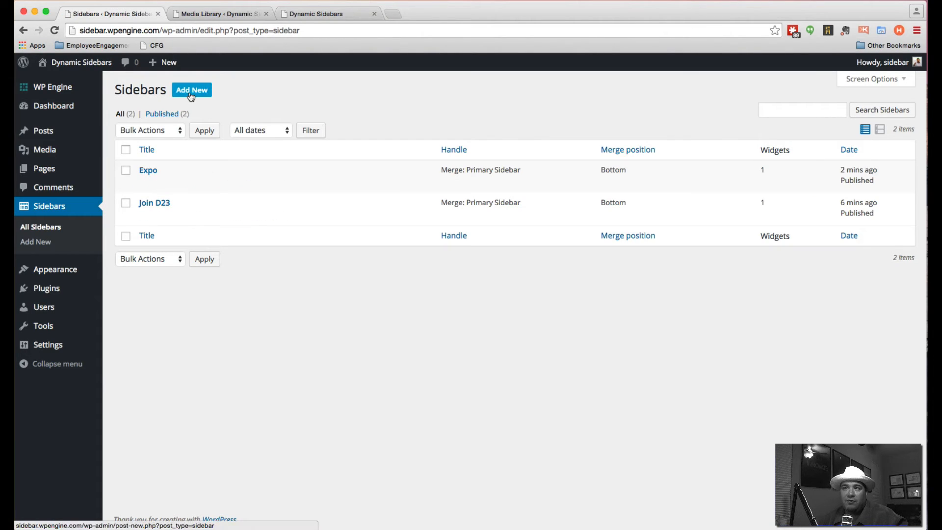
left_click(191, 89)
type("Home Pa")
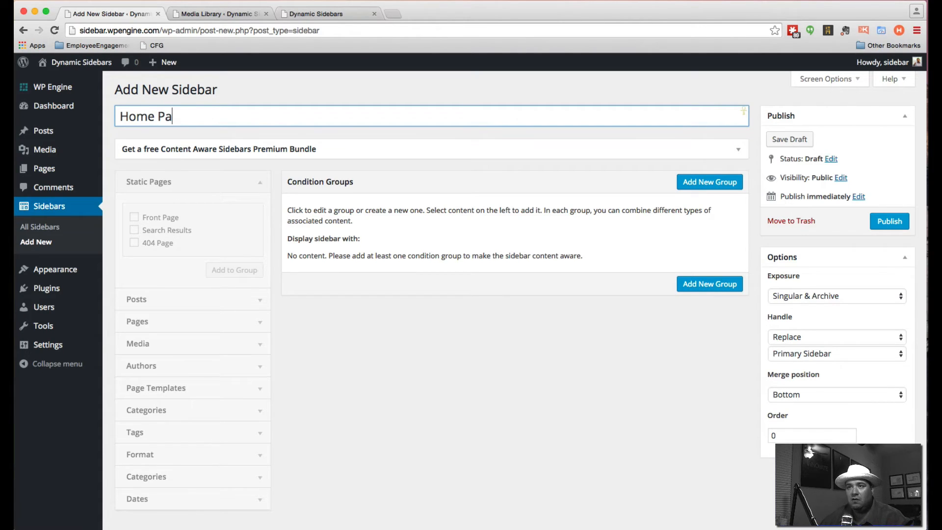
left_click(709, 181)
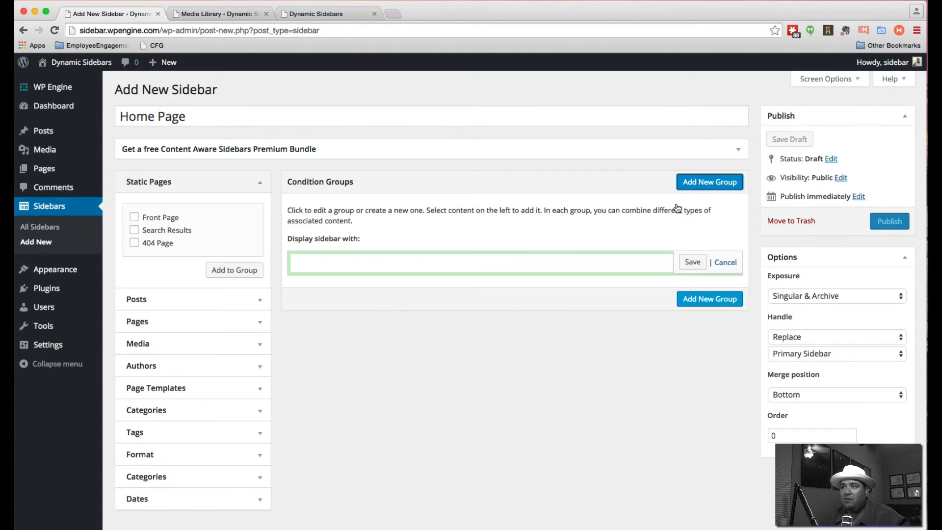
left_click(135, 217)
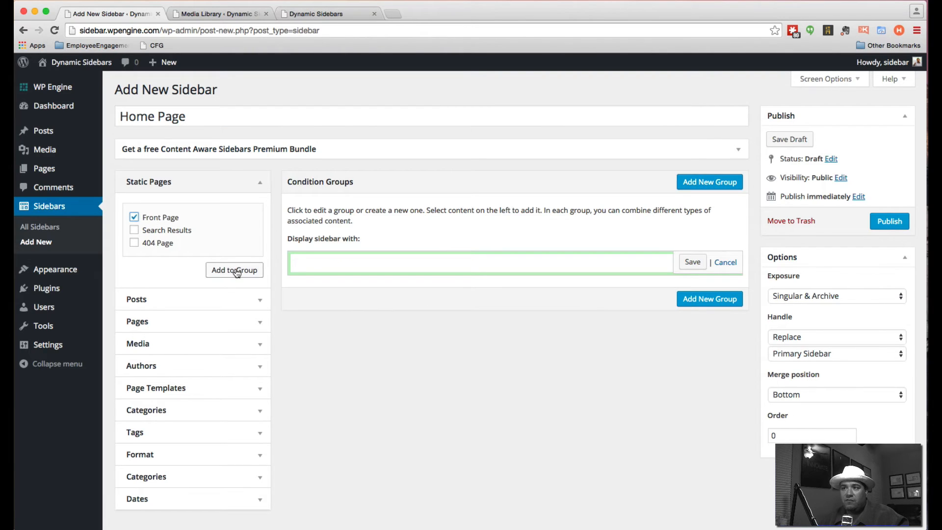
left_click(233, 270)
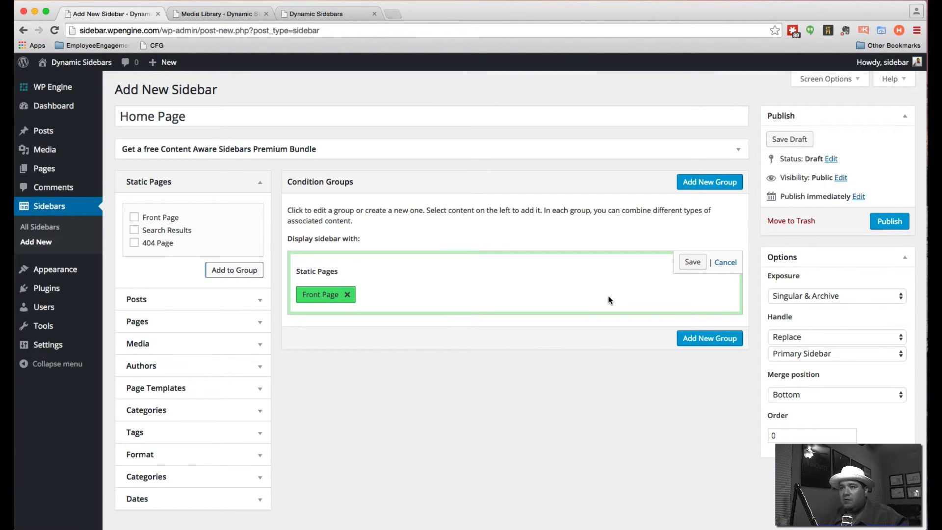
mouse_move(583, 301)
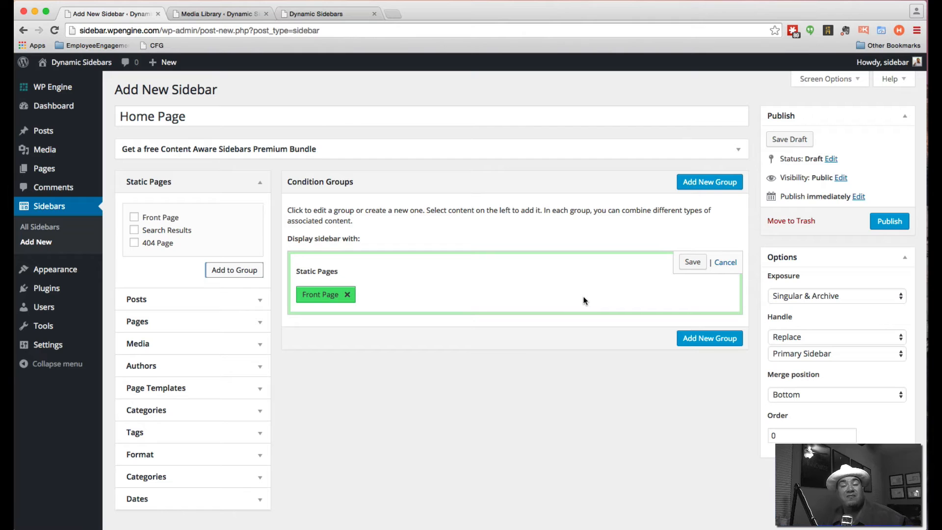
mouse_move(696, 317)
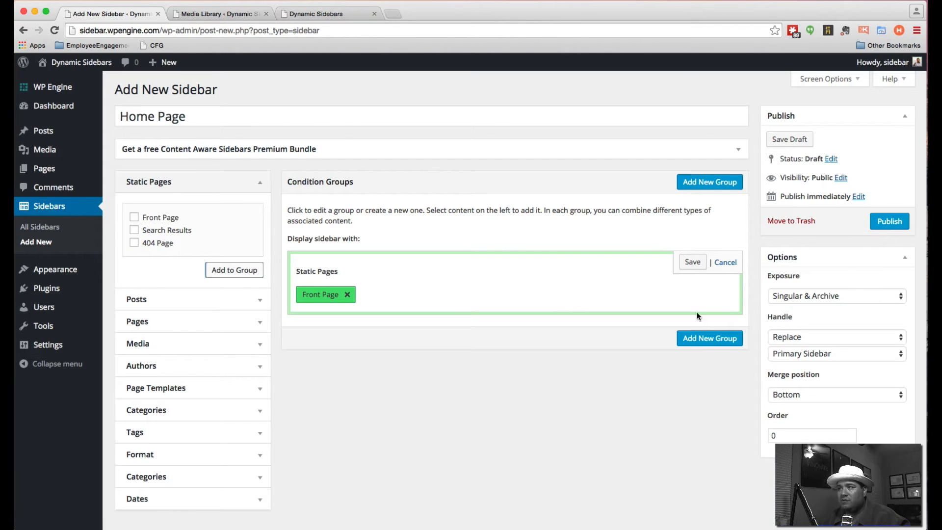
left_click(692, 261)
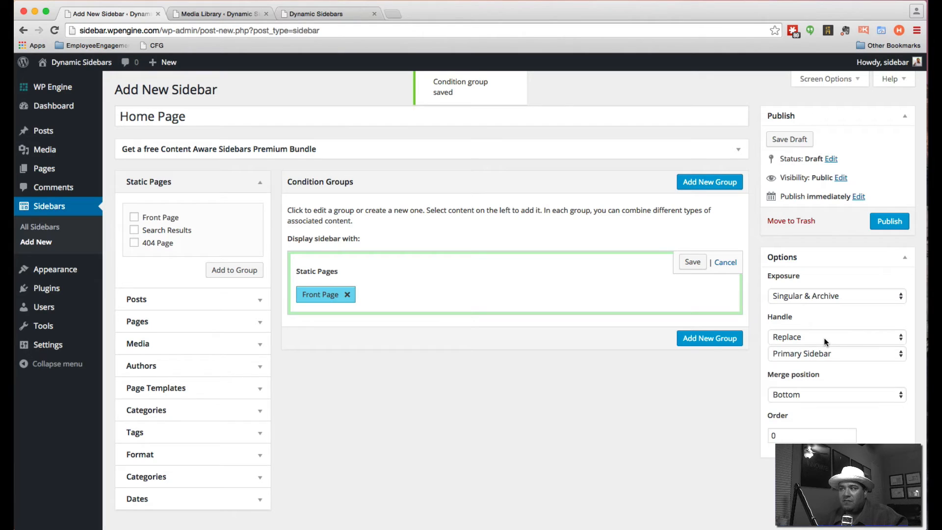
Step: Set the Home Page sidebar's handling to Merge and publish it
left_click(835, 337)
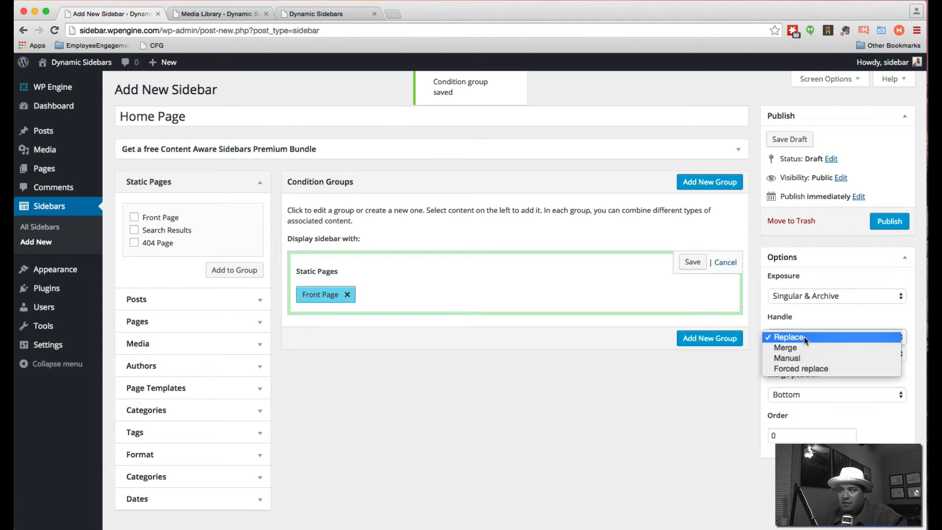
left_click(785, 347)
type("1")
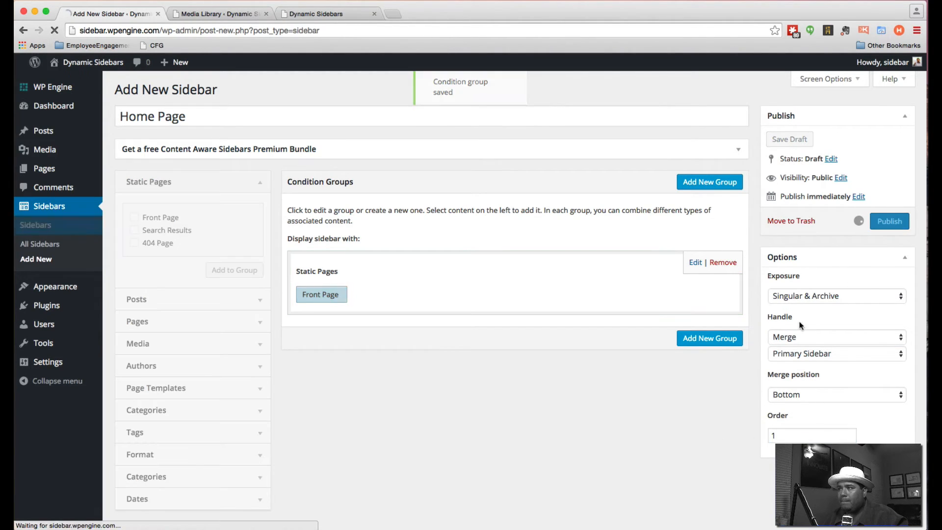
left_click(890, 221)
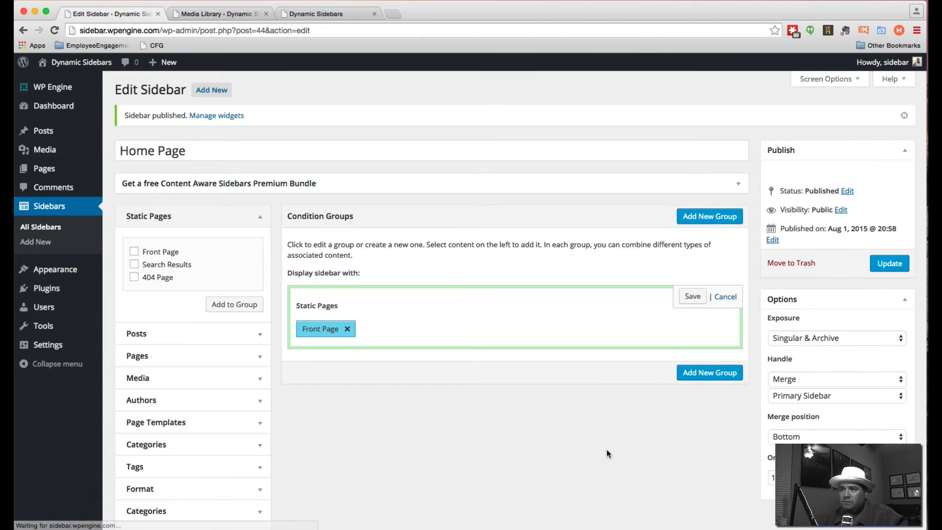
mouse_move(453, 274)
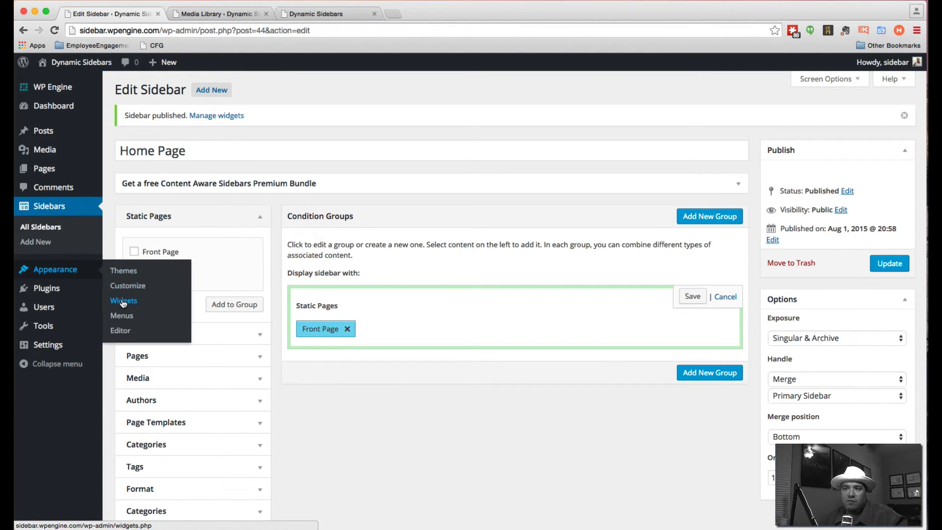
Step: Copy the D23Ad.png address from the Media Library and return to the Widgets screen
left_click(123, 300)
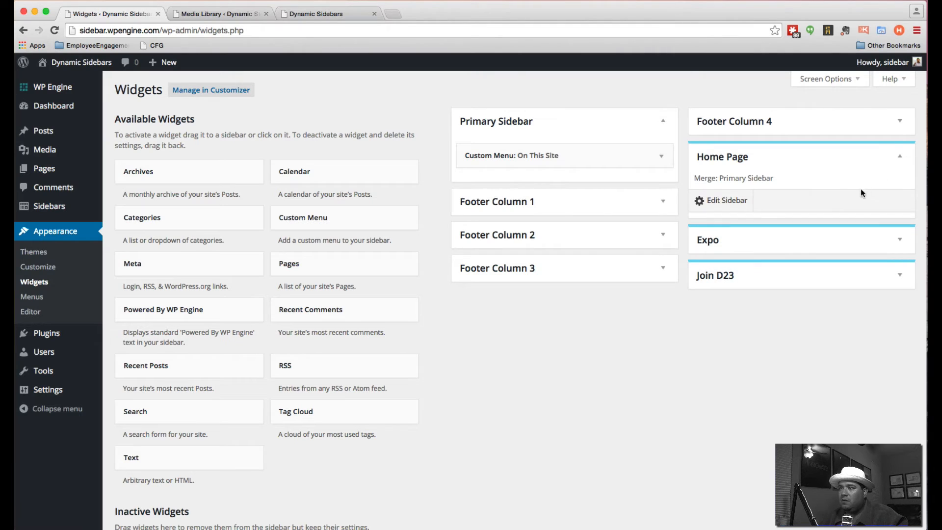
mouse_move(625, 454)
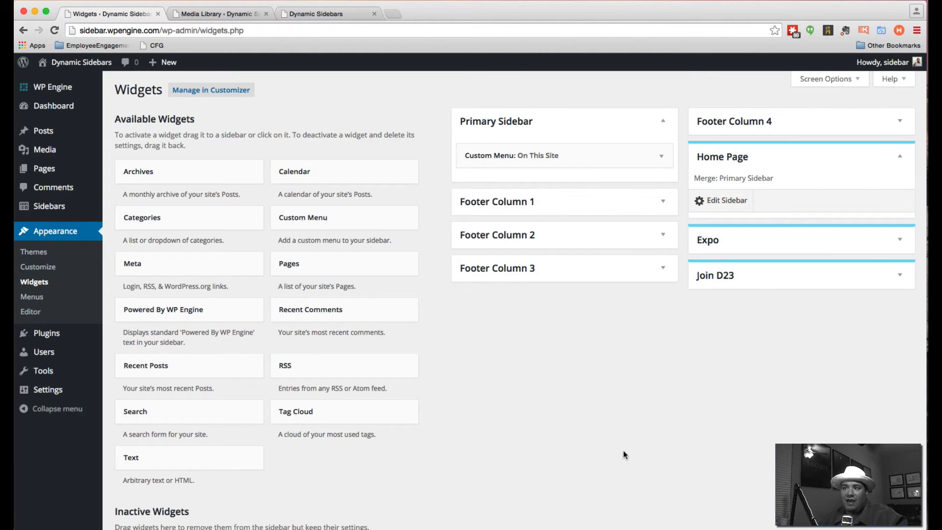
mouse_move(545, 446)
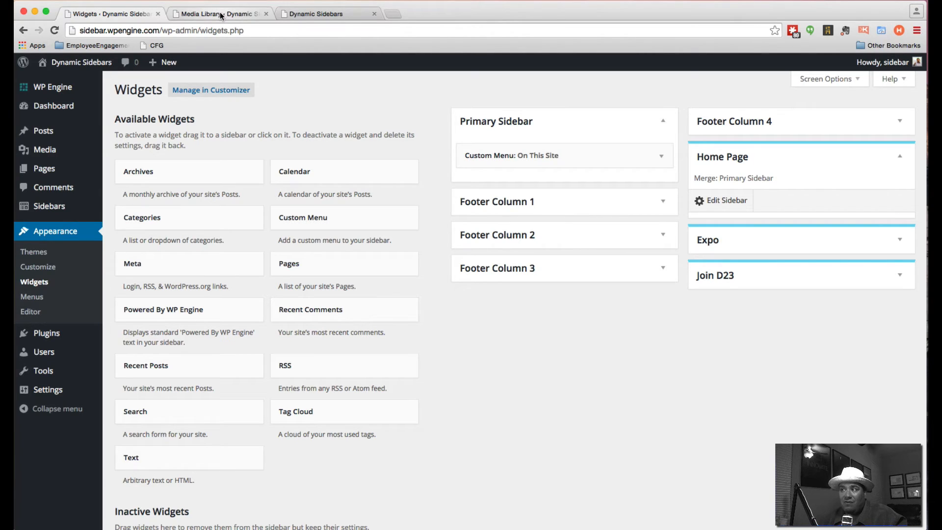
left_click(219, 13)
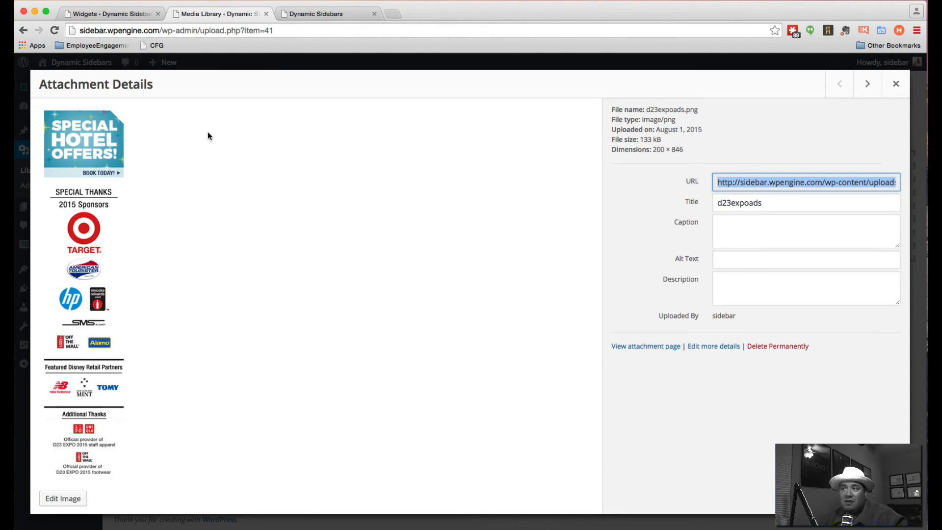
left_click(895, 84)
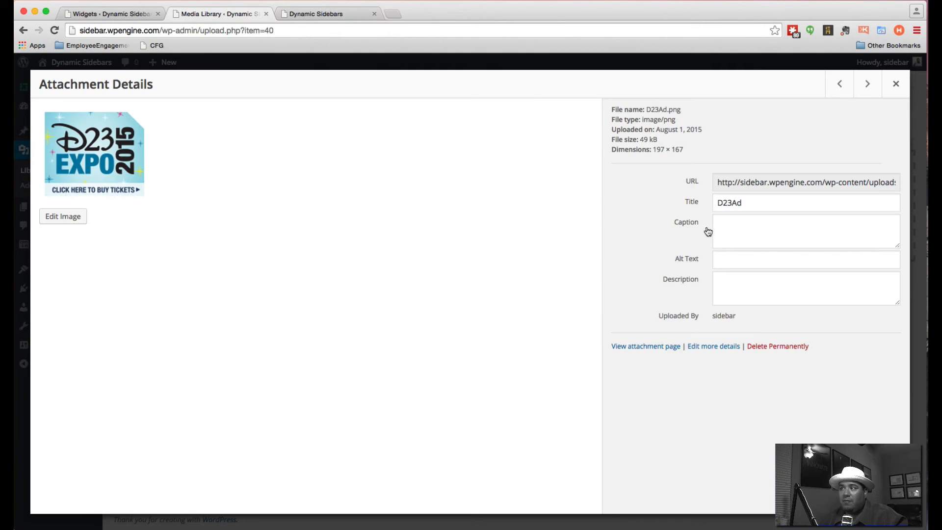
left_click(804, 183)
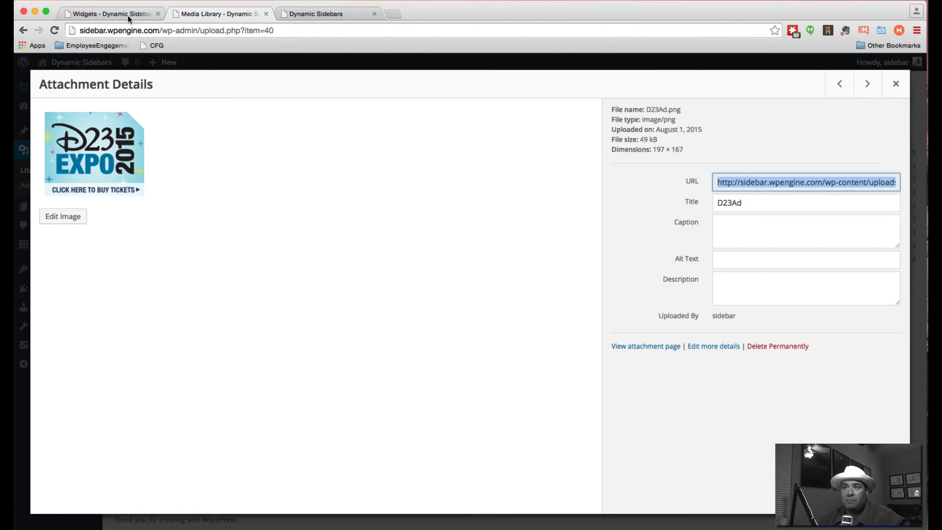
left_click(111, 13)
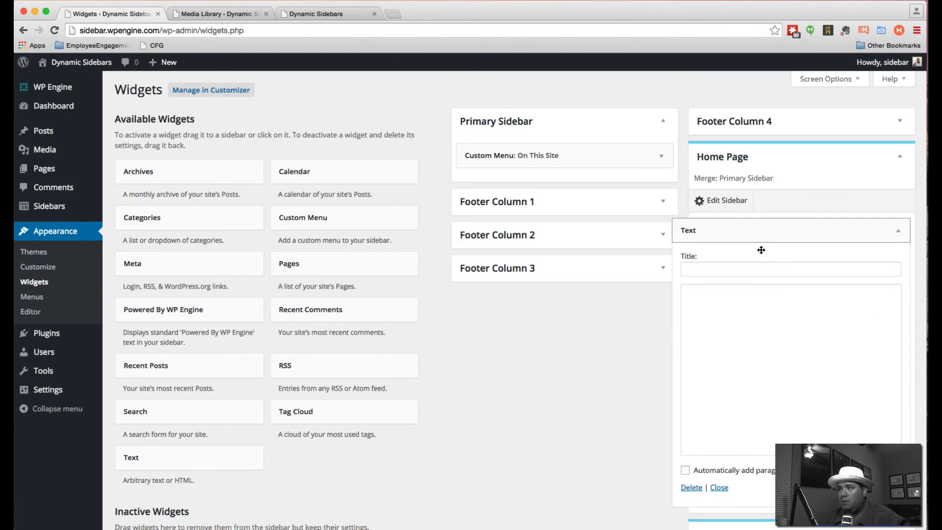
Step: Paste the D23Ad.png URL, copy the HomeEverywhereAd.png address and paste it into the Home Page Text widget
type("http://sidebar.wpengine.com/wp-content/uploads/2015/08/D23Ad.png")
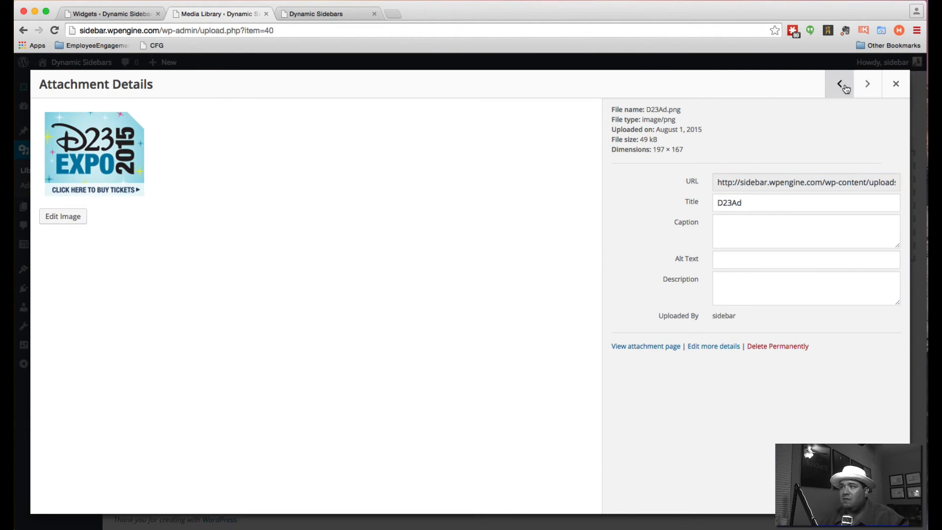
left_click(867, 83)
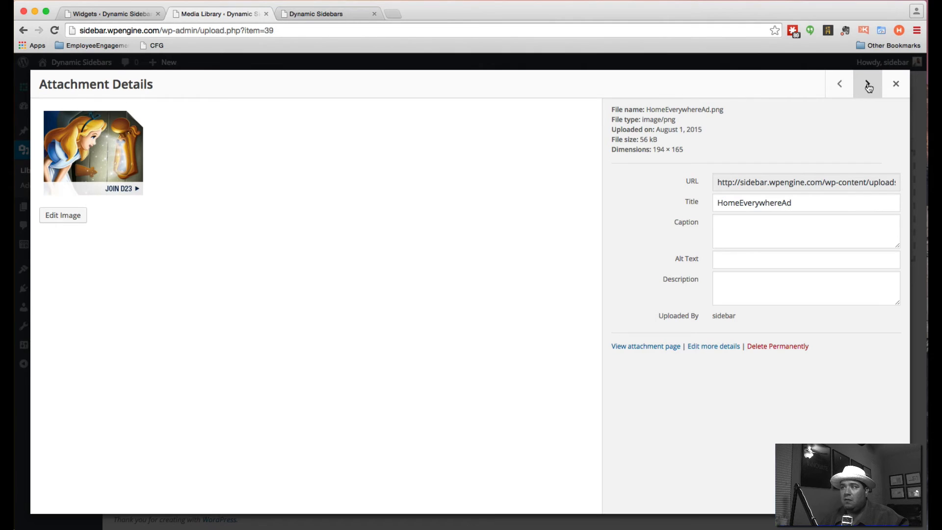
left_click(805, 182)
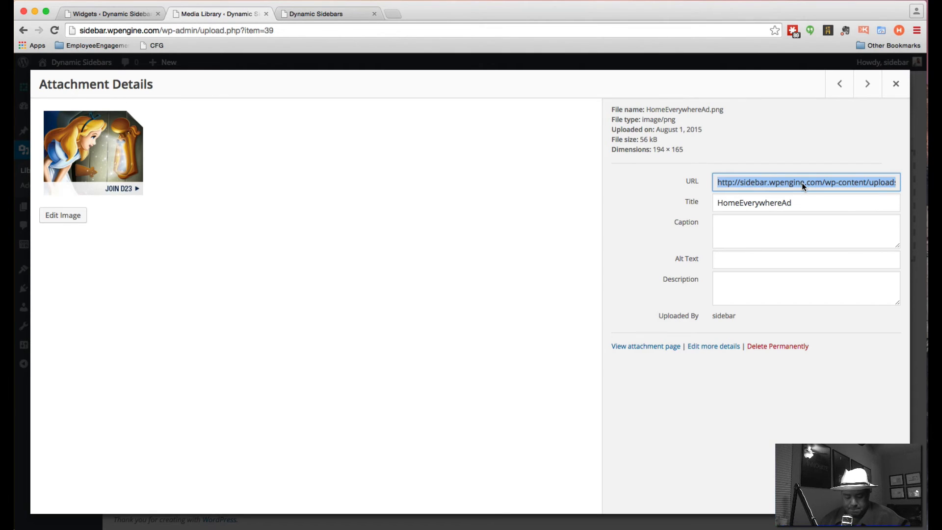
left_click(111, 13)
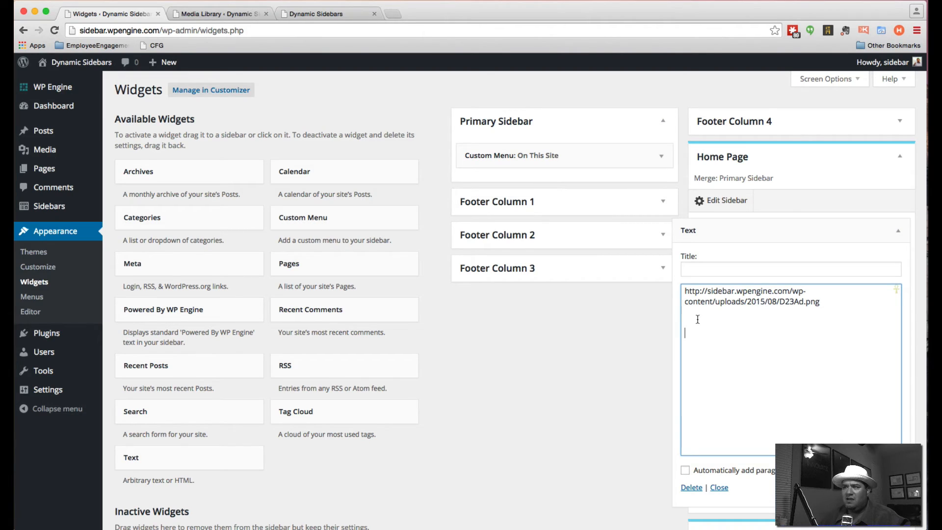
type("http://sidebar.wpengine.com/wp-content/uploads/2015/08/HomeEverywhereAd.png")
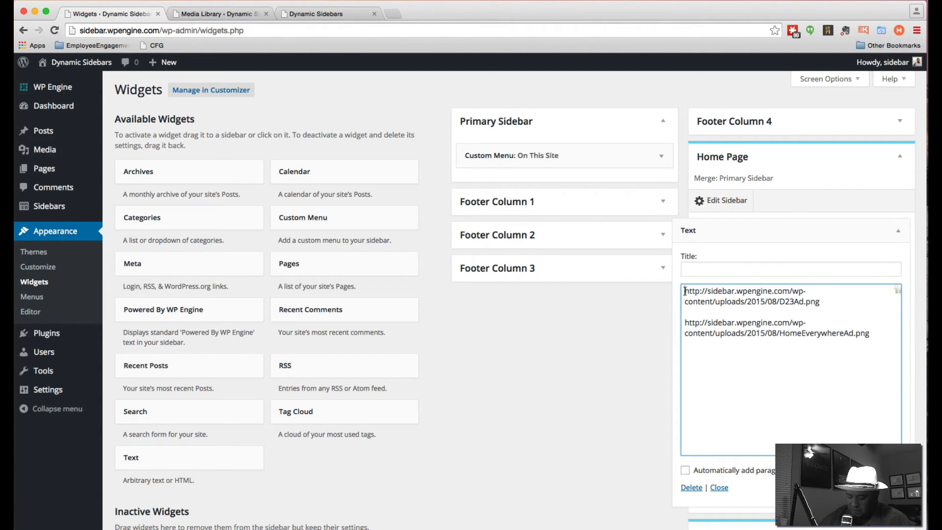
Step: Wrap both URLs in img tags, then view the site's home page
type("<img src=\"")
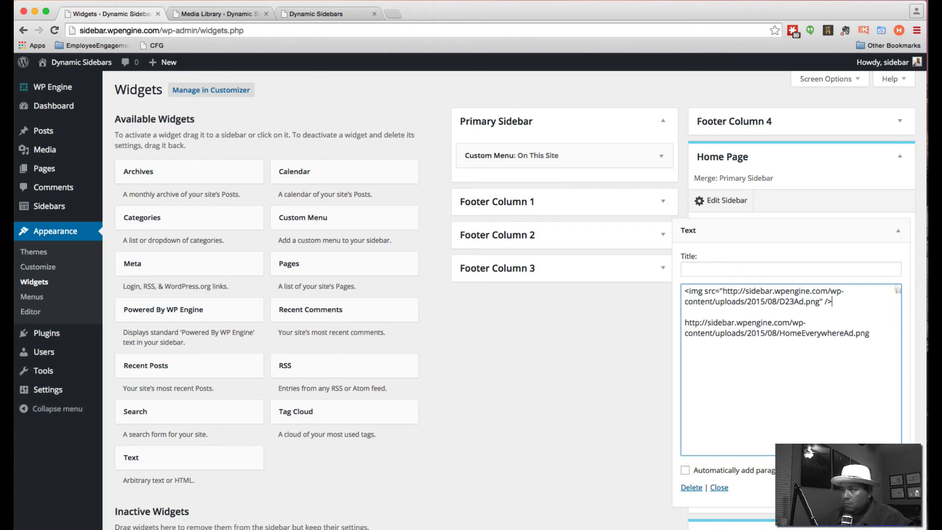
type("<img src=")
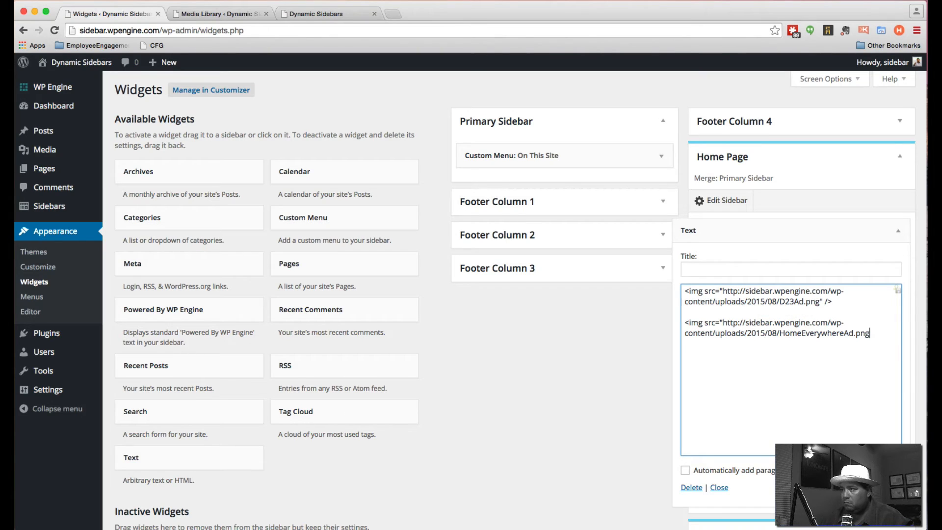
type("\" />")
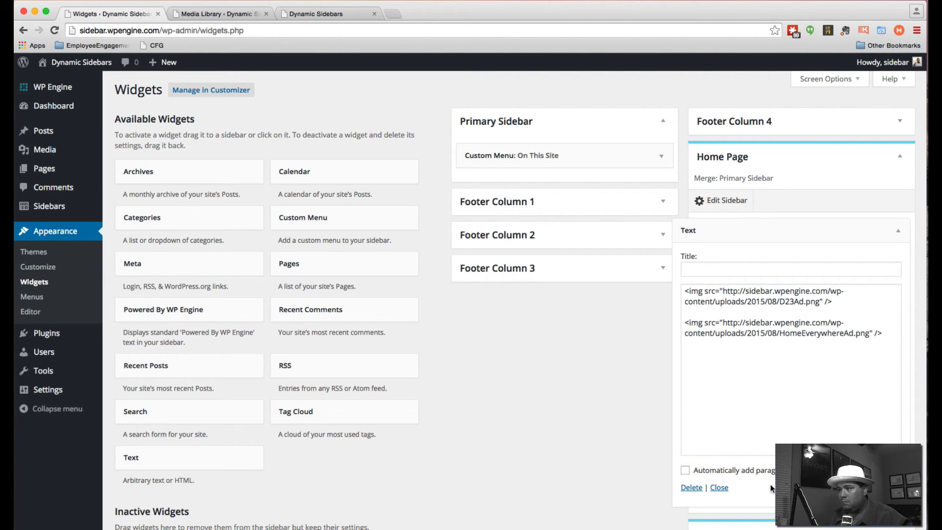
left_click(719, 488)
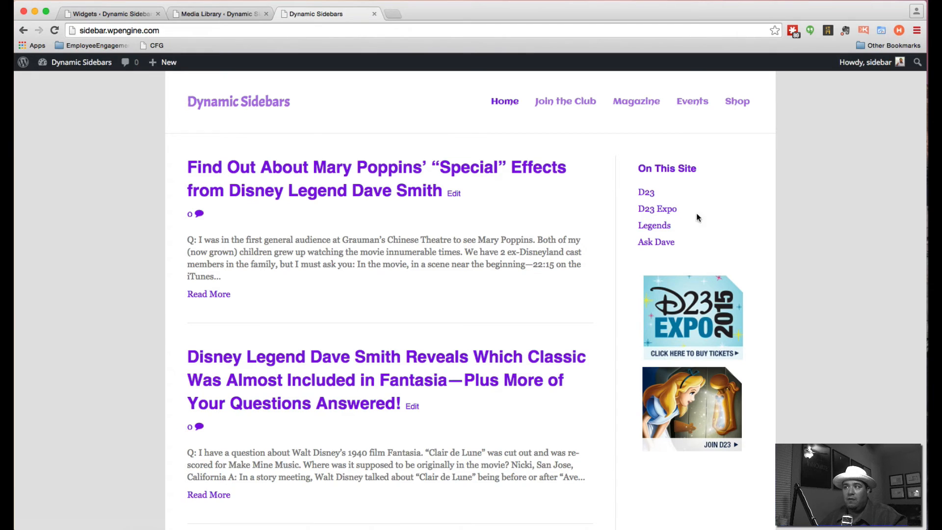
Step: Check the sidebar on the D23, Legends and Ask Dave category pages, then return to Widgets
left_click(645, 192)
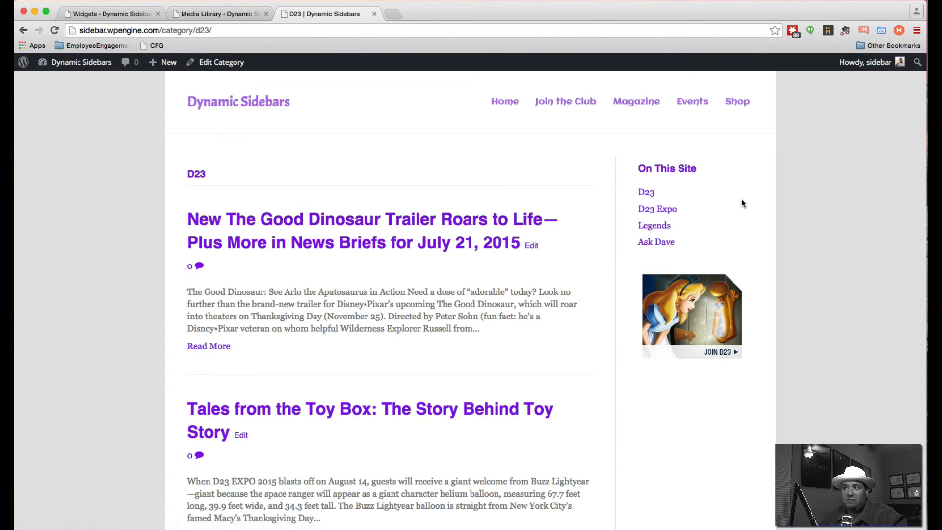
left_click(656, 208)
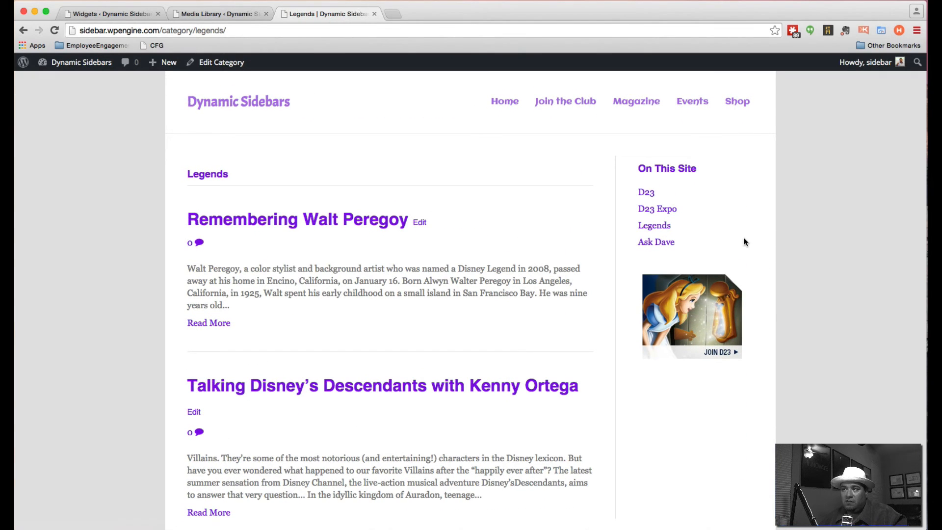
left_click(656, 241)
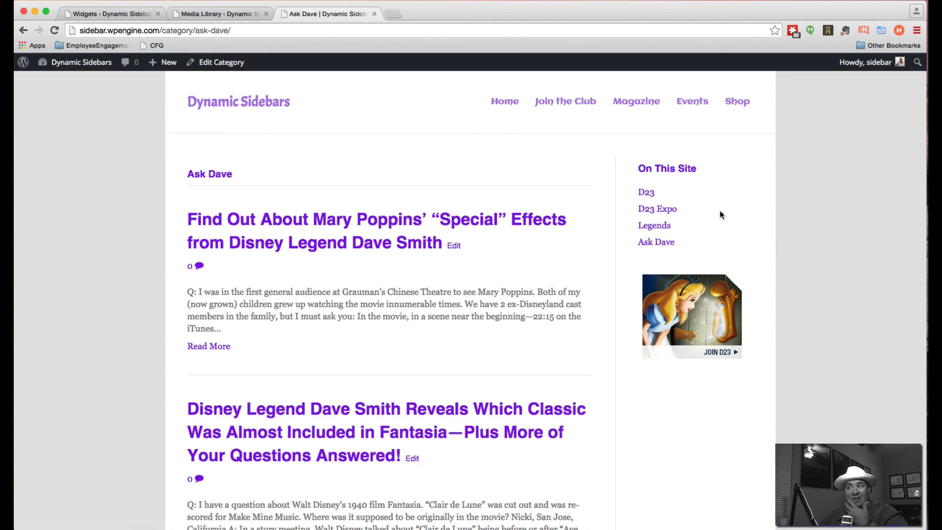
mouse_move(289, 105)
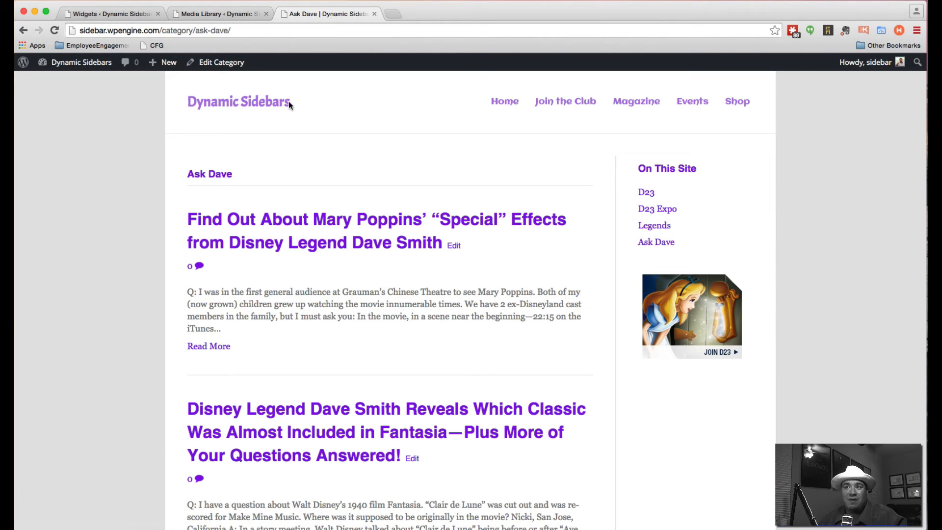
left_click(504, 101)
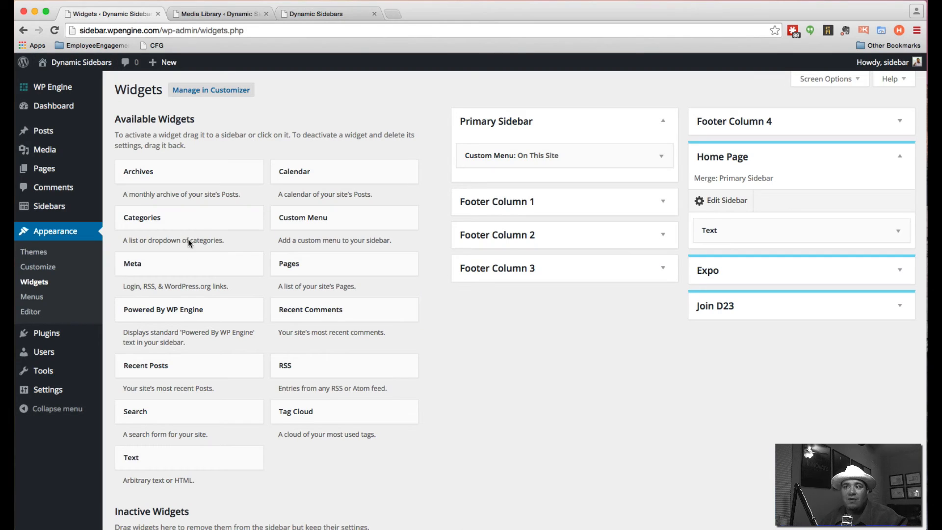
Step: Review the sidebars list and the Legends menu in the Menus tab, then begin a new sidebar
left_click(49, 205)
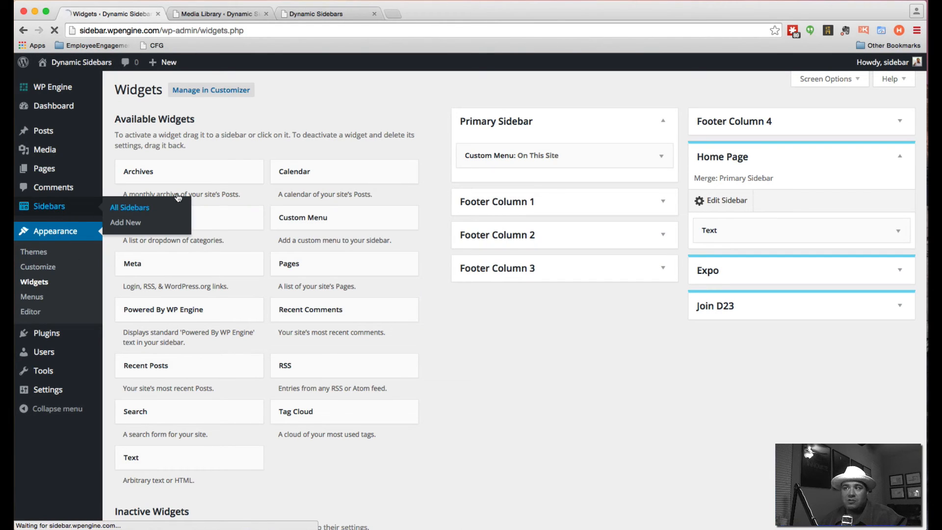
left_click(129, 207)
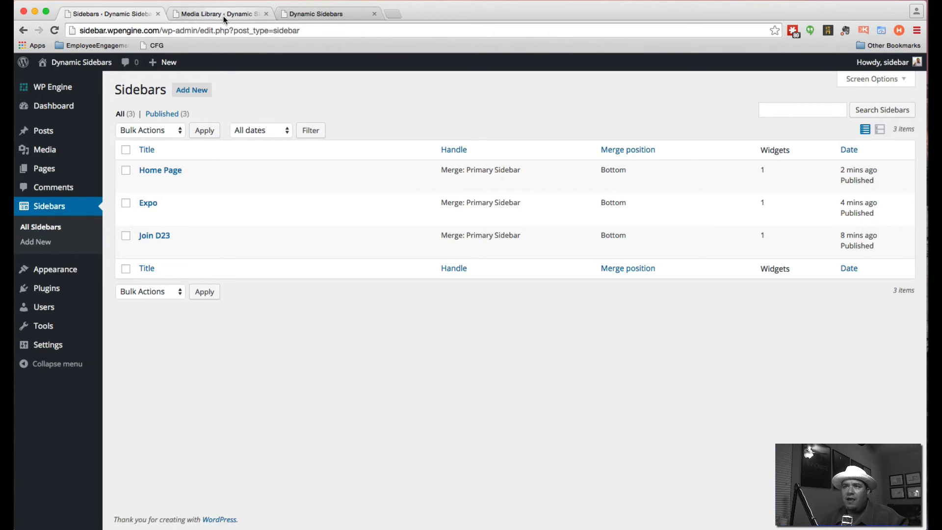
left_click(220, 14)
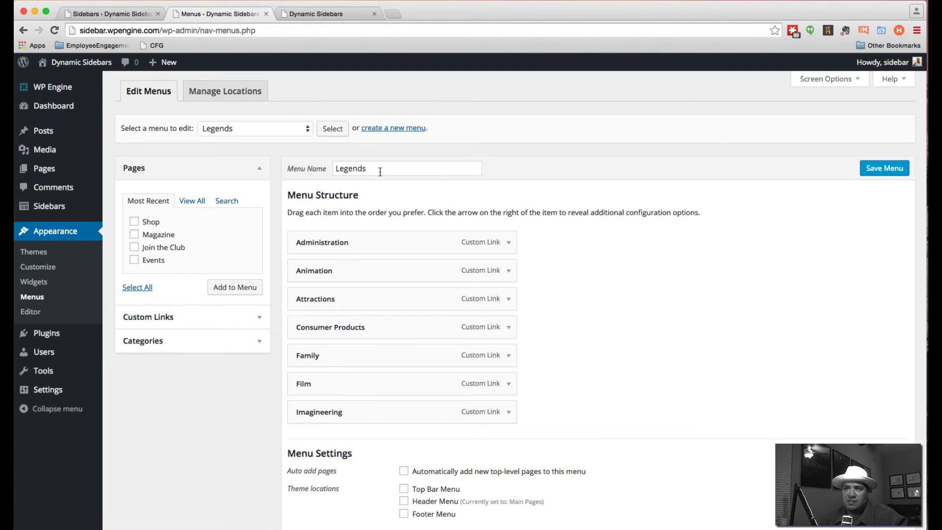
mouse_move(49, 206)
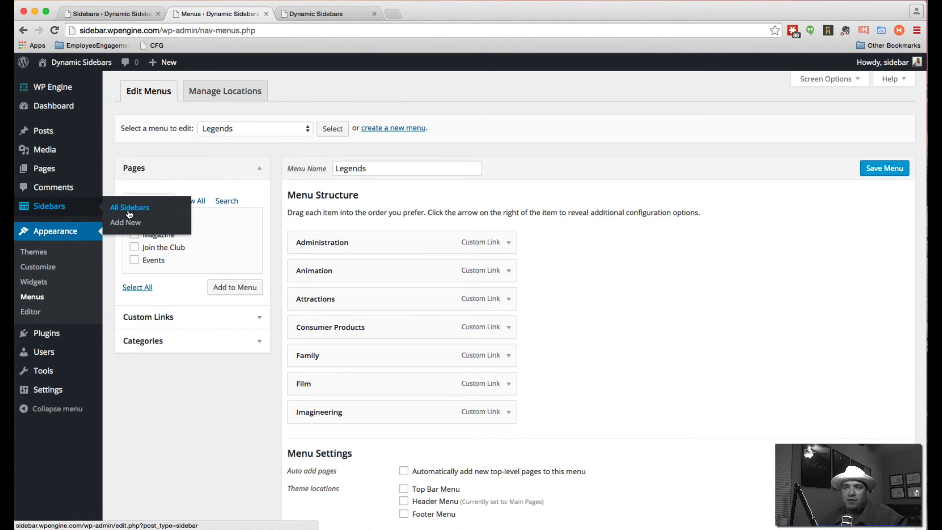
left_click(129, 207)
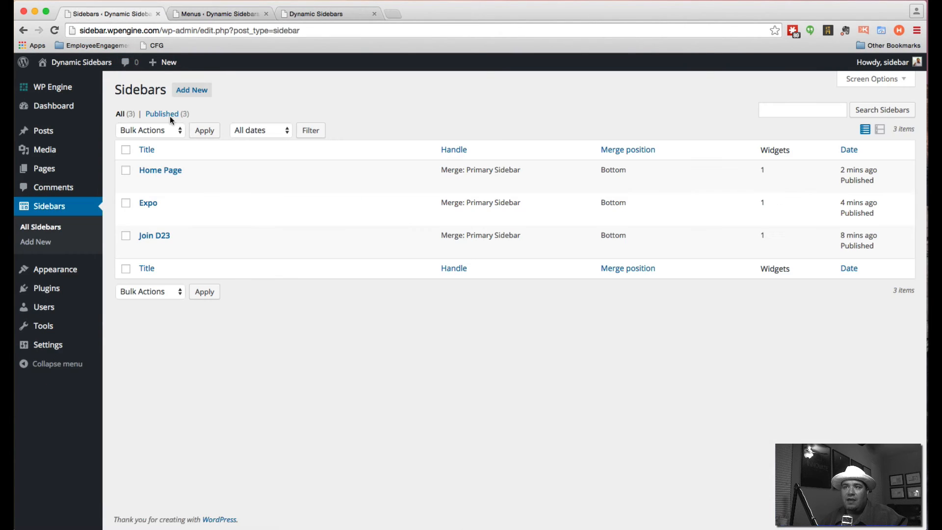
left_click(192, 89)
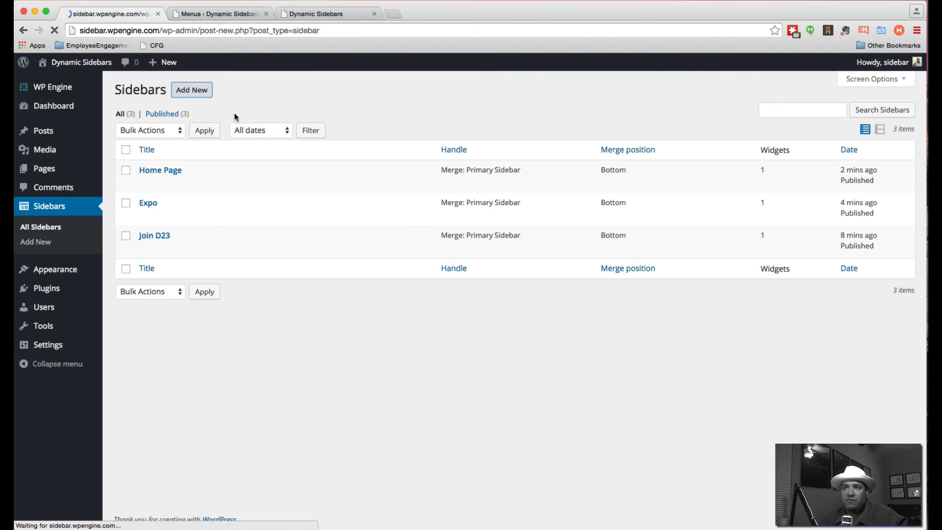
Step: Name the sidebar Legends, set handling to Replace the Primary Sidebar and order to 1
left_click(191, 90)
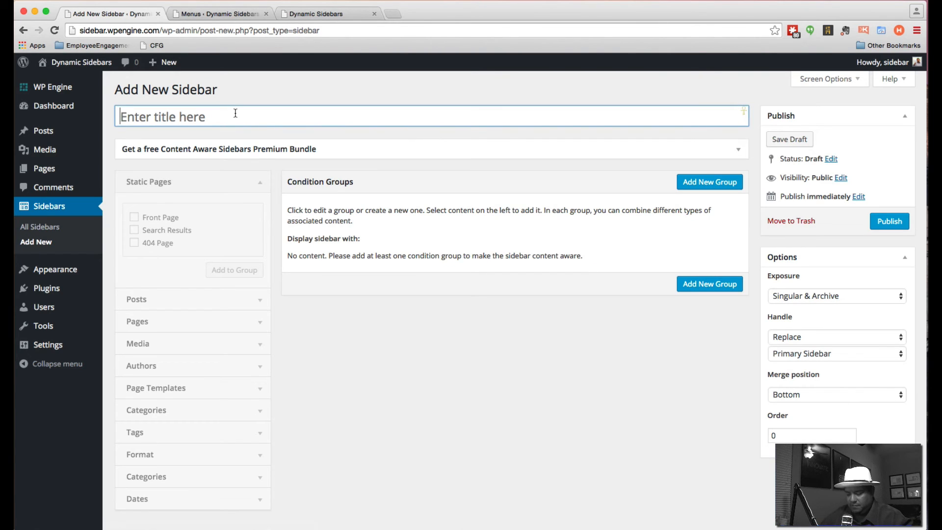
type("Legends")
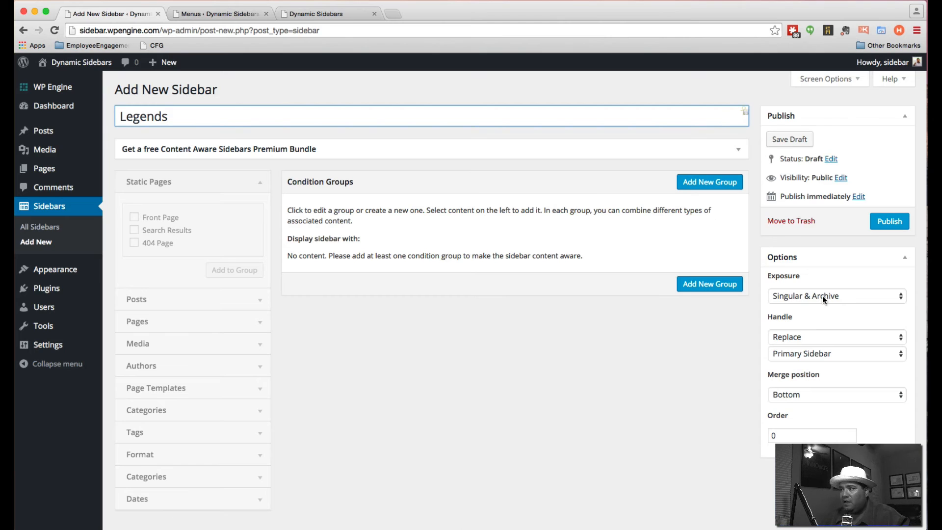
left_click(835, 336)
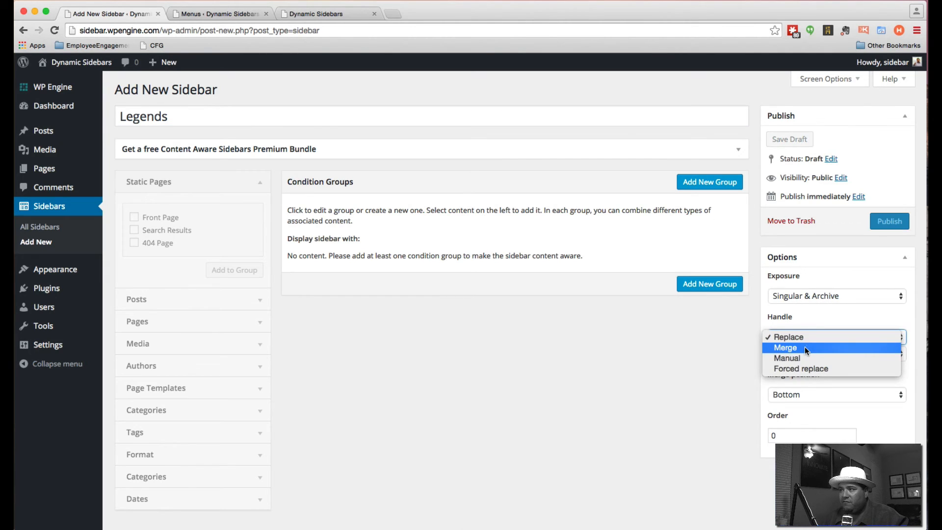
left_click(785, 348)
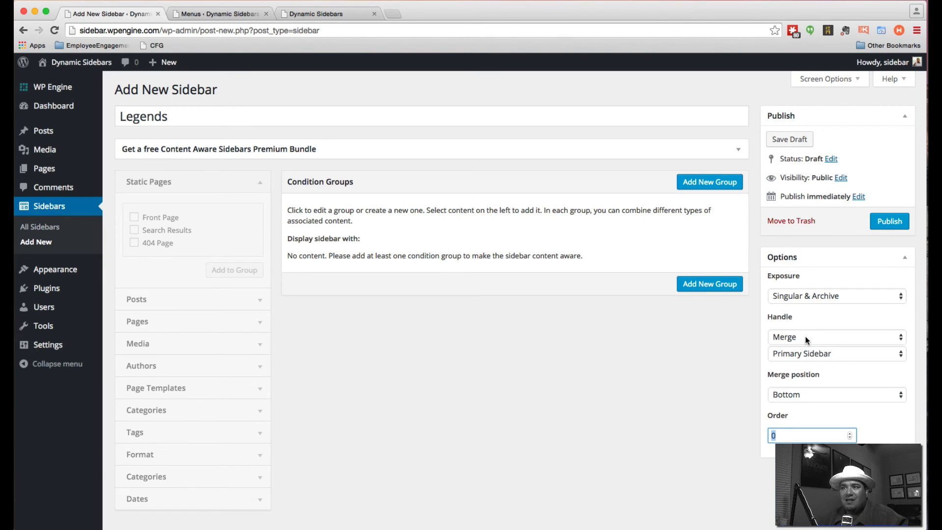
left_click(835, 336)
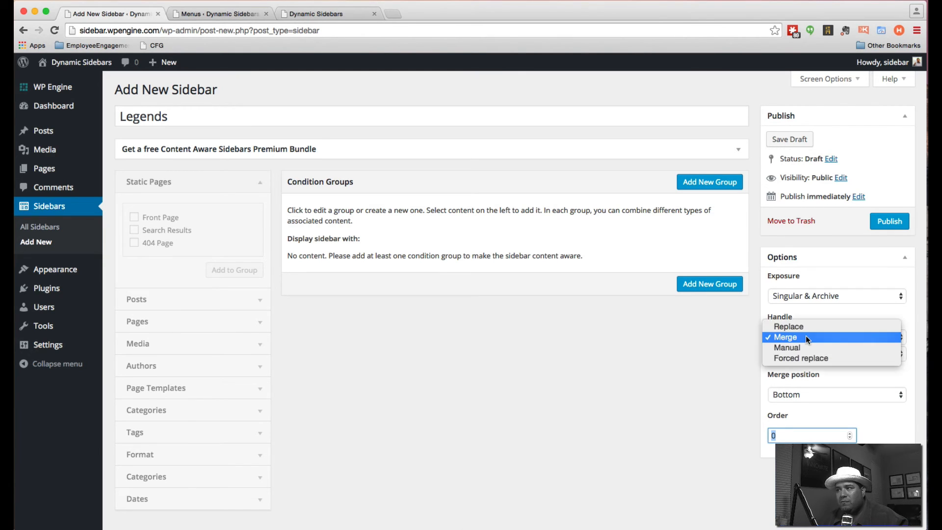
left_click(788, 326)
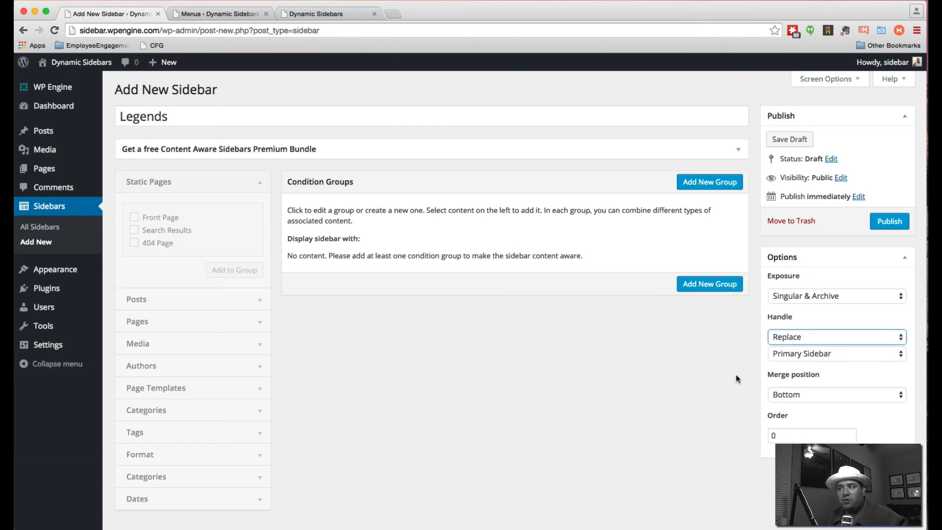
left_click(812, 435)
type("1")
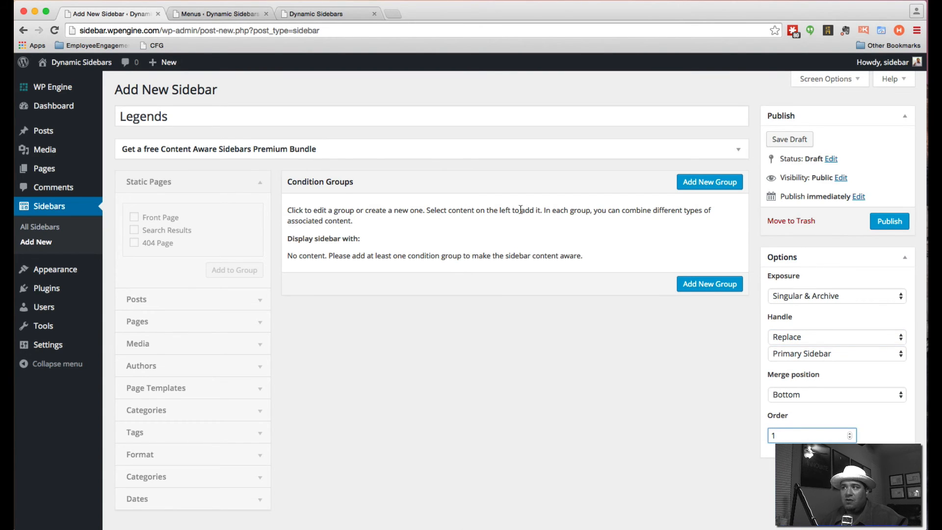
Step: Add a Categories condition group with Legends, save it and publish the sidebar
left_click(710, 182)
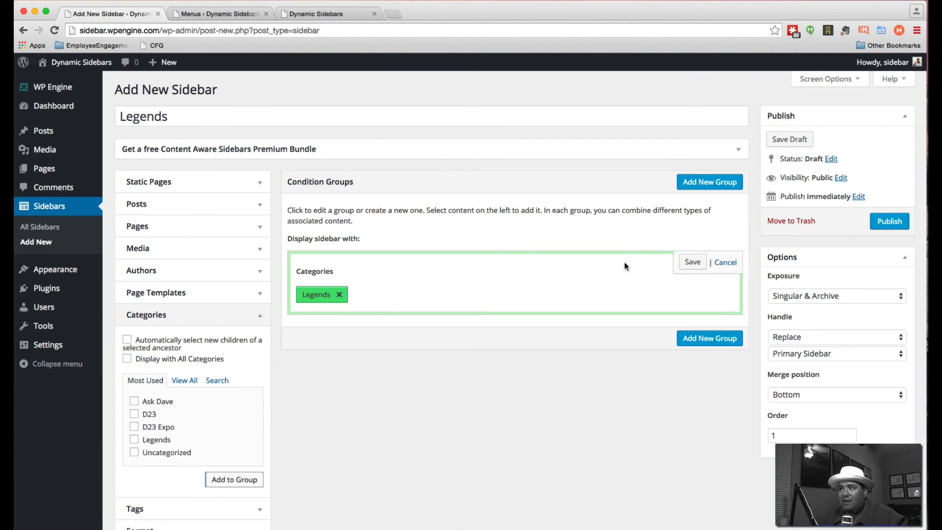
left_click(692, 261)
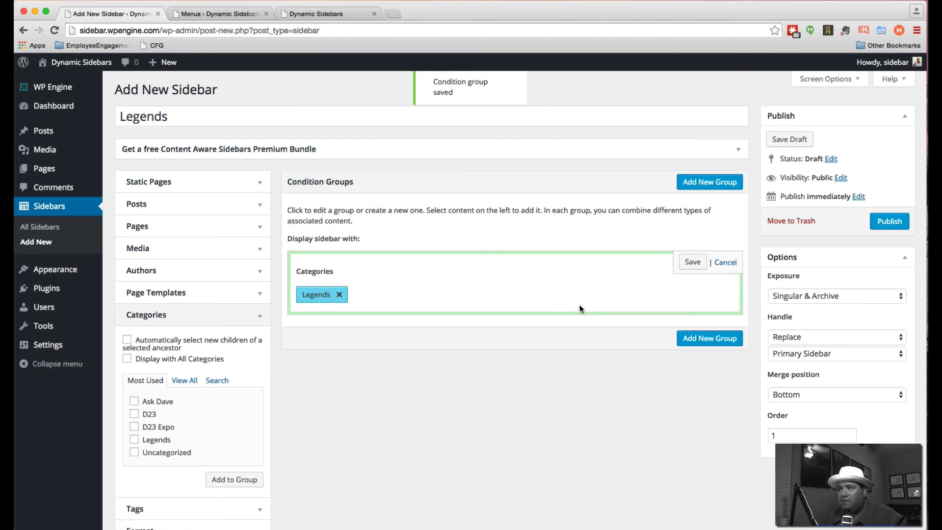
left_click(692, 261)
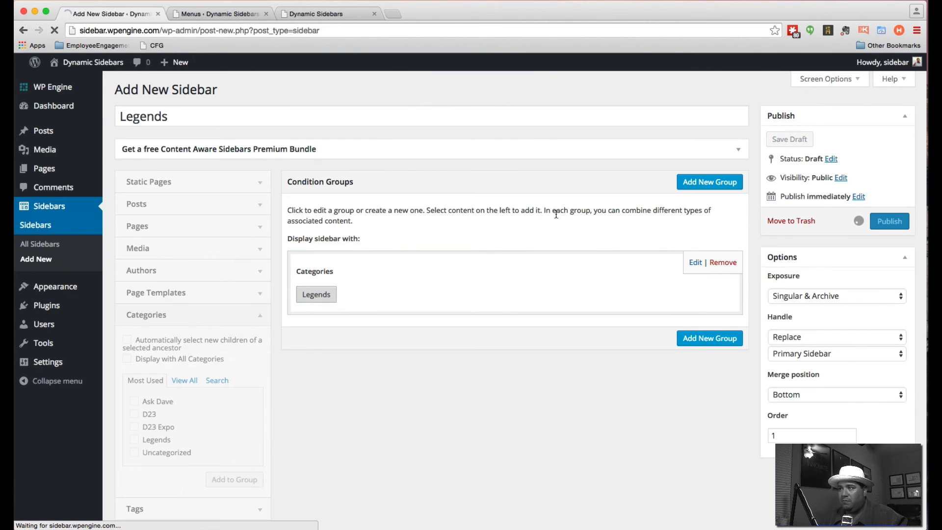
left_click(889, 221)
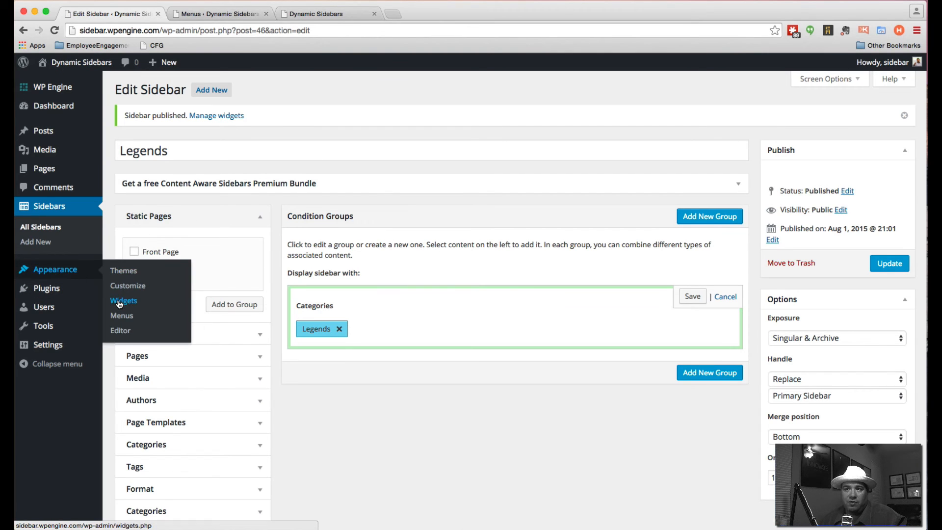
Step: Add a Custom Menu widget to the Legends sidebar set to the Legends menu
left_click(124, 301)
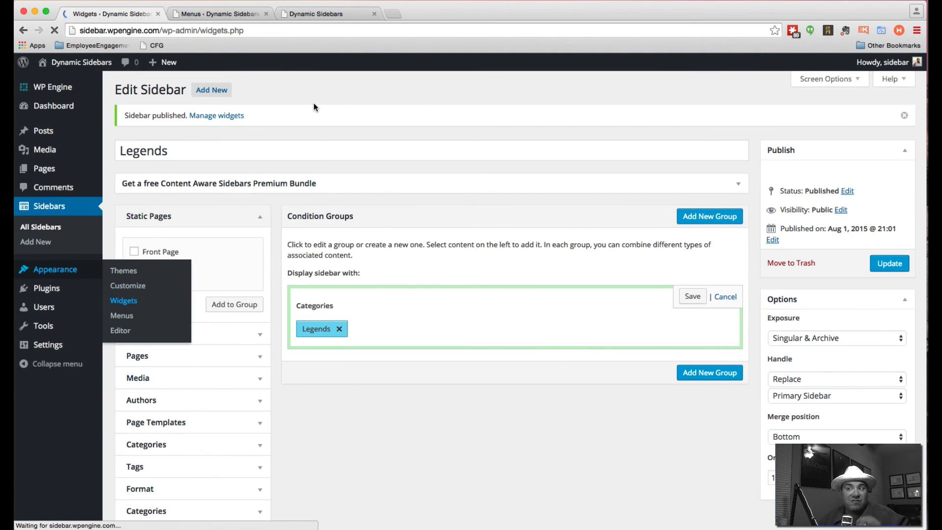
left_click(124, 300)
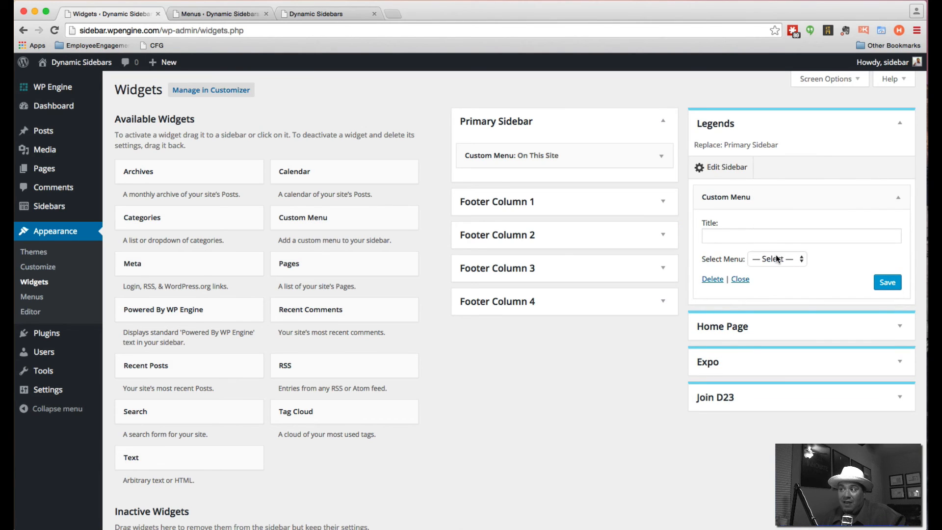
left_click(777, 258)
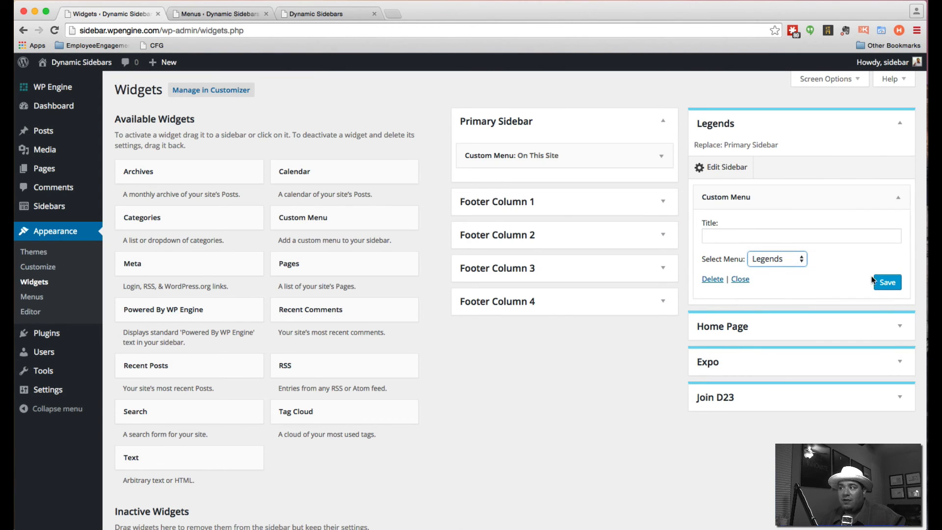
mouse_move(275, 90)
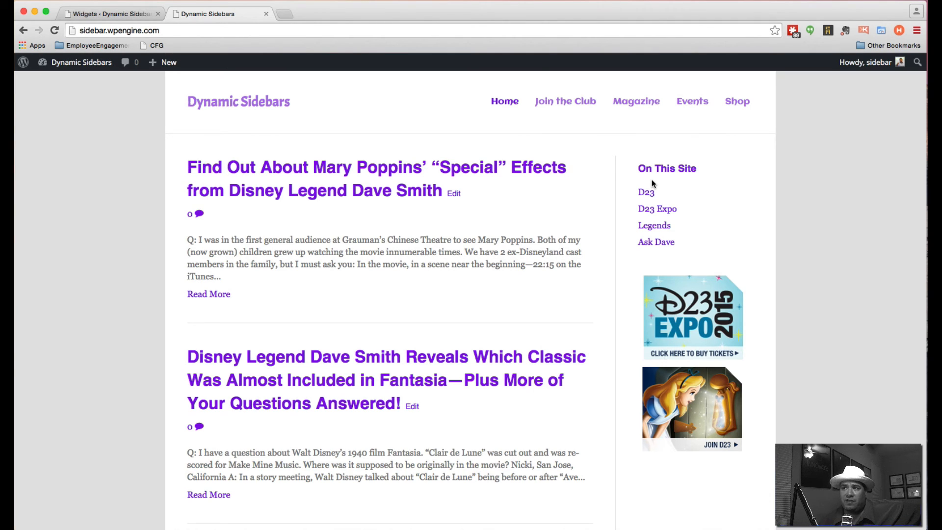
left_click(654, 226)
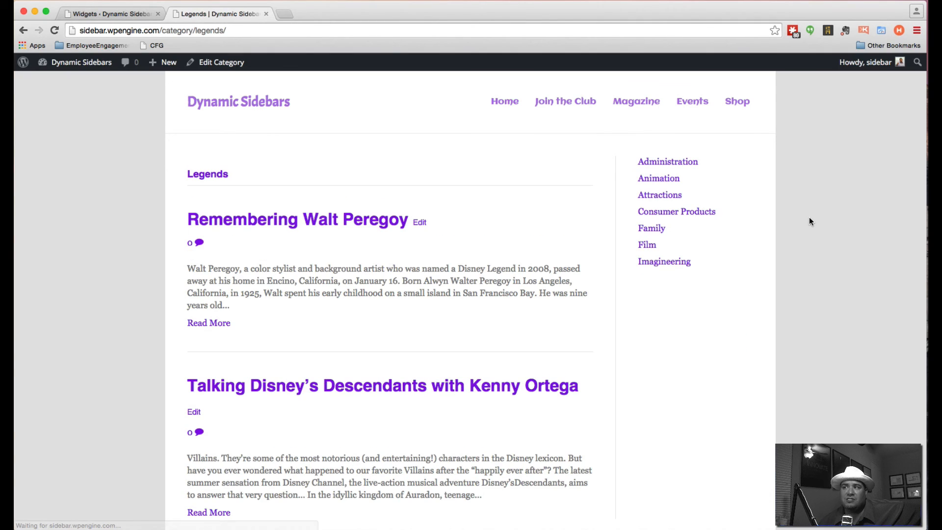
mouse_move(667, 161)
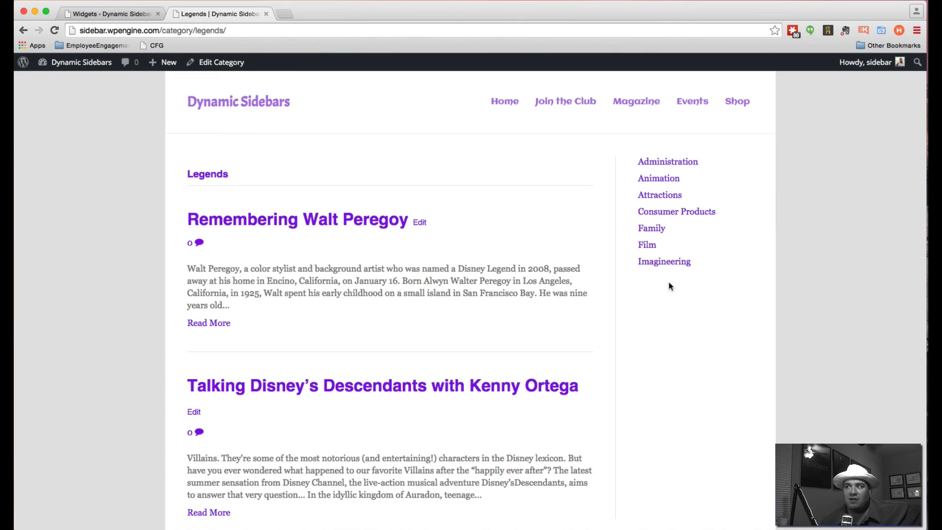
mouse_move(679, 287)
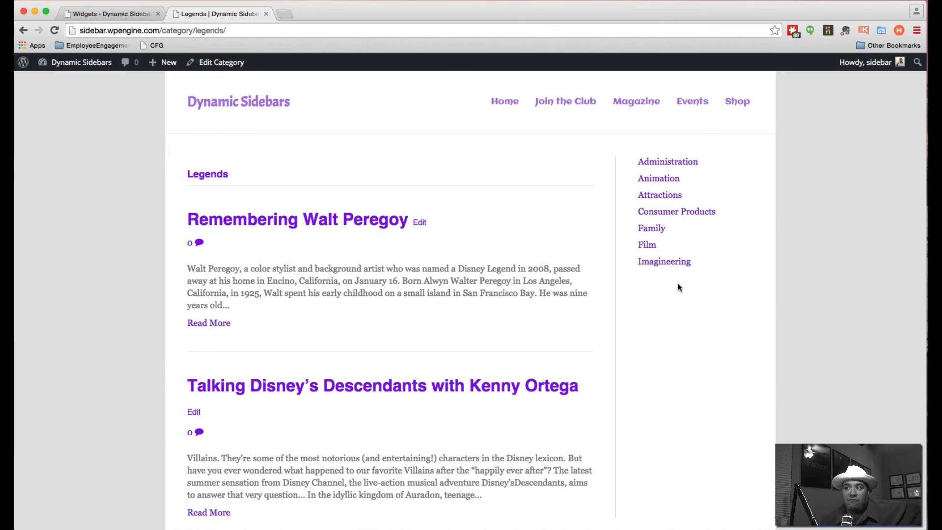
mouse_move(654, 347)
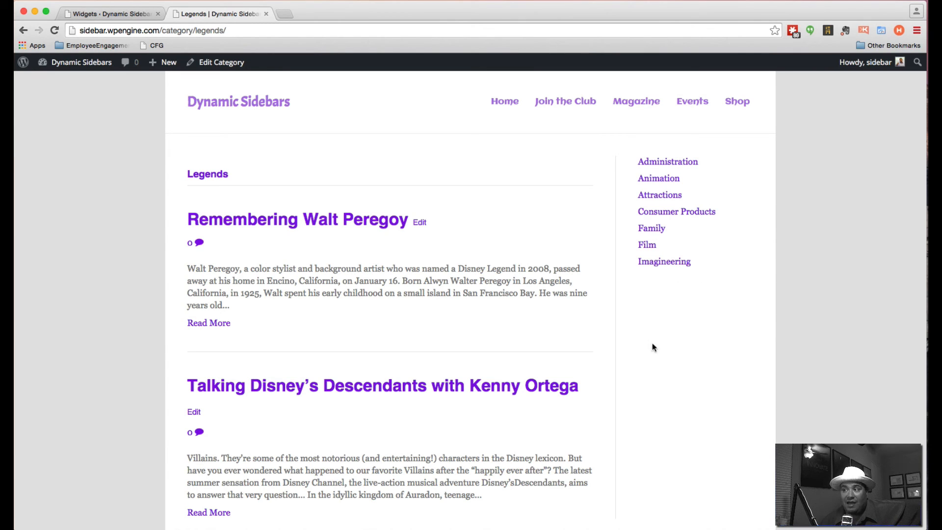
mouse_move(690, 387)
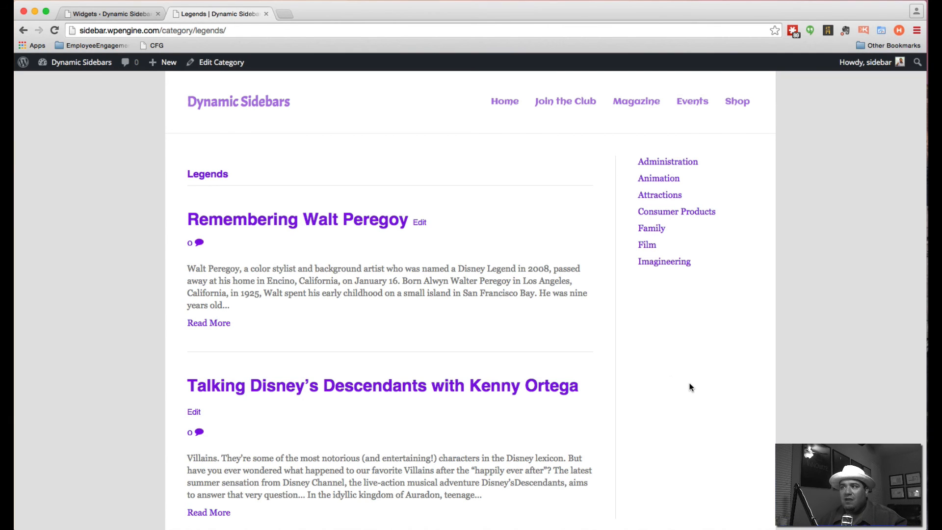
mouse_move(681, 167)
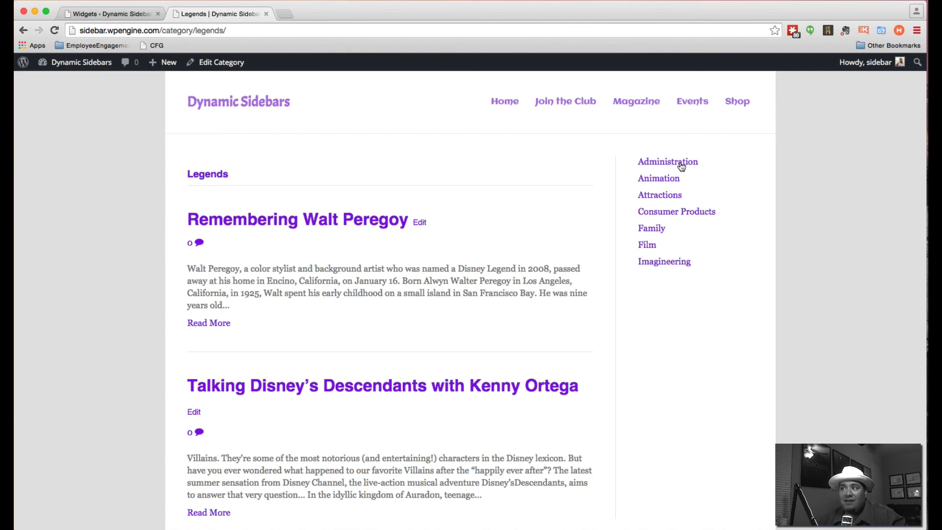
mouse_move(205, 190)
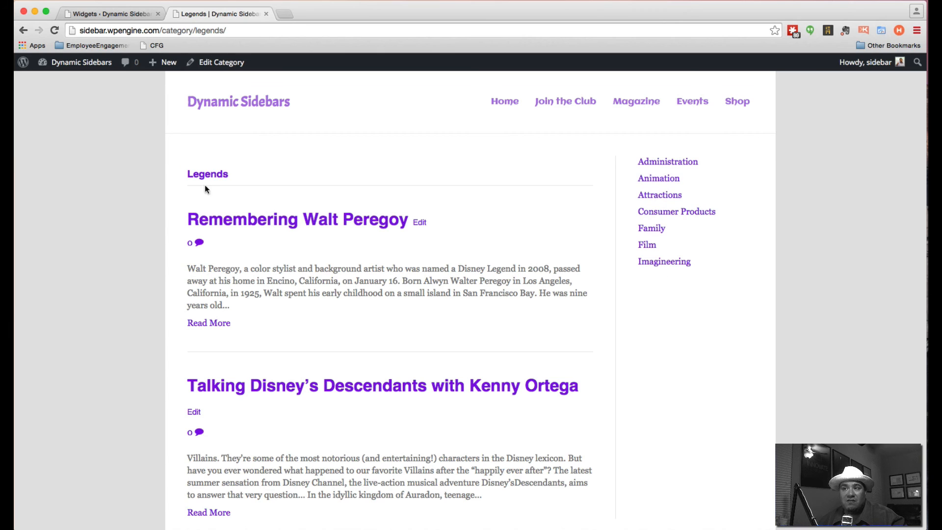
mouse_move(659, 272)
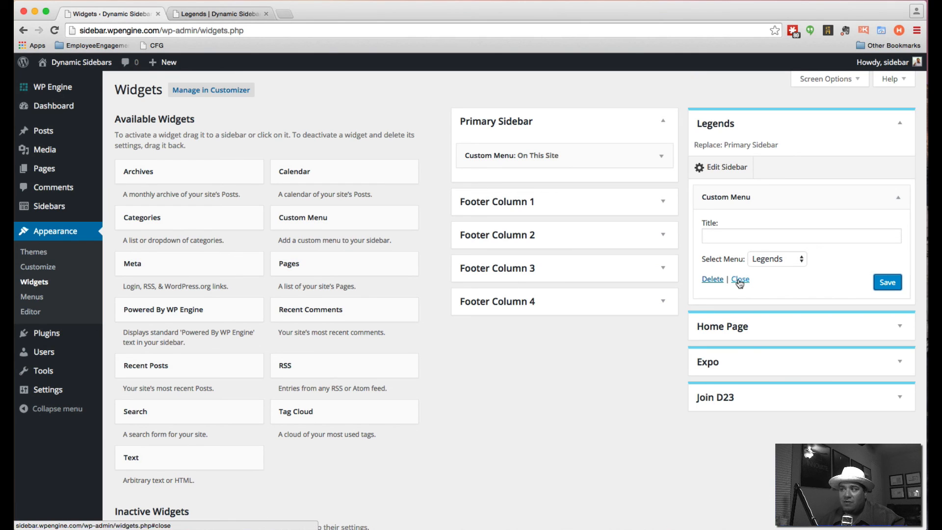
mouse_move(42, 332)
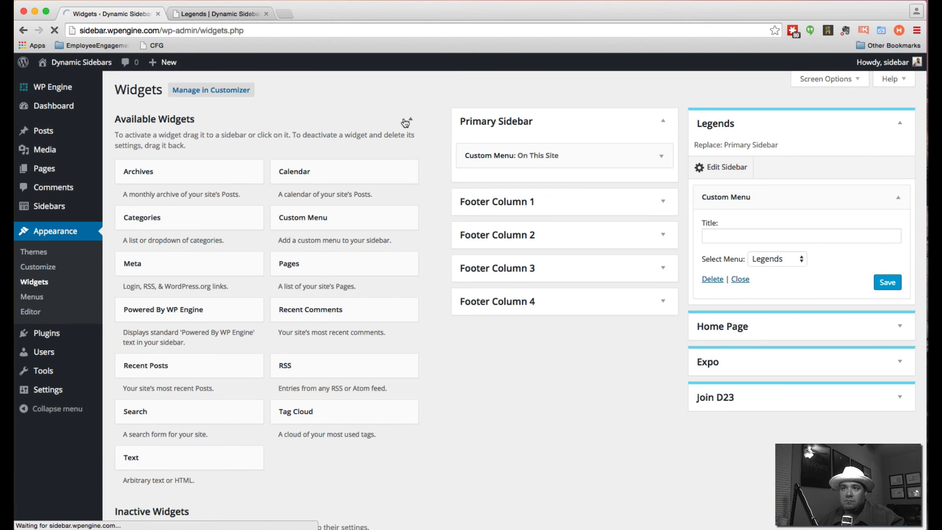
Step: Set the Legends sidebar's Handle to Merge with the Primary Sidebar at the Bottom position
left_click(49, 205)
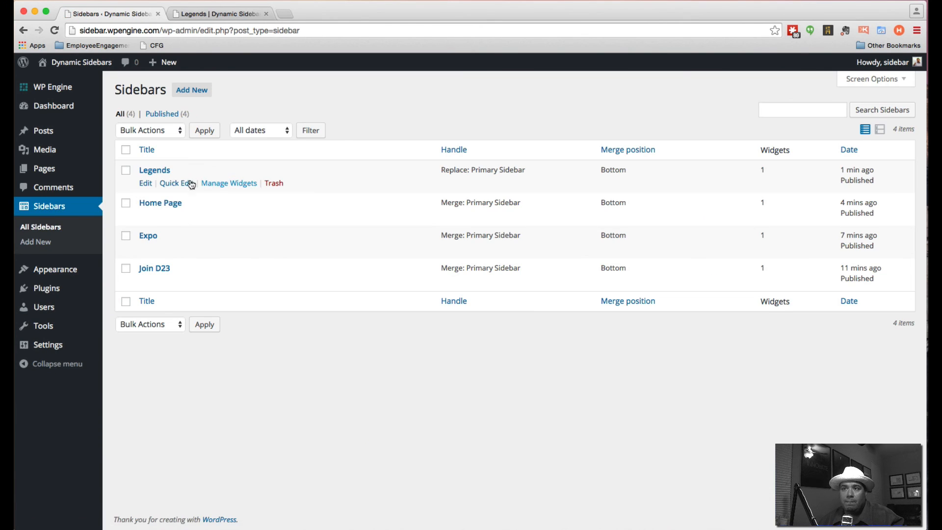
left_click(154, 170)
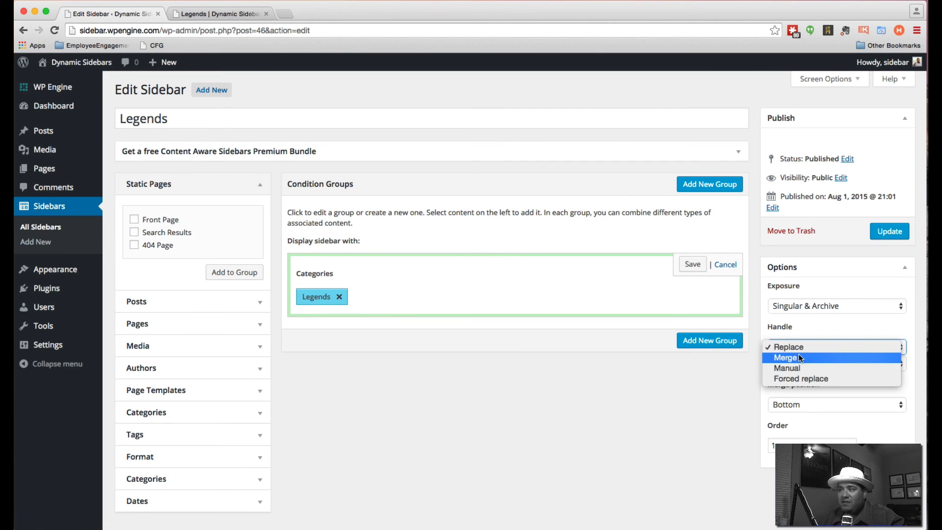
left_click(785, 358)
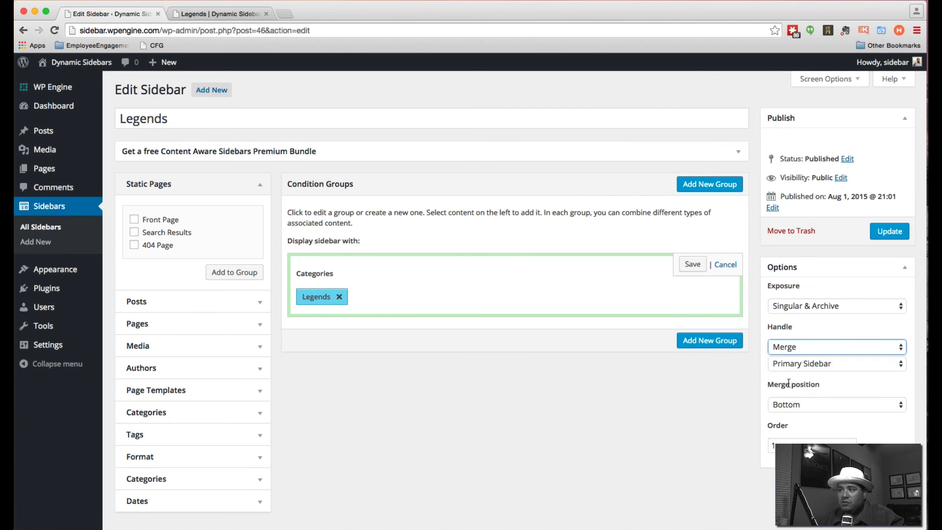
left_click(811, 446)
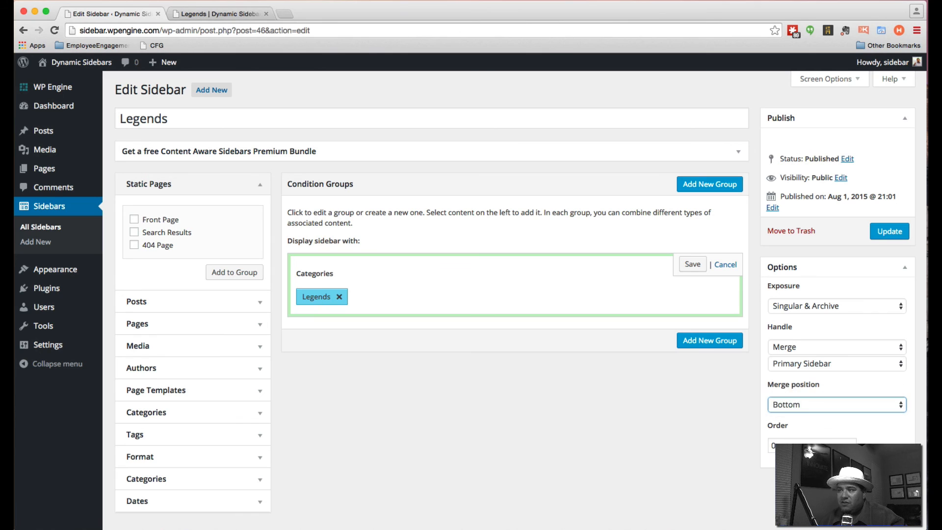
left_click(835, 405)
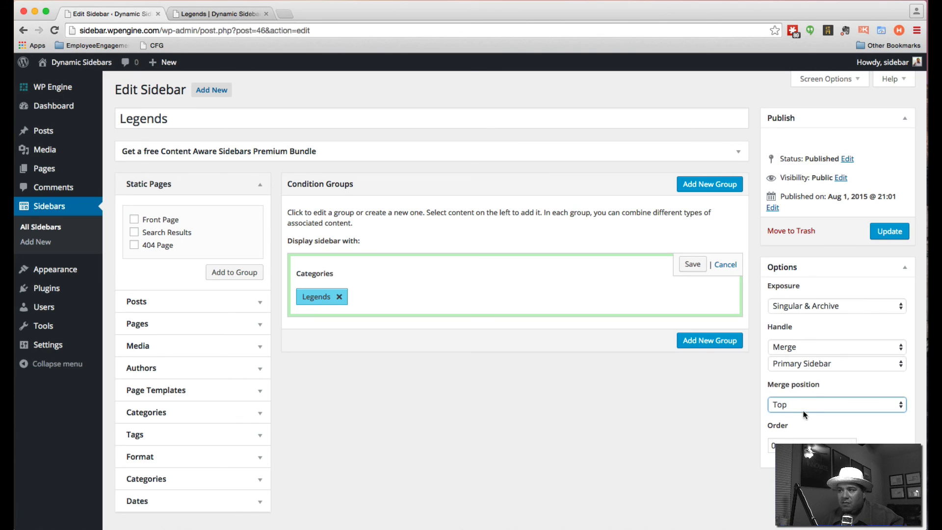
left_click(836, 404)
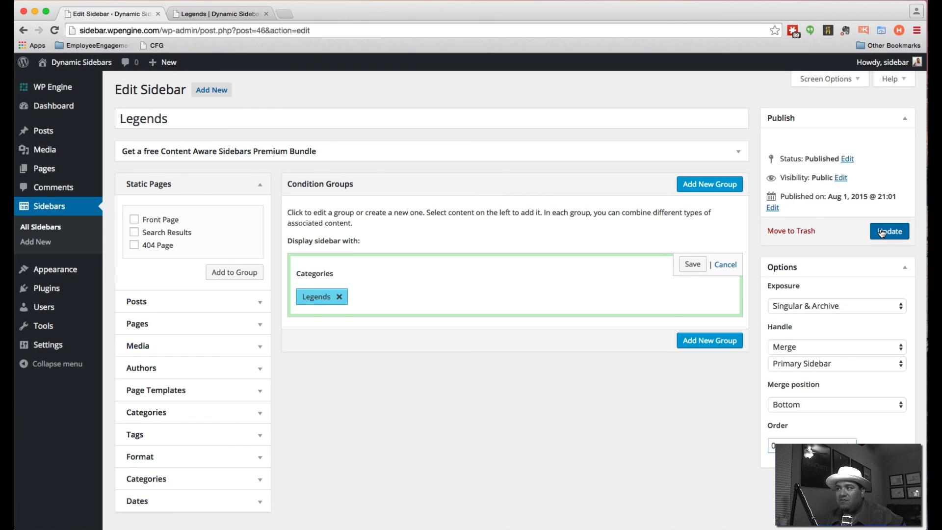
Step: Update the Legends sidebar to save the merge settings
left_click(889, 230)
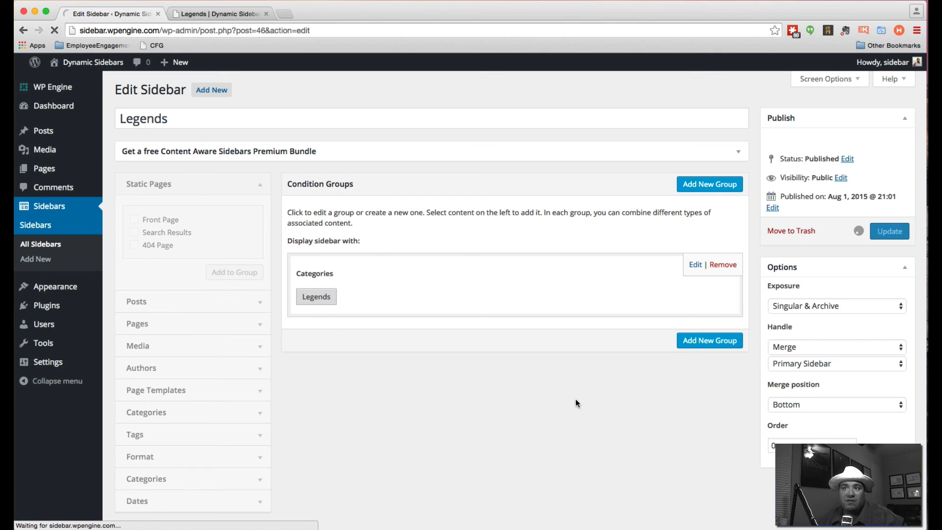
left_click(889, 231)
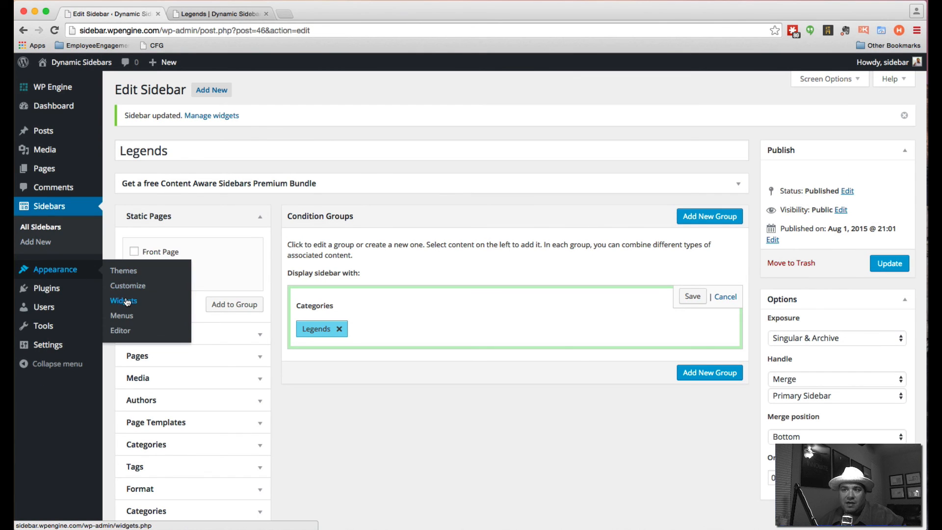
Step: Title the Legends Custom Menu widget 'Inside Legends' in Widgets and save
left_click(124, 300)
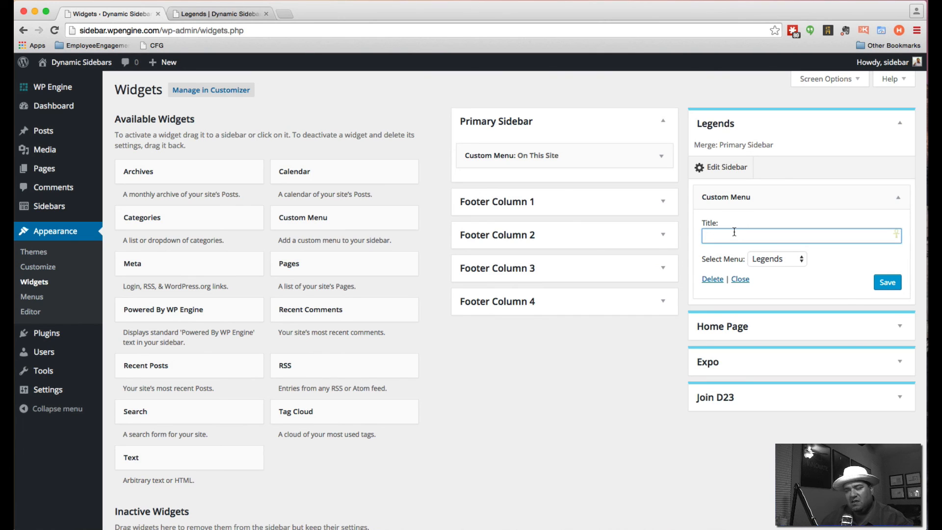
type("Inside")
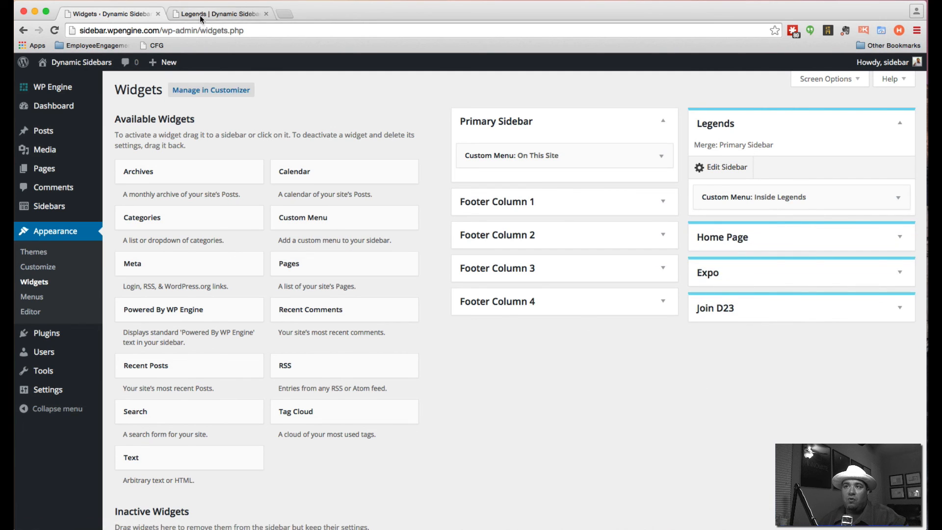
left_click(216, 12)
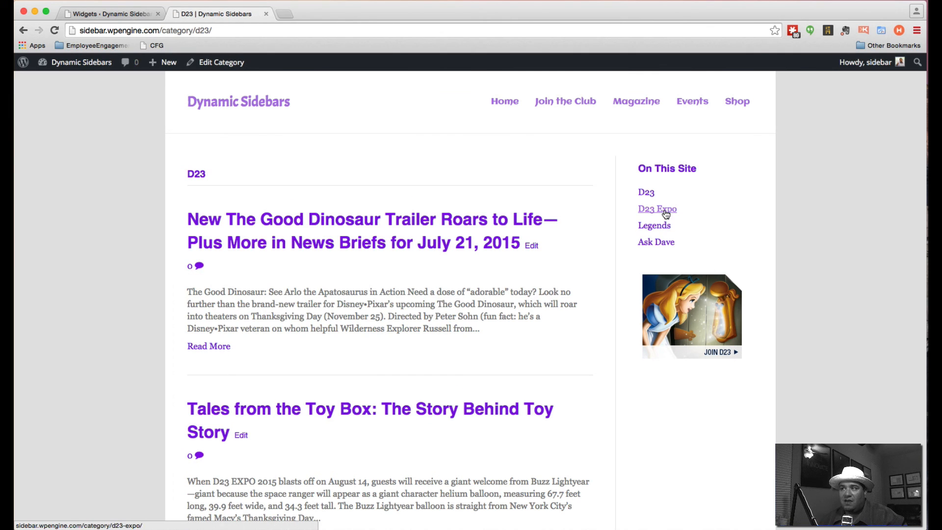
Step: Browse D23 Expo, Ask Dave, then Legends to see the Inside Legends menu below On This Site
left_click(657, 208)
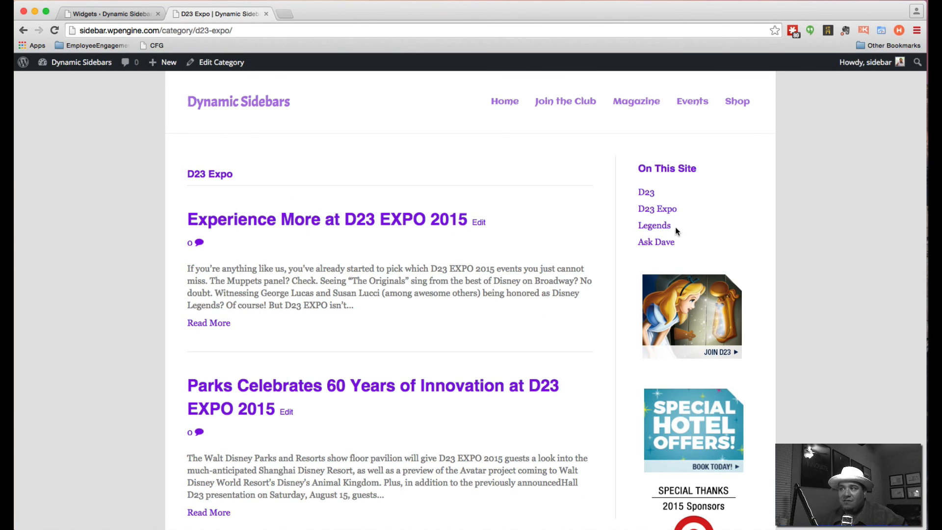
left_click(655, 242)
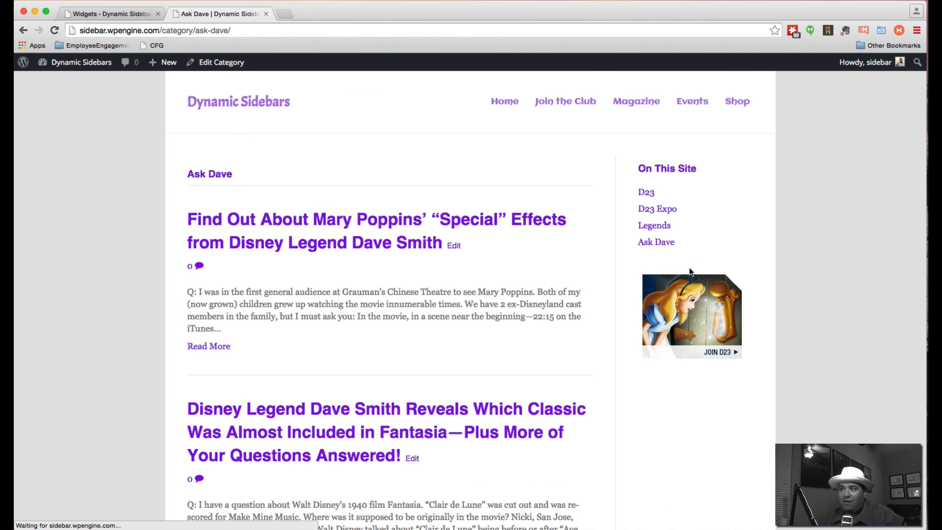
left_click(654, 226)
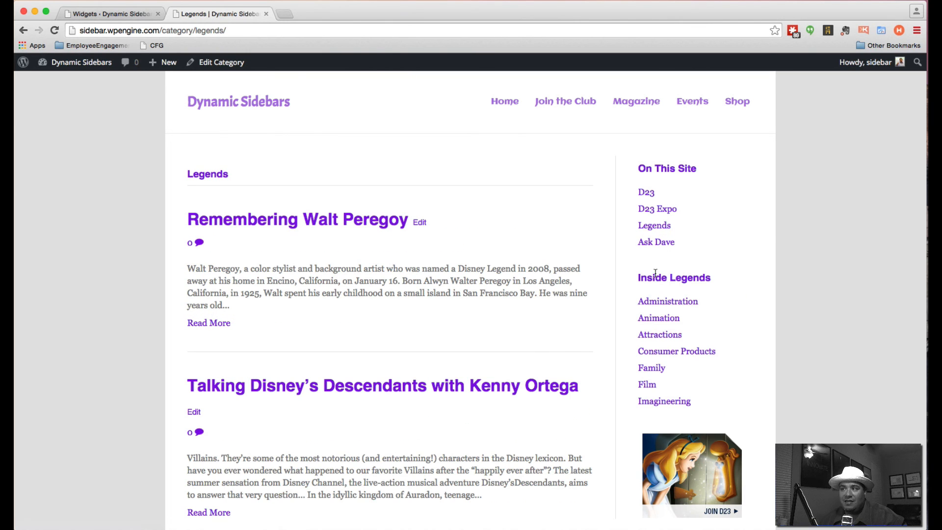
scroll("down", 3)
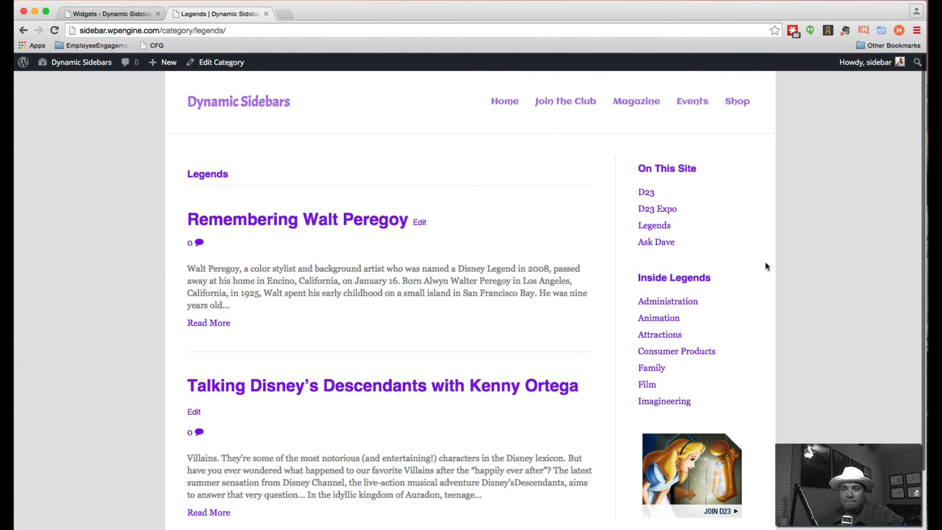
mouse_move(368, 181)
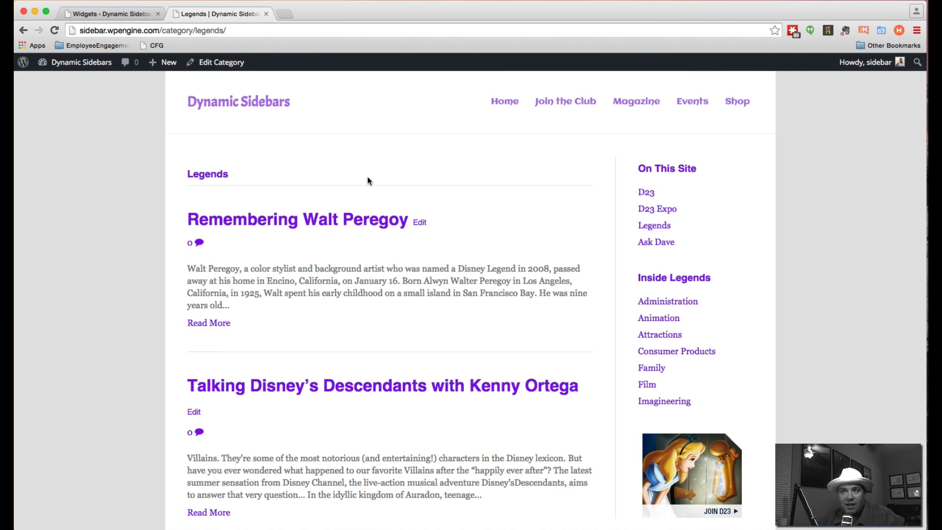
mouse_move(588, 187)
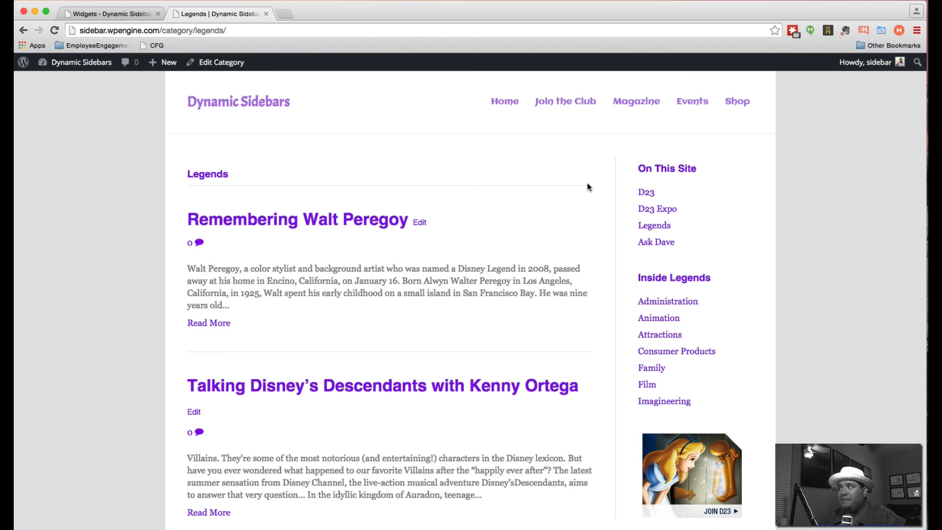